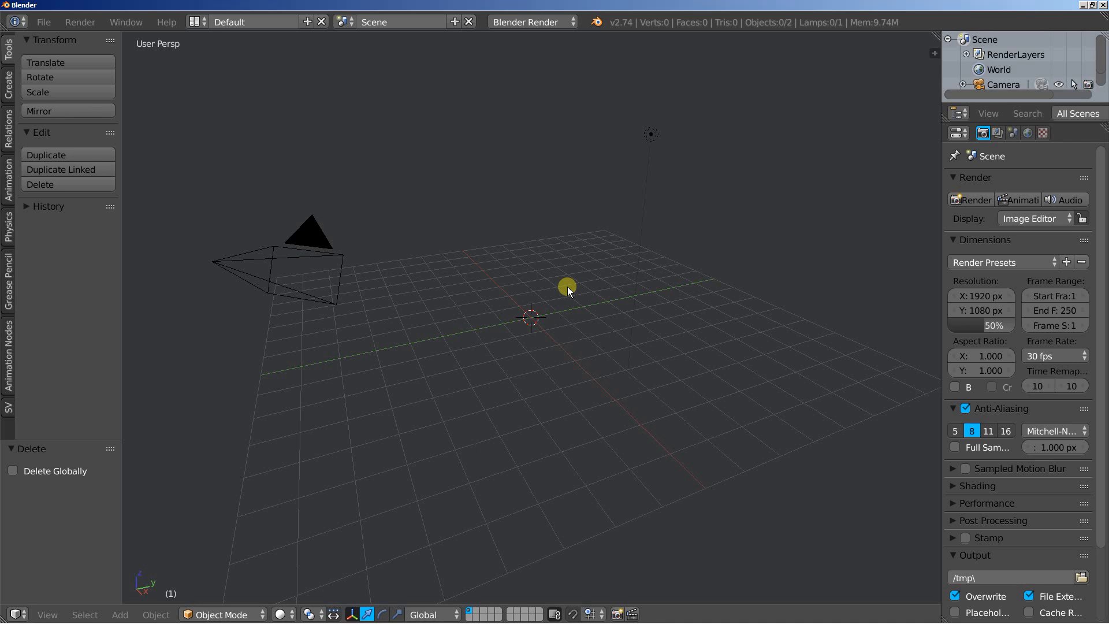
# Bring the blank Inkscape drawing to the front, leaving the camera-and-lamp Blender scene.
pyautogui.click(201, 612)
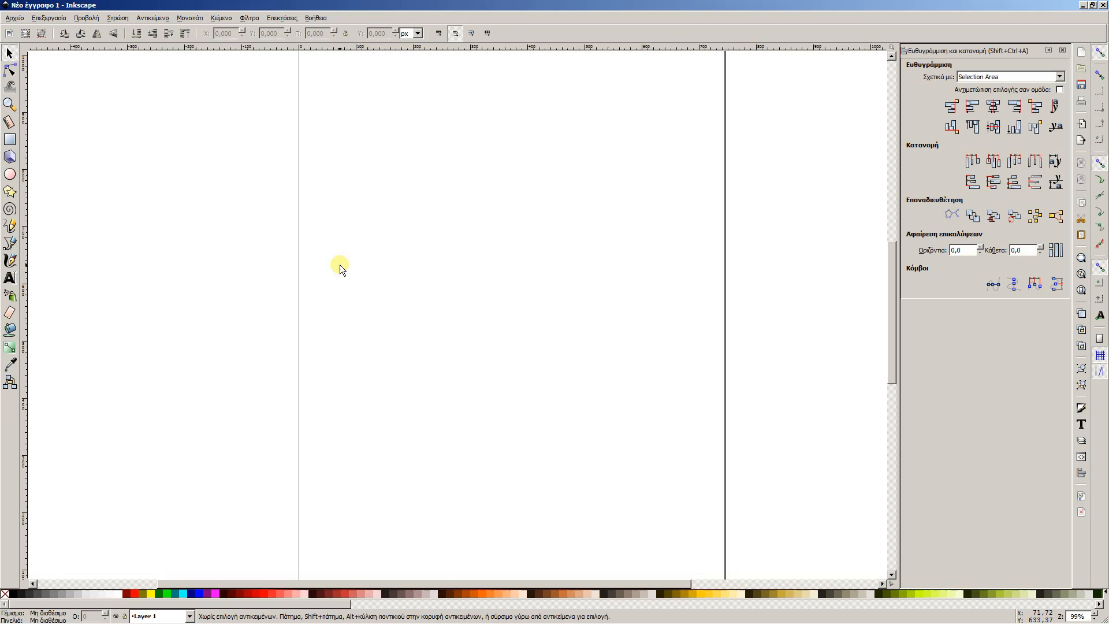
pyautogui.moveTo(389, 200)
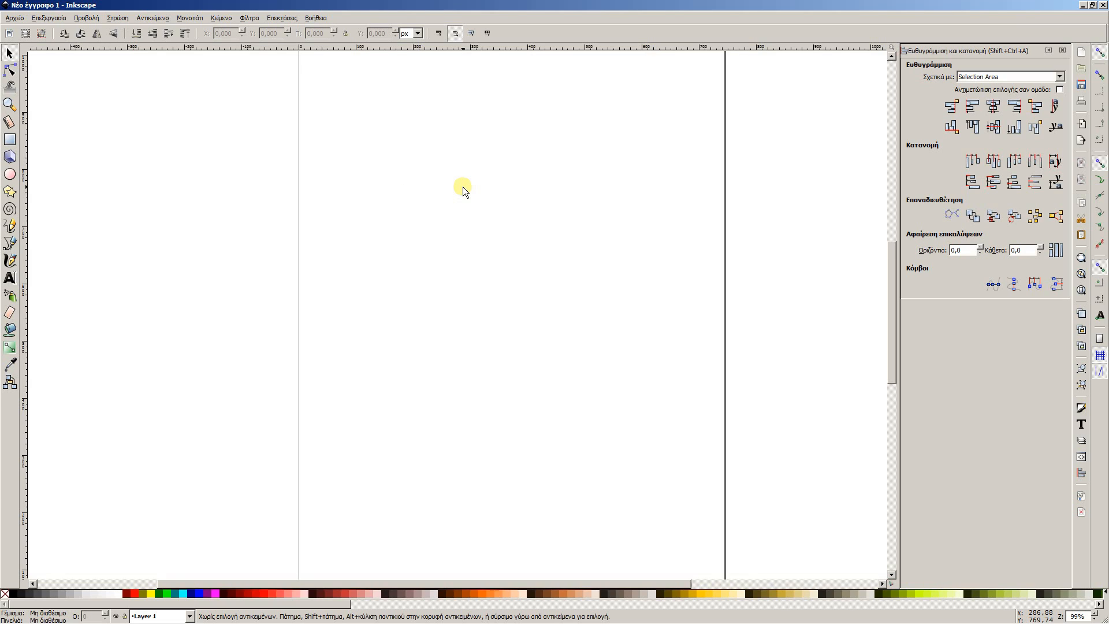
pyautogui.moveTo(466, 191)
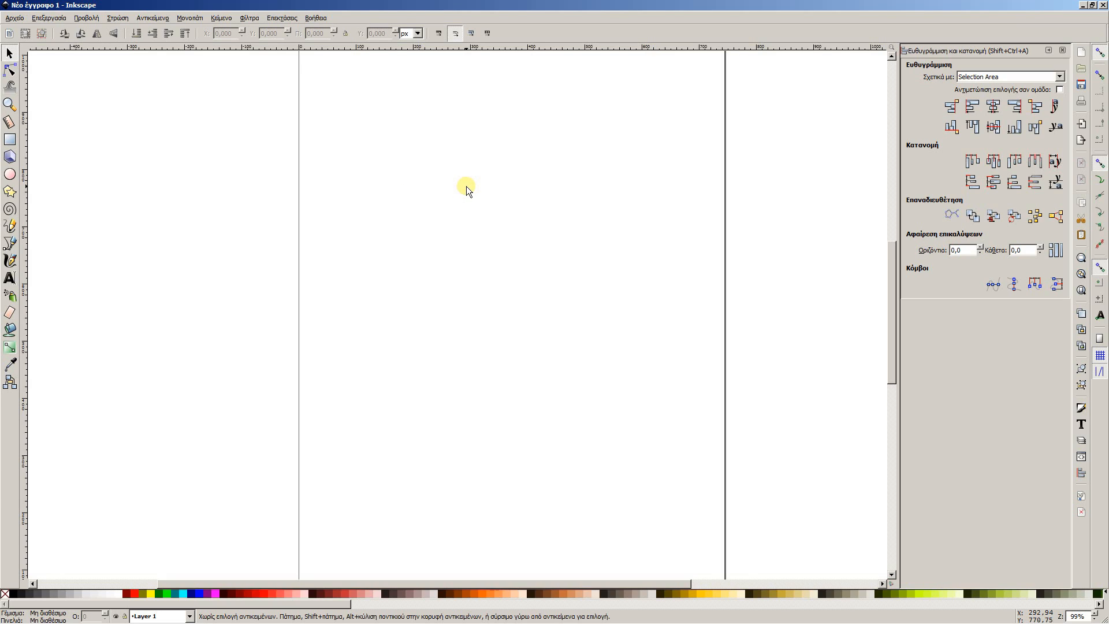
pyautogui.moveTo(467, 189)
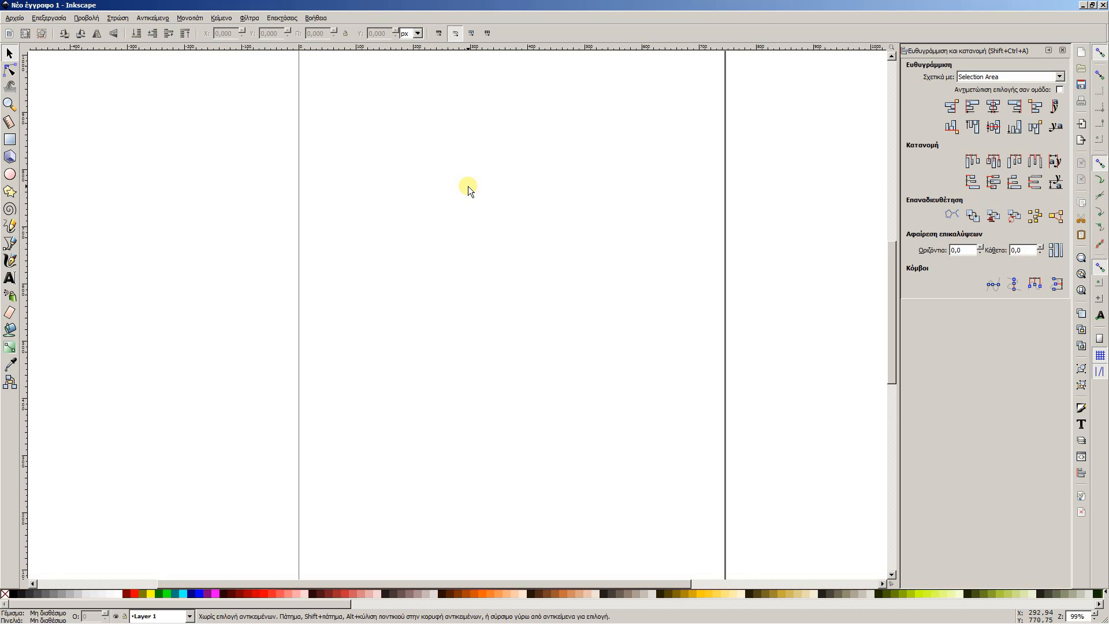
pyautogui.moveTo(472, 188)
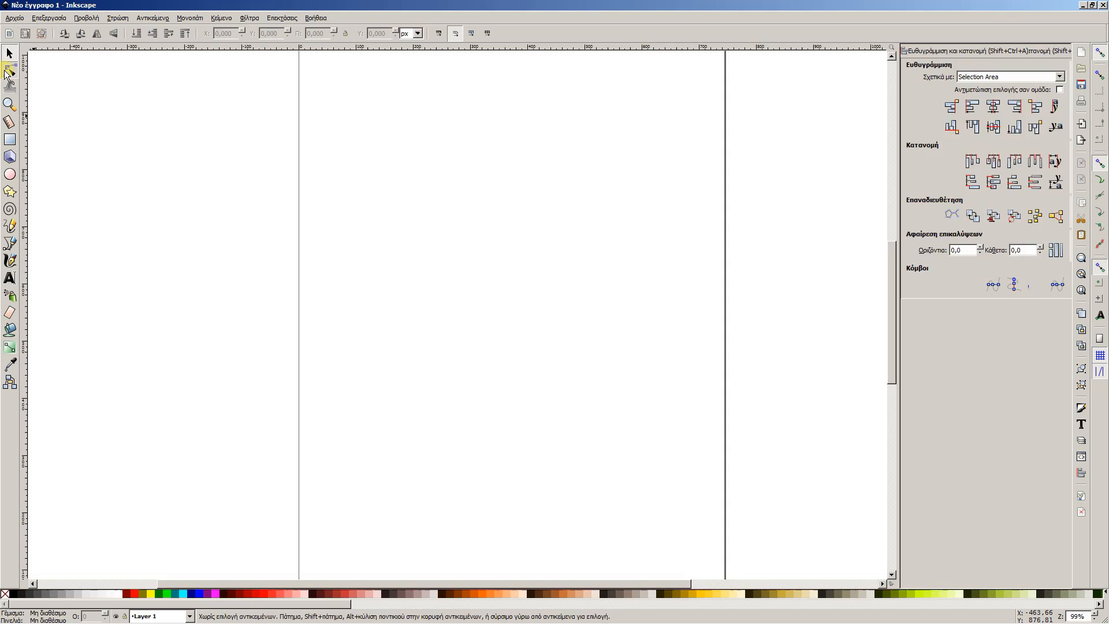
# Activate the pen tool in paraxial mode for horizontal and vertical segments only.
pyautogui.click(11, 69)
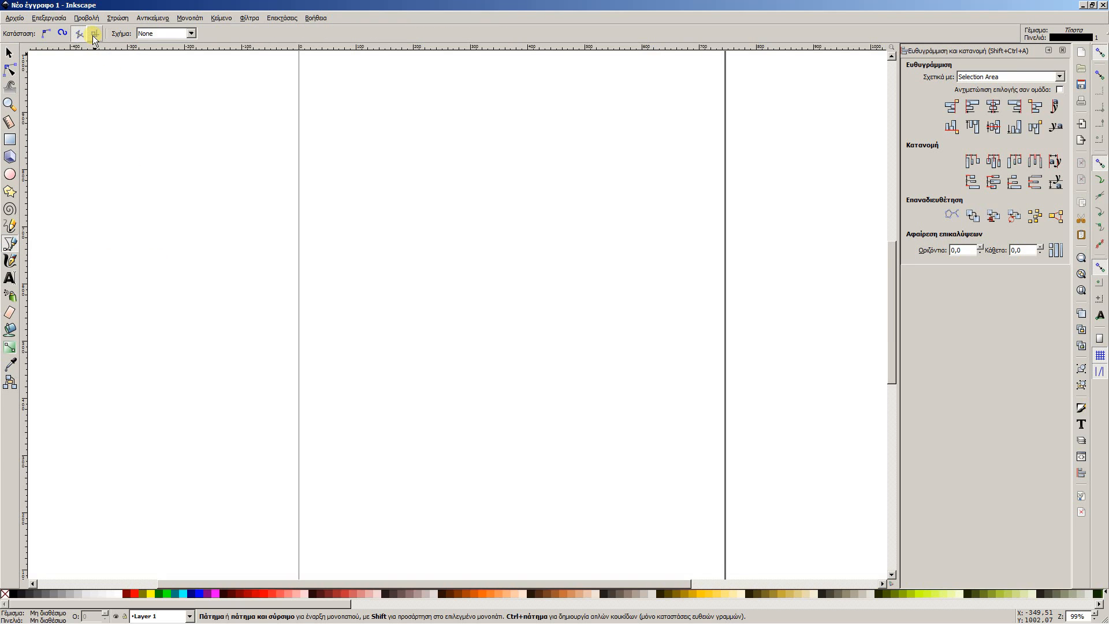
pyautogui.moveTo(94, 35)
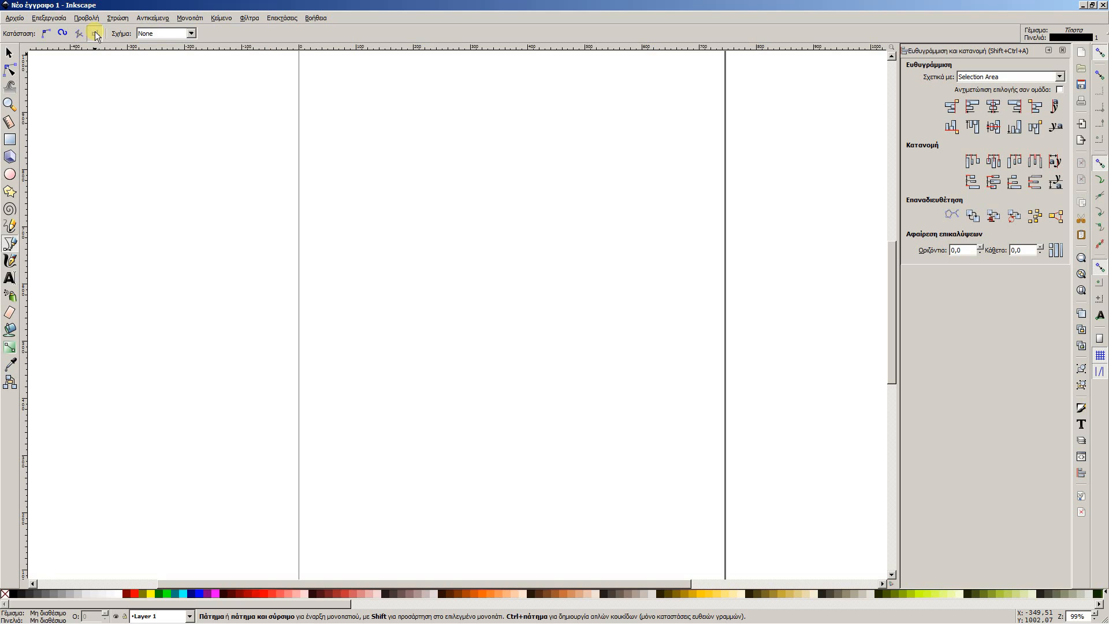
# Trace the maze outline from the top right down through the bottom notch and lower-left walls.
pyautogui.click(95, 34)
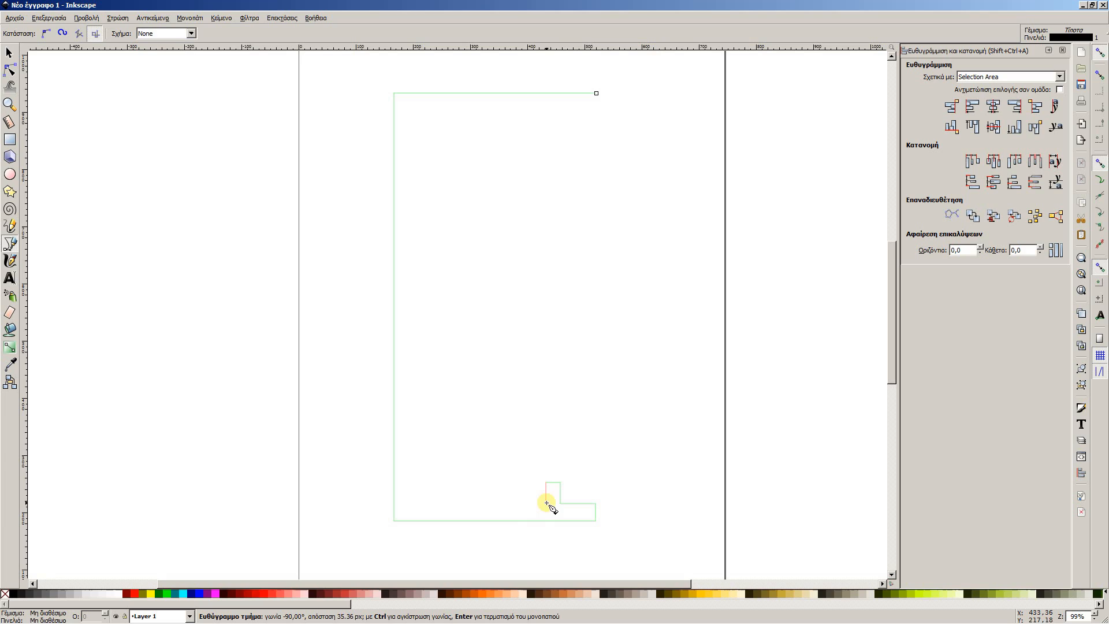
pyautogui.click(560, 473)
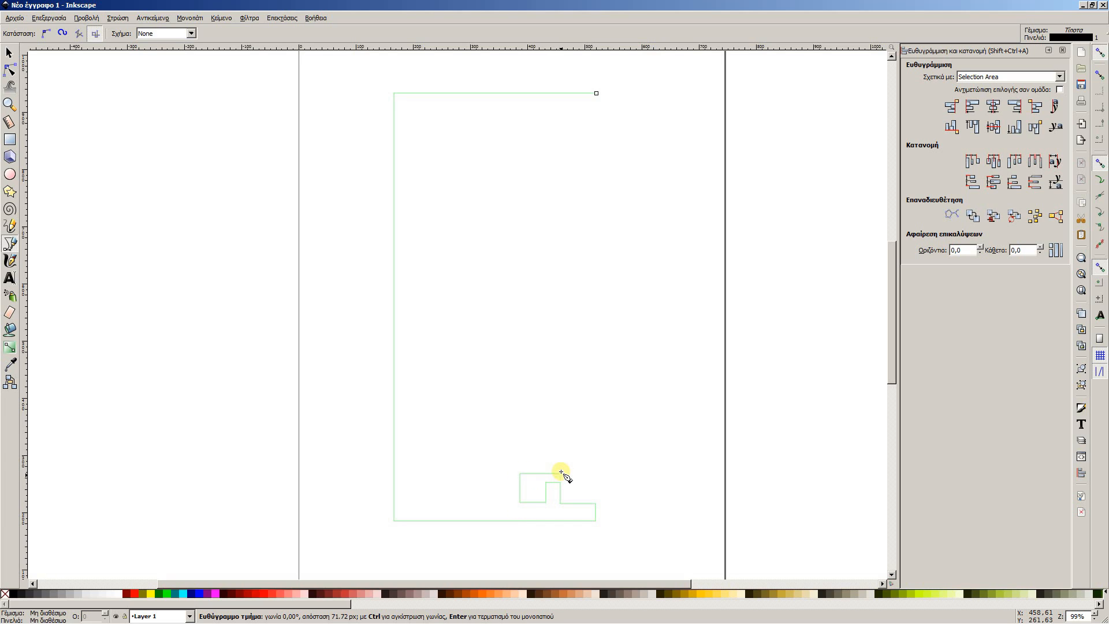
pyautogui.click(503, 501)
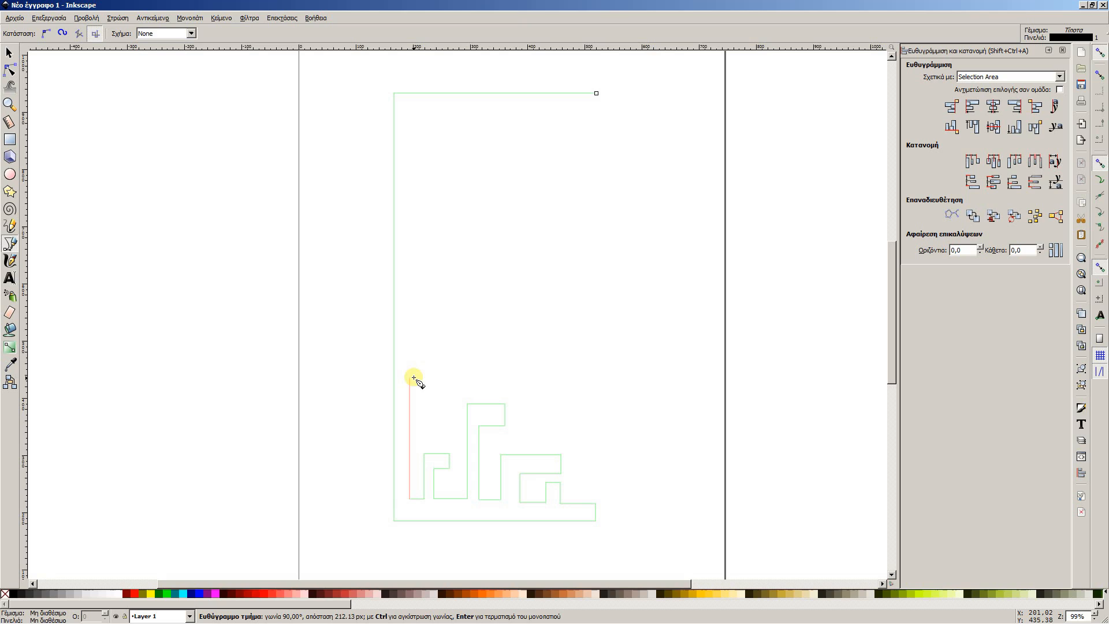
pyautogui.moveTo(435, 379)
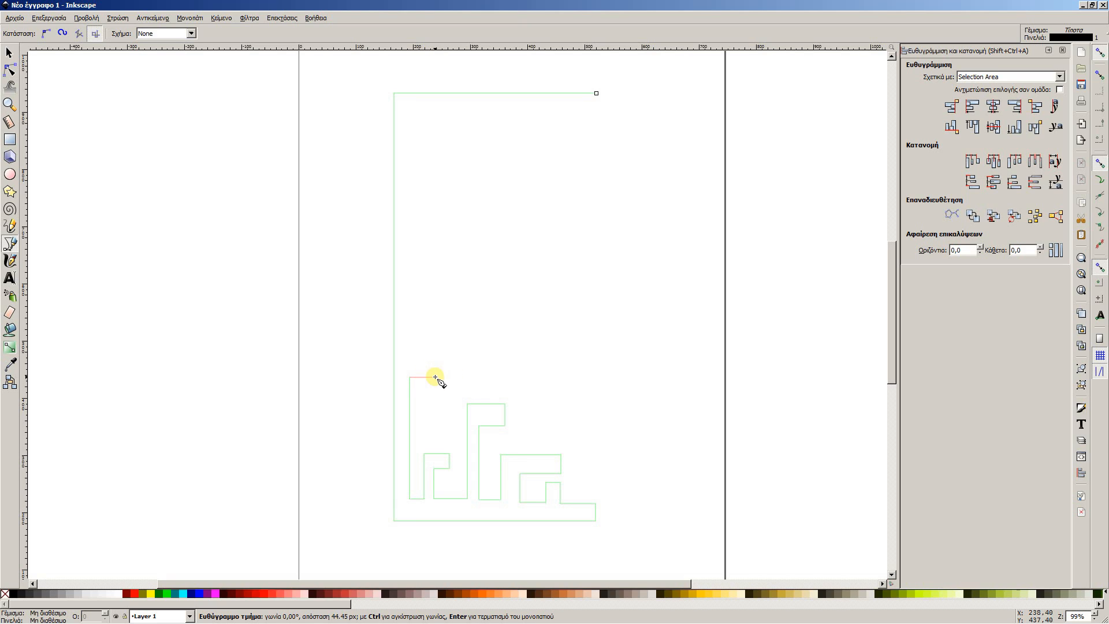
pyautogui.click(450, 355)
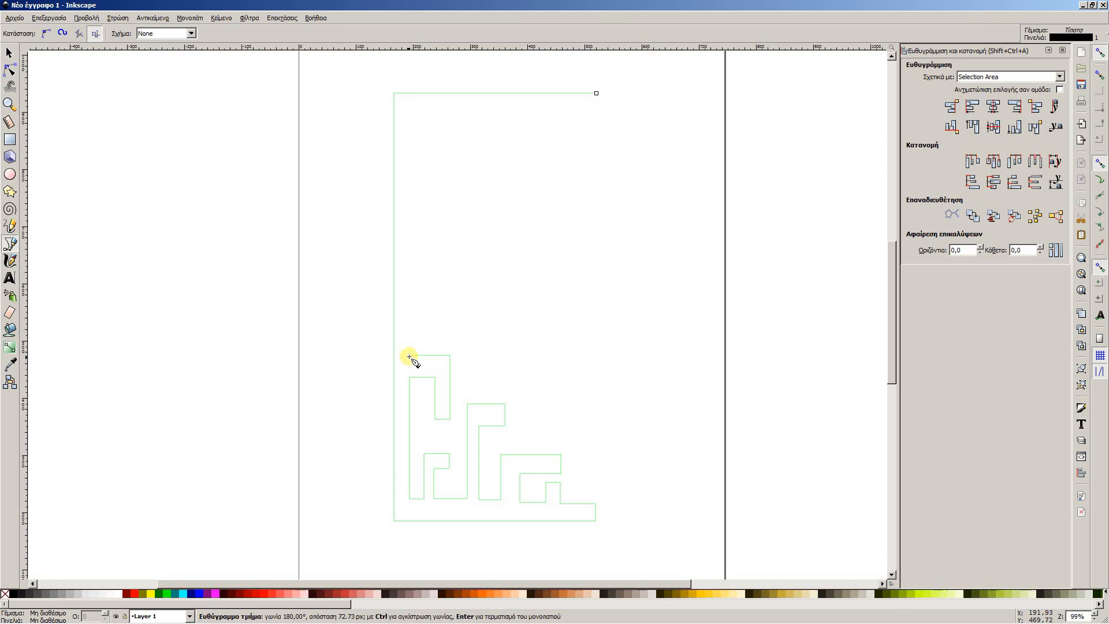
pyautogui.click(469, 378)
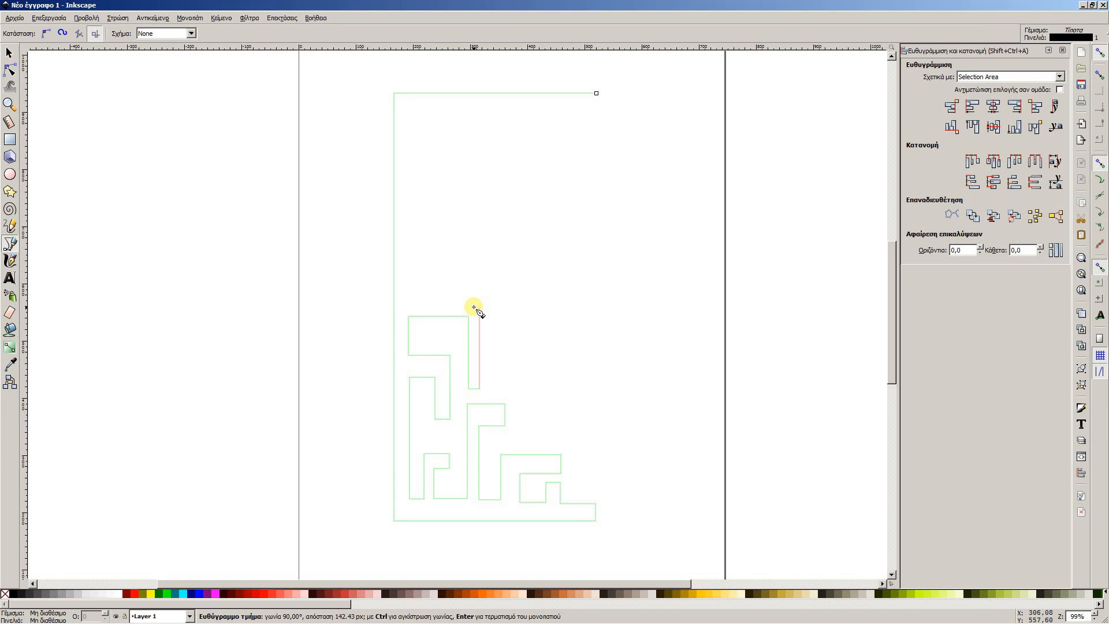
# Continue the winding inner walls upward and finish the path across the top.
pyautogui.click(475, 311)
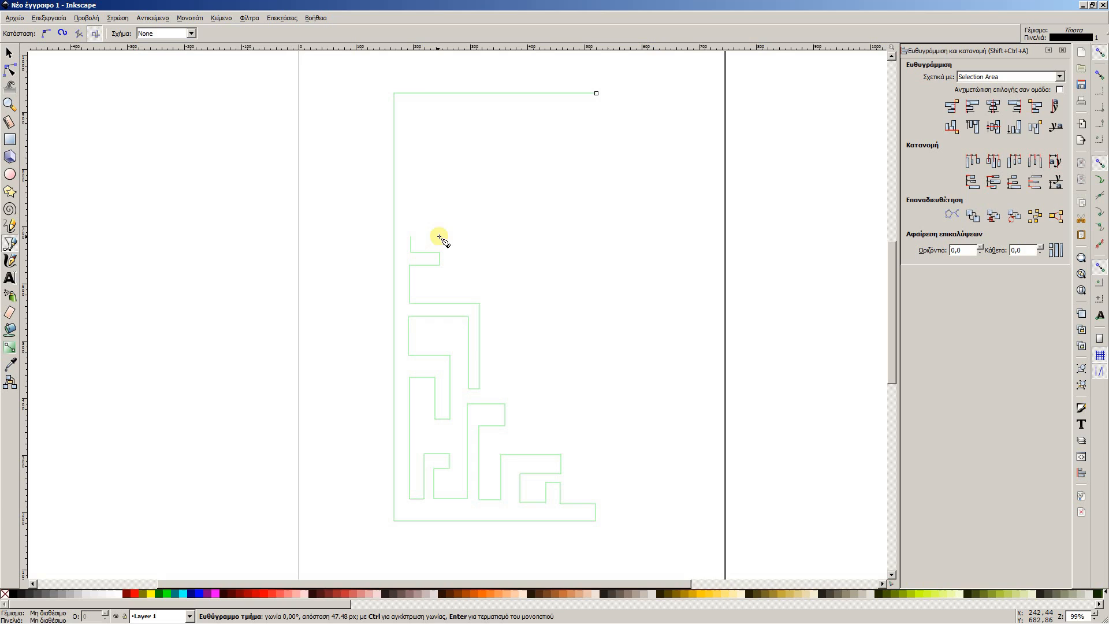
pyautogui.click(460, 289)
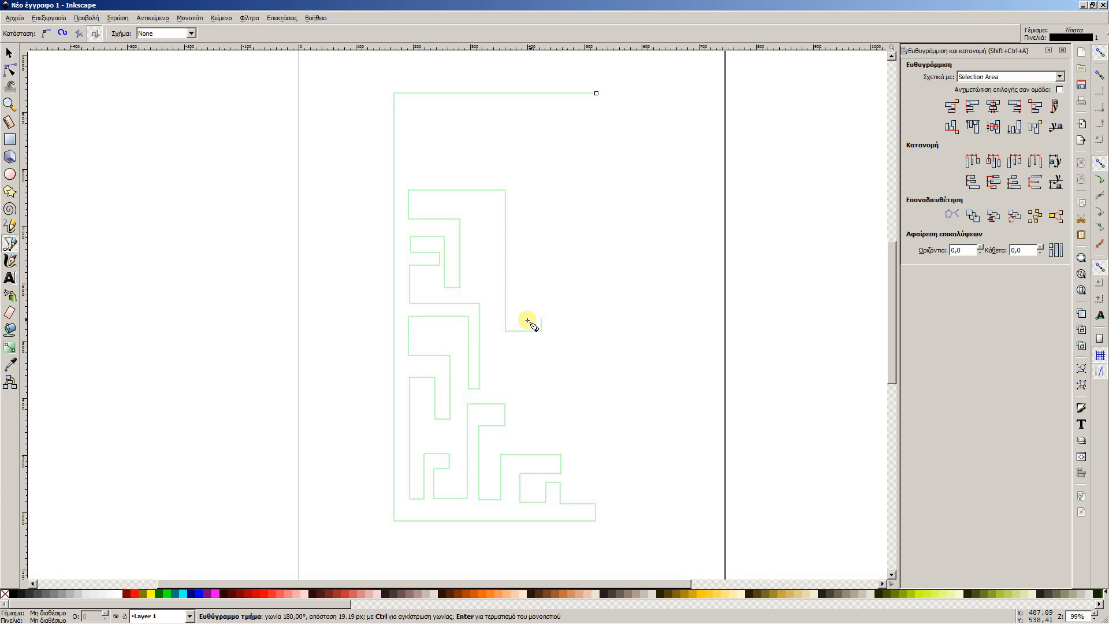
pyautogui.click(522, 234)
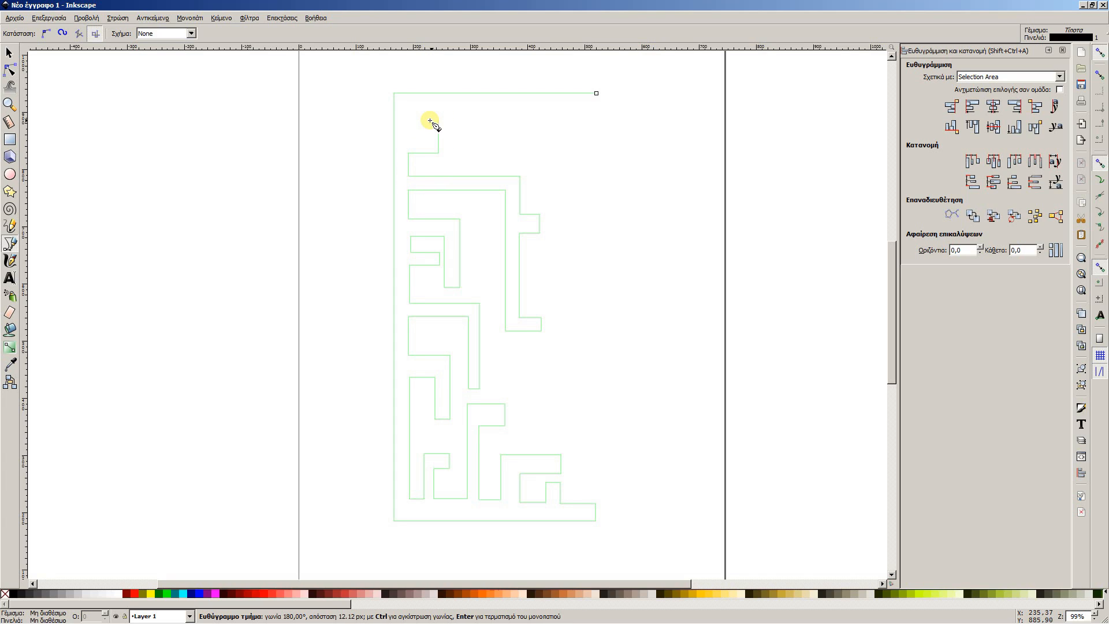
pyautogui.click(414, 145)
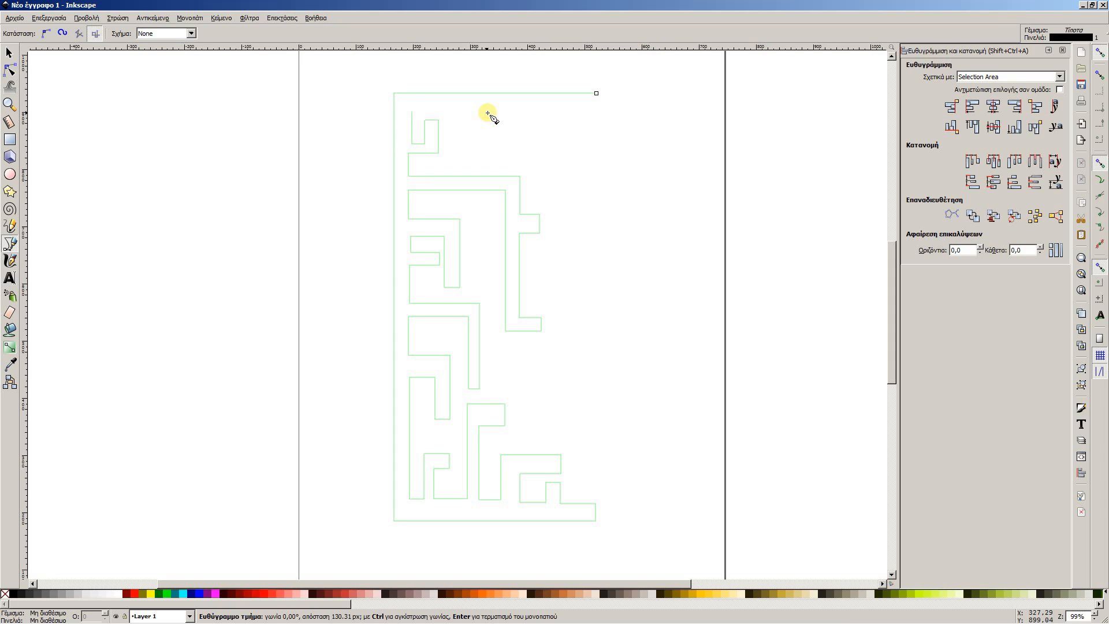
pyautogui.click(534, 194)
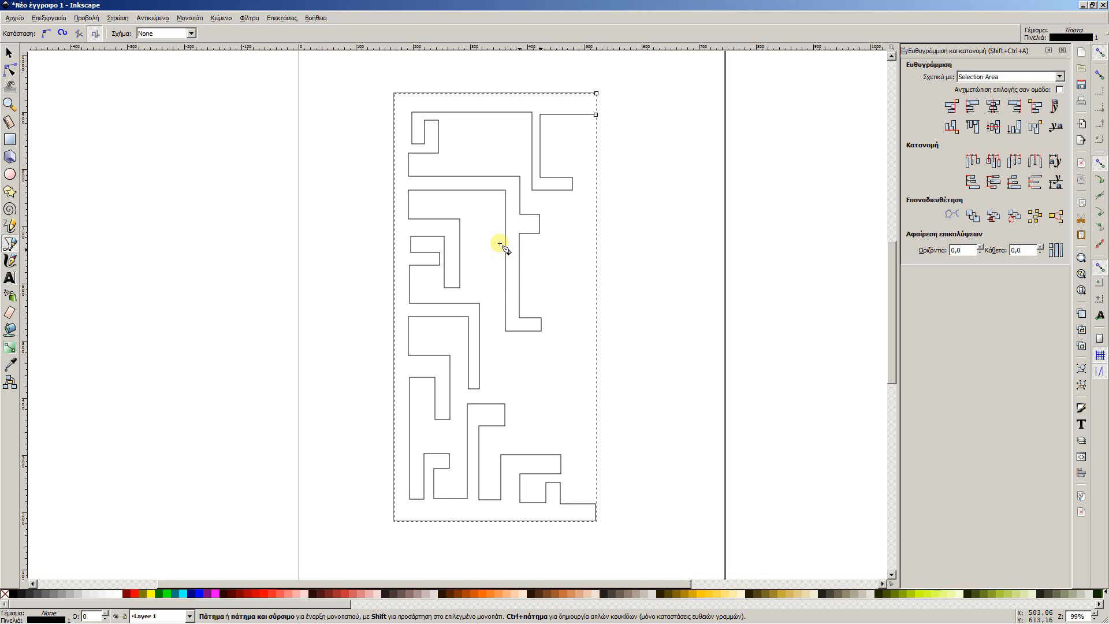
# Draw small solid black rectangles as pillars in the top and right maze corridors.
pyautogui.click(10, 140)
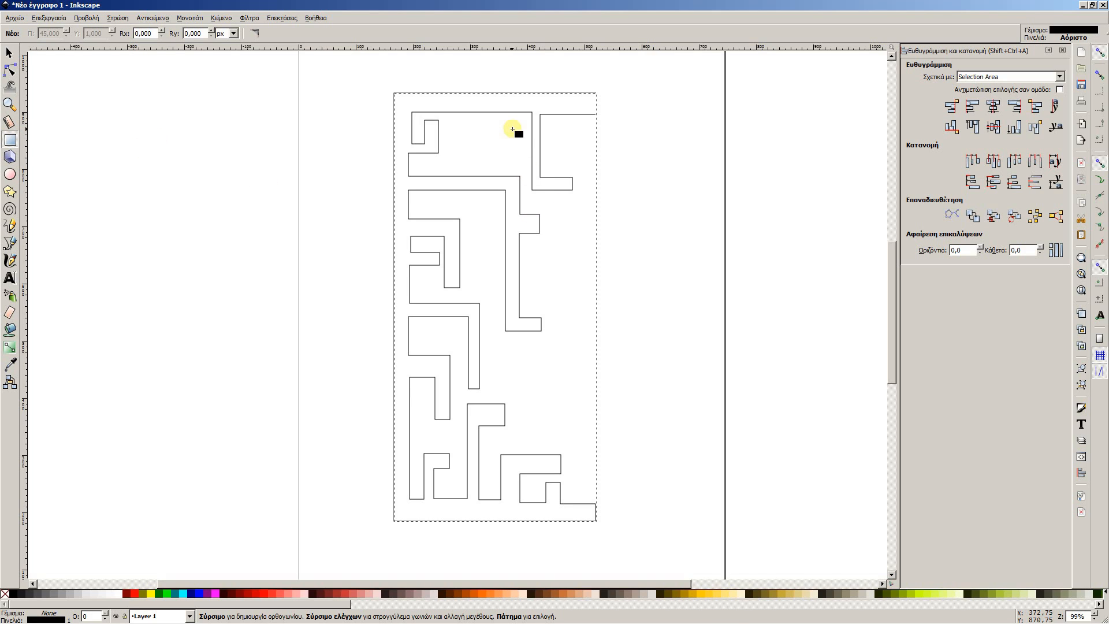
pyautogui.moveTo(516, 134); pyautogui.dragTo(512, 140)
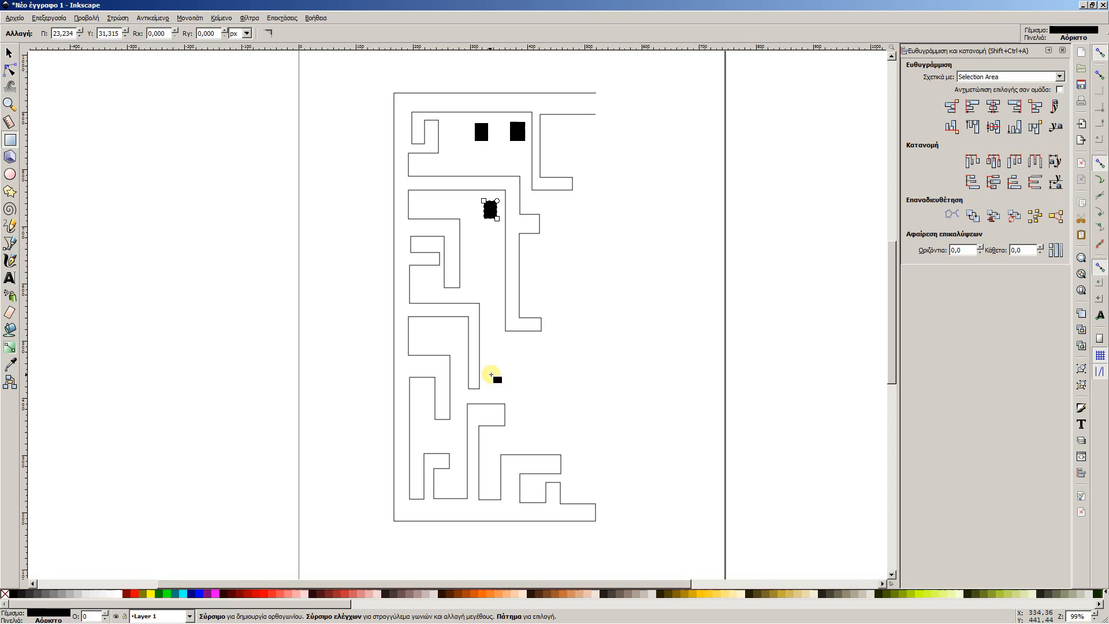
pyautogui.moveTo(492, 374); pyautogui.dragTo(533, 354)
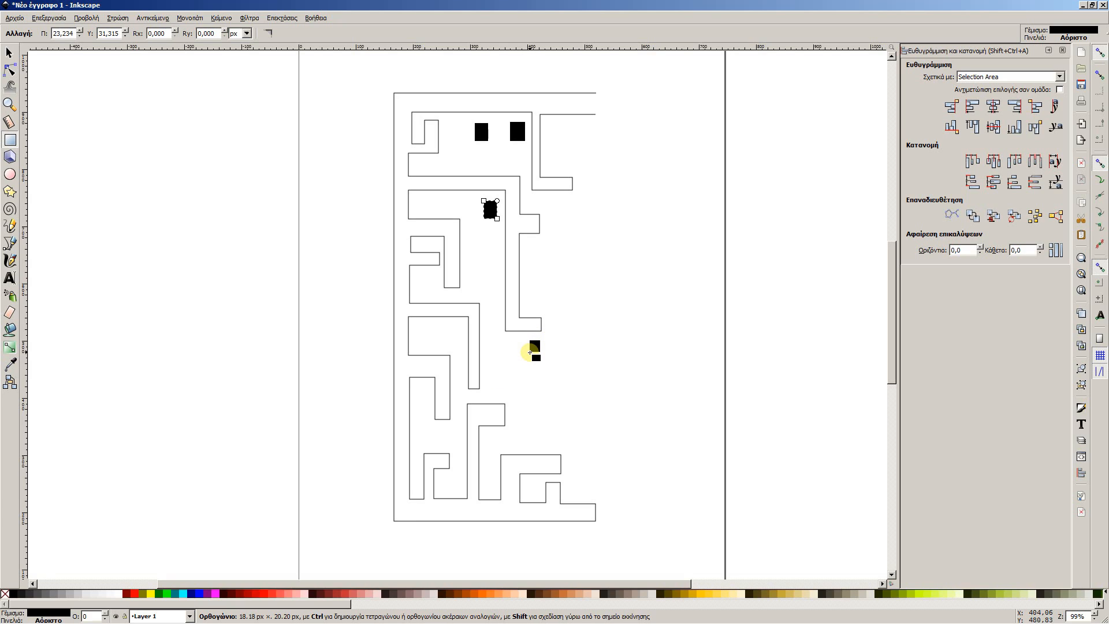
pyautogui.moveTo(490, 209); pyautogui.dragTo(533, 347)
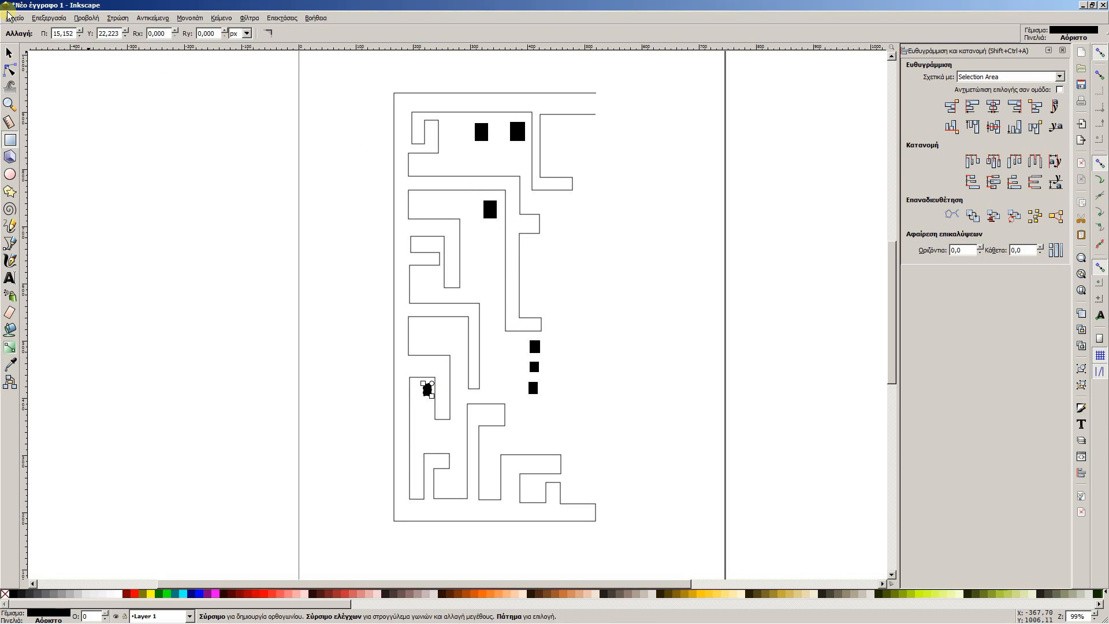
# Save the maze drawing as an Inkscape SVG file named tutorial.
pyautogui.click(14, 17)
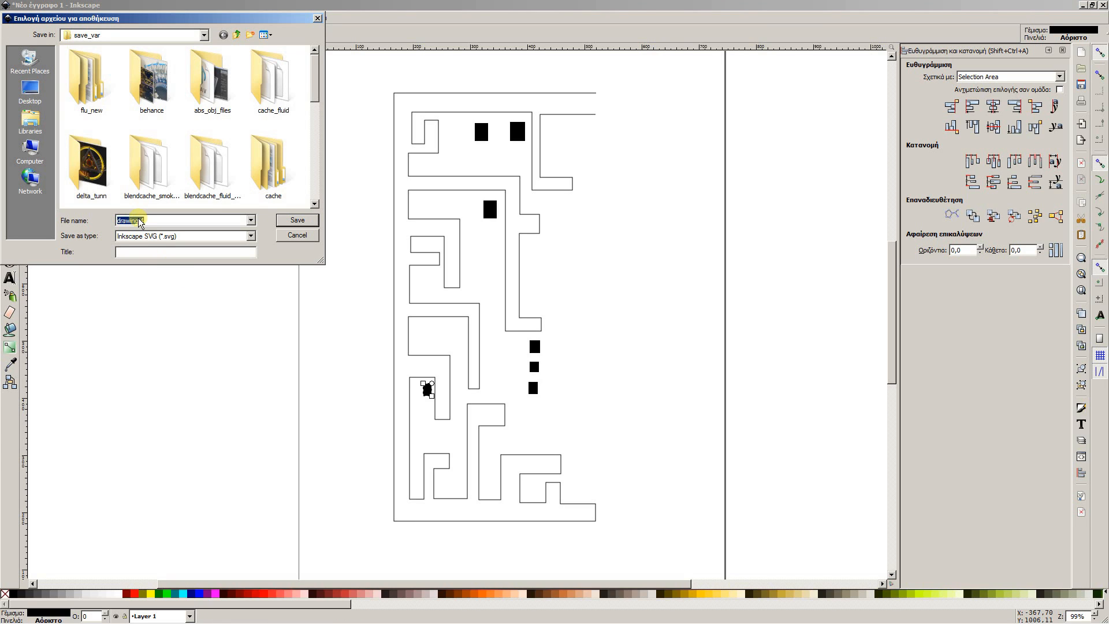
pyautogui.write('tutorial')
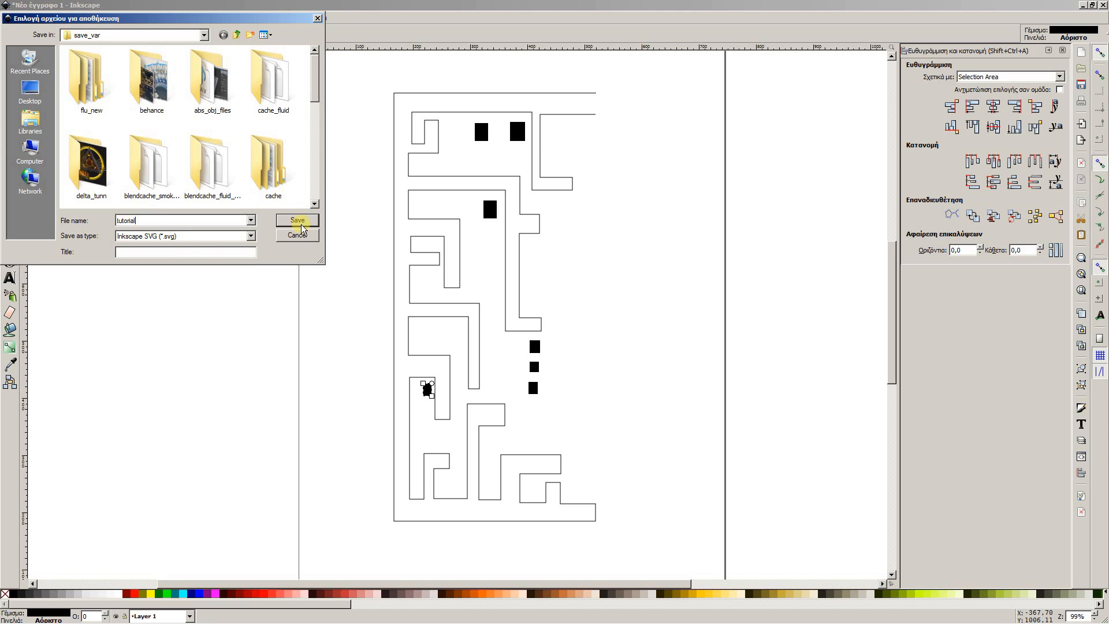
pyautogui.click(297, 219)
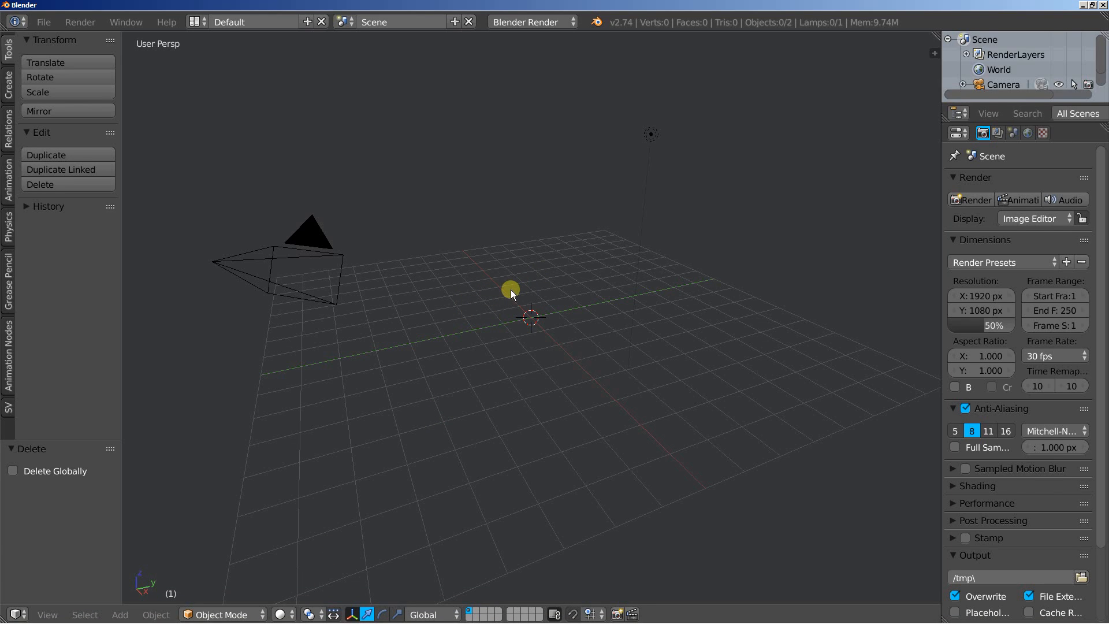
# Orbit the empty Blender scene to see the ground grid and bring up the File menu.
pyautogui.moveTo(510, 290); pyautogui.dragTo(509, 329)
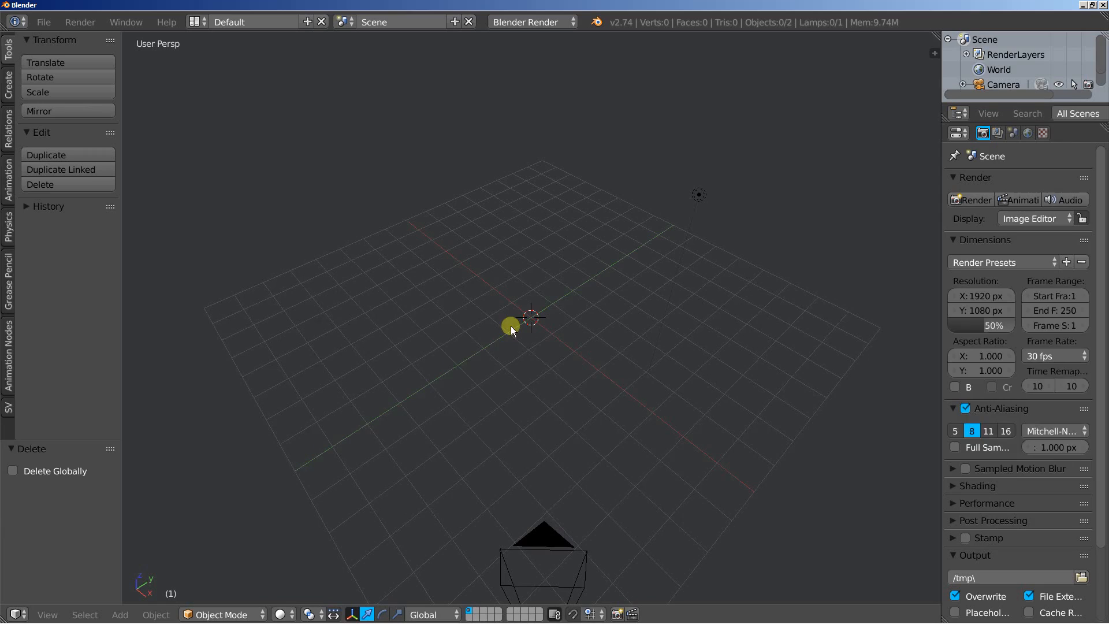
pyautogui.moveTo(511, 327); pyautogui.dragTo(496, 311)
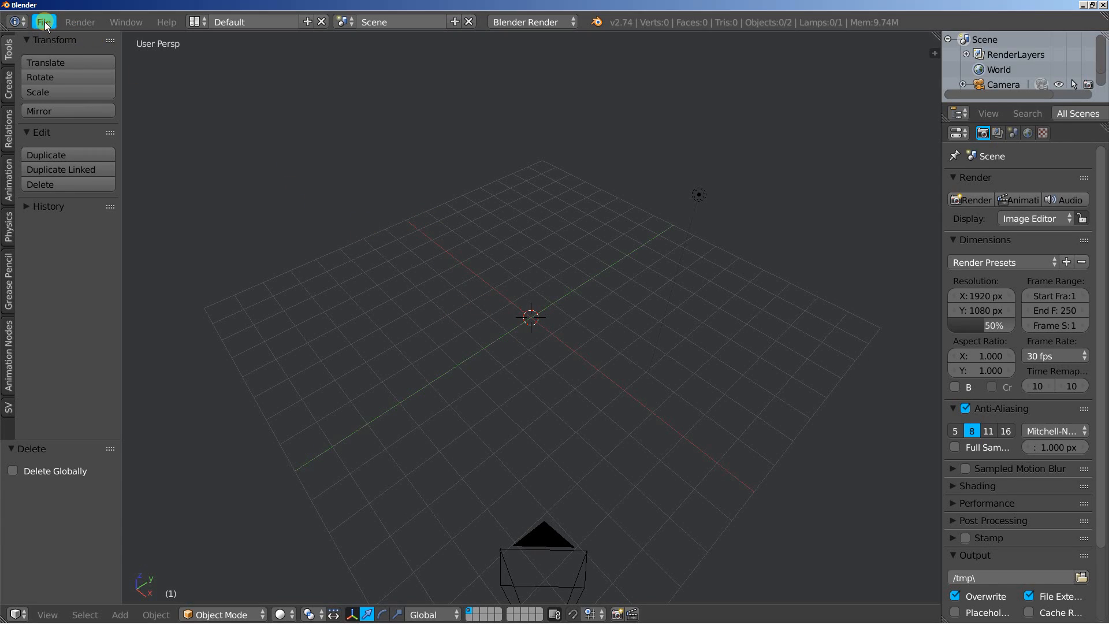
pyautogui.click(44, 22)
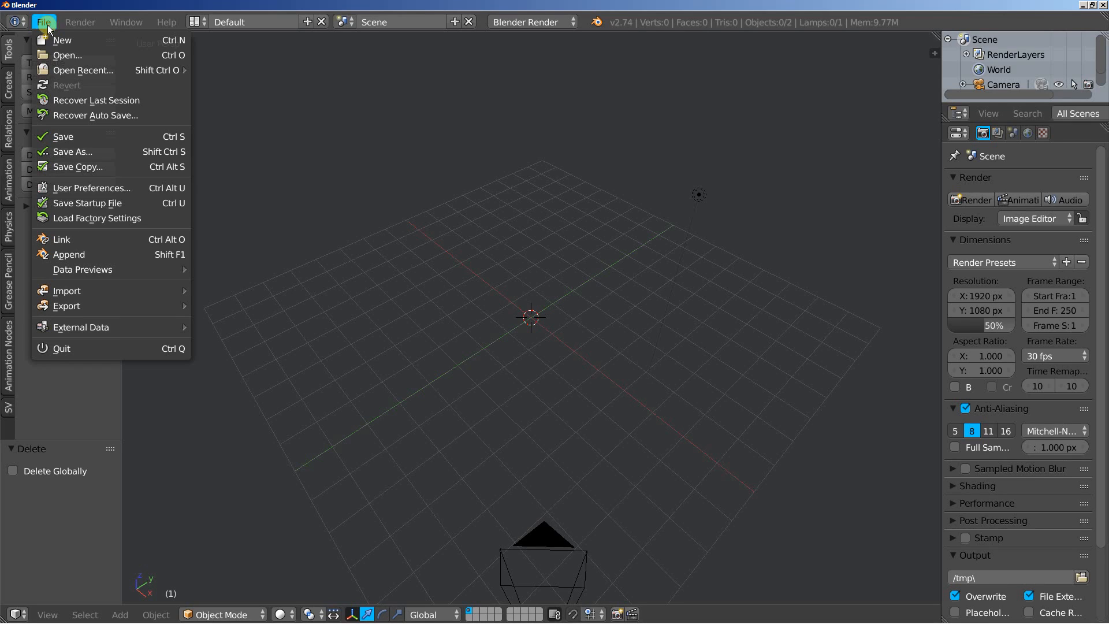
pyautogui.moveTo(89, 137)
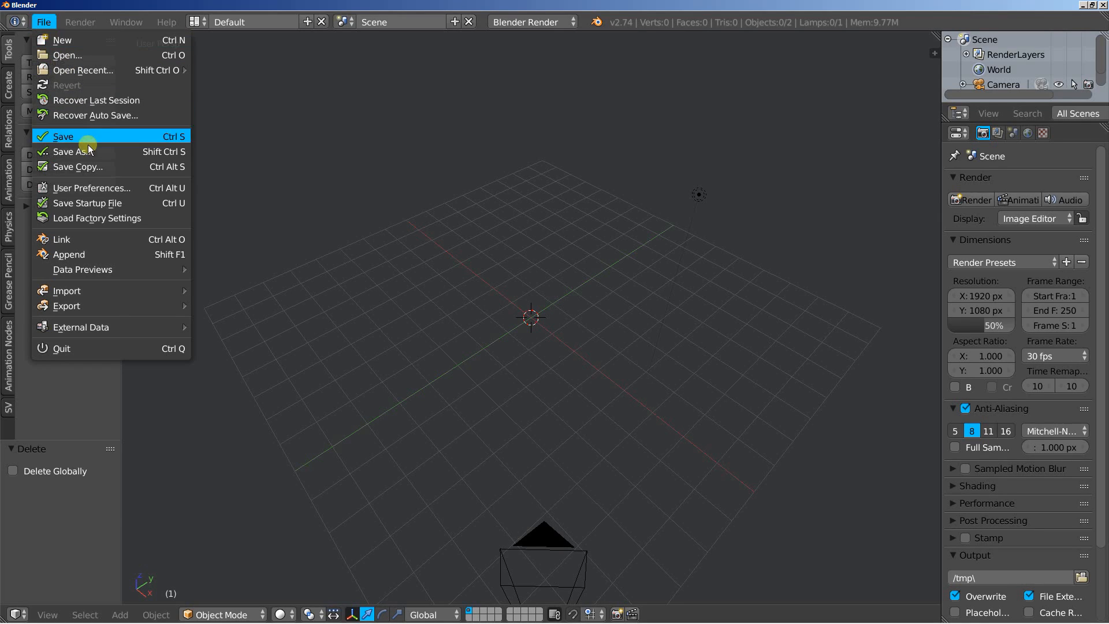
pyautogui.click(90, 187)
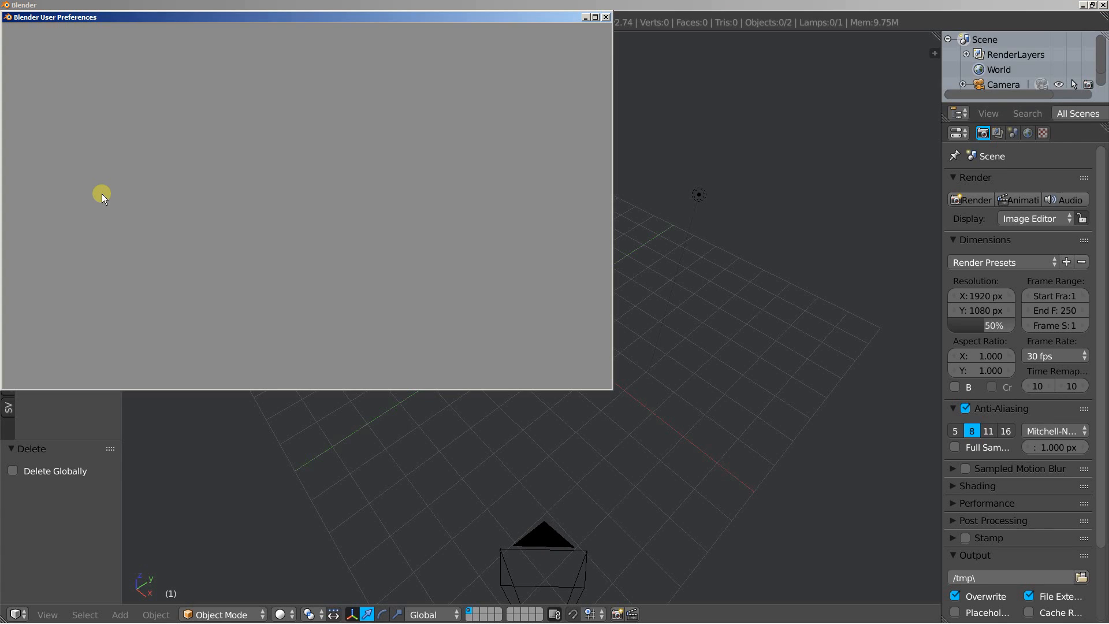
pyautogui.click(298, 37)
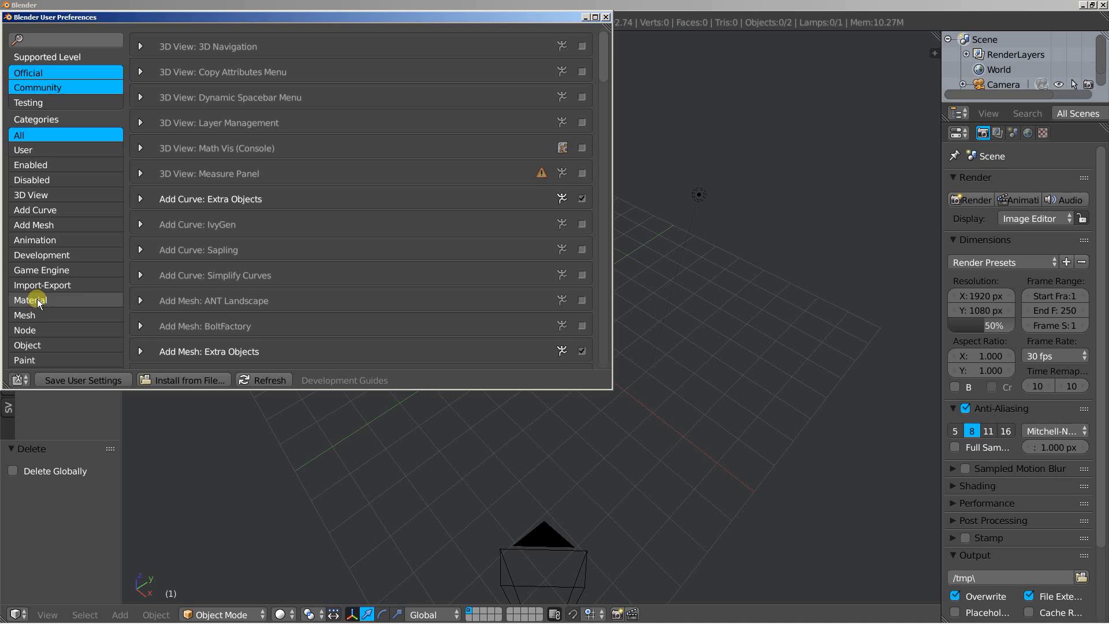
pyautogui.moveTo(42, 285)
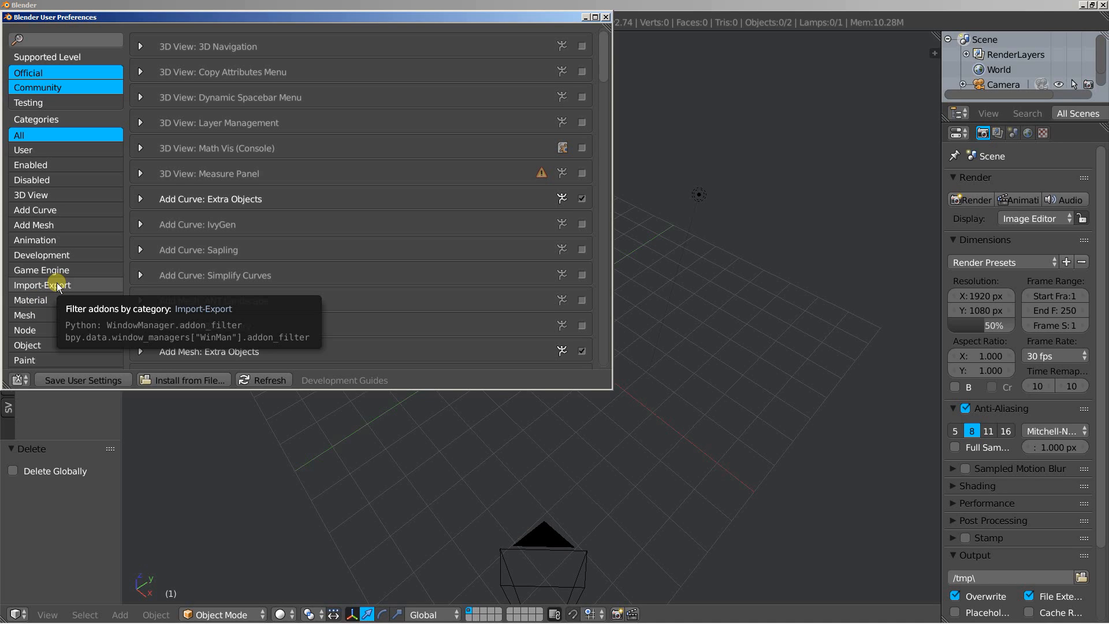
pyautogui.click(43, 285)
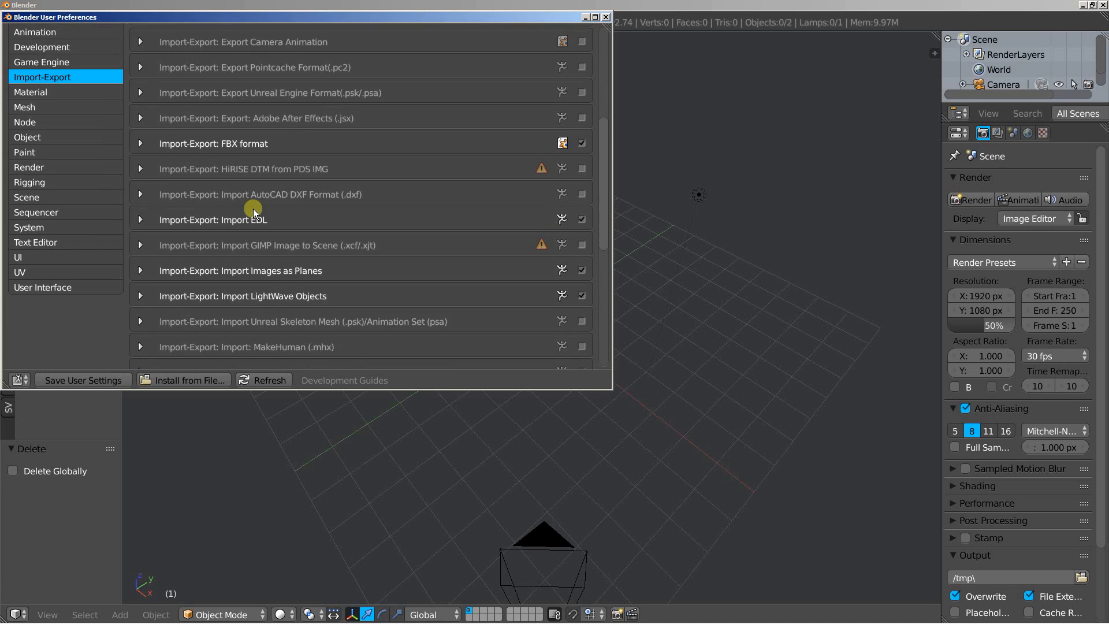
pyautogui.scroll(-3)
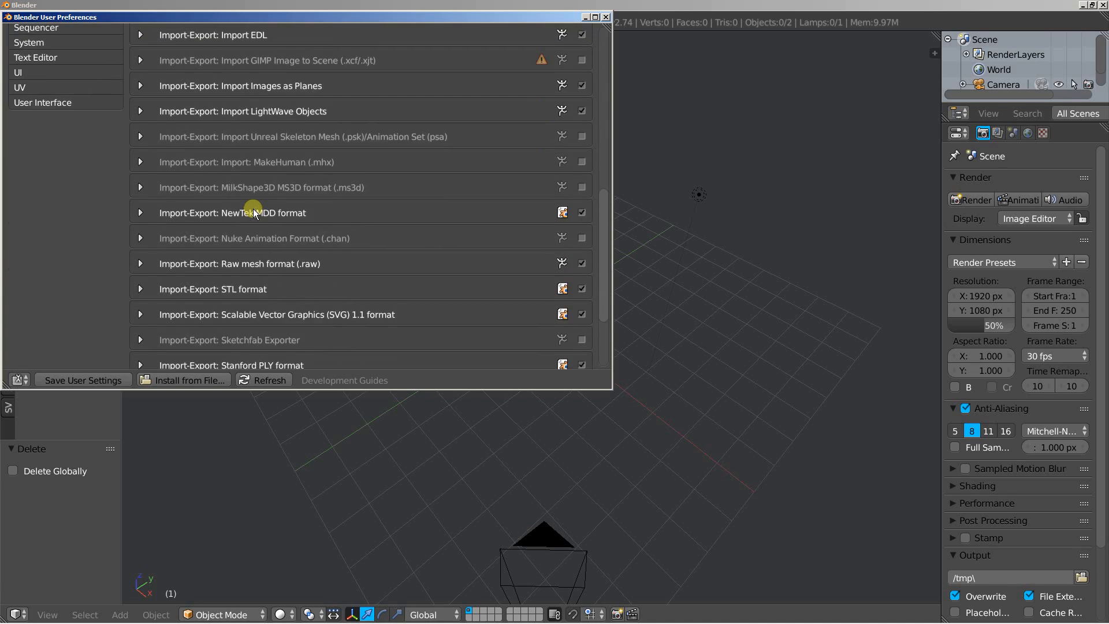
pyautogui.scroll(-3)
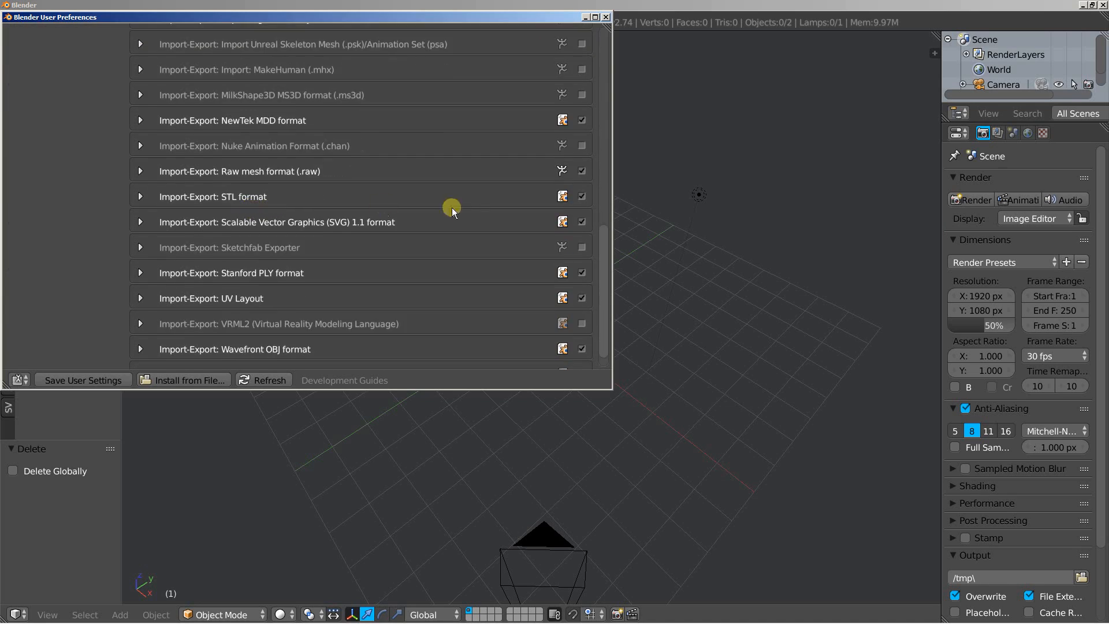
pyautogui.moveTo(274, 236)
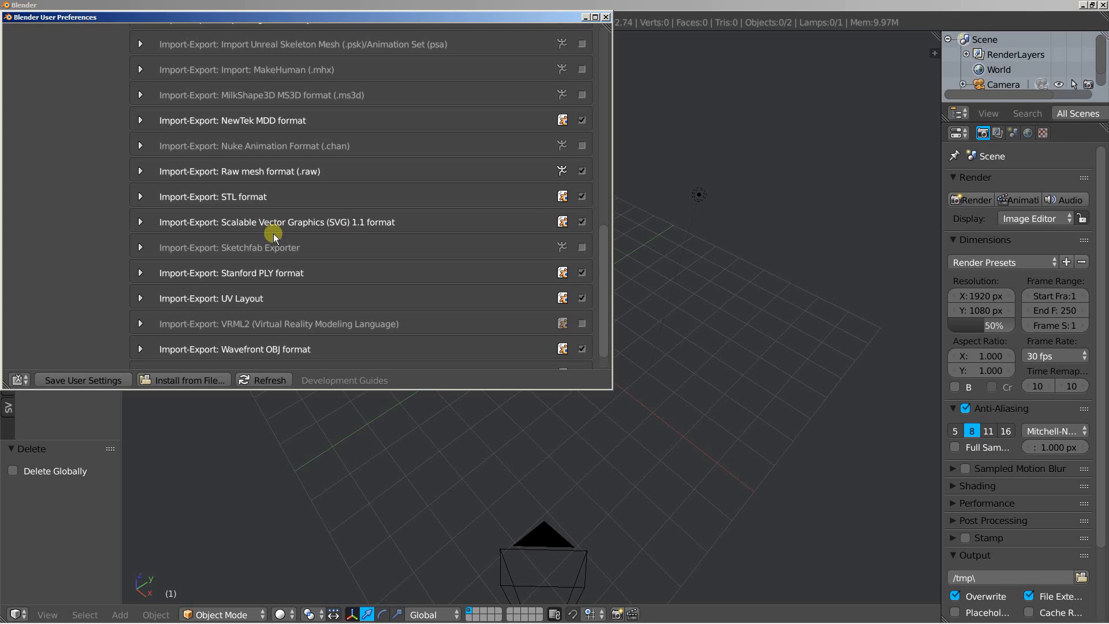
pyautogui.moveTo(257, 232)
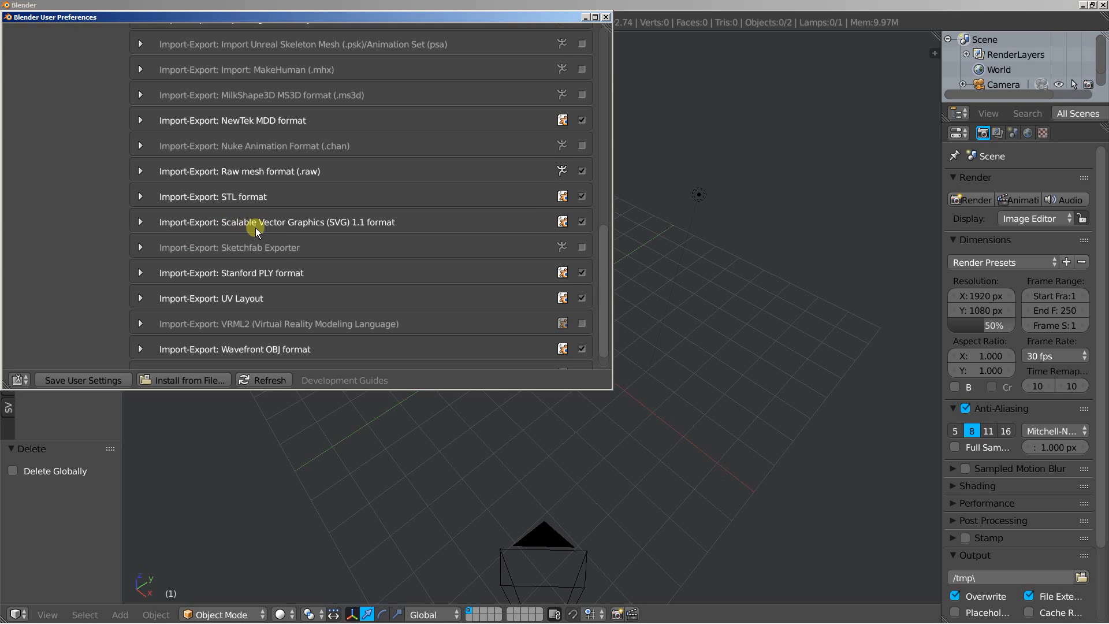
pyautogui.moveTo(357, 230)
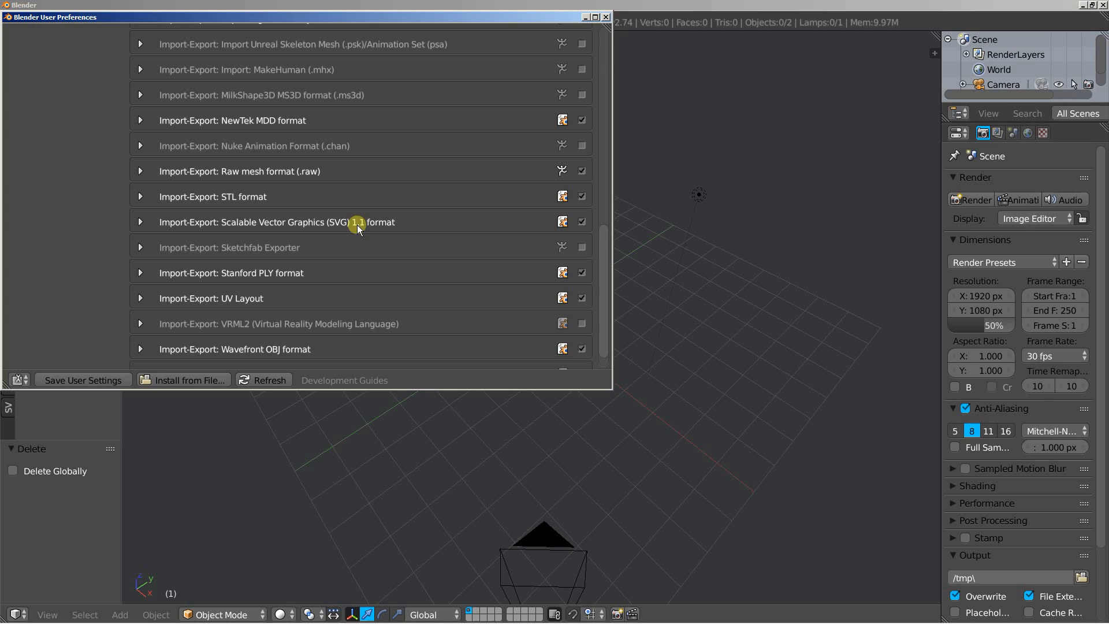
pyautogui.moveTo(187, 272)
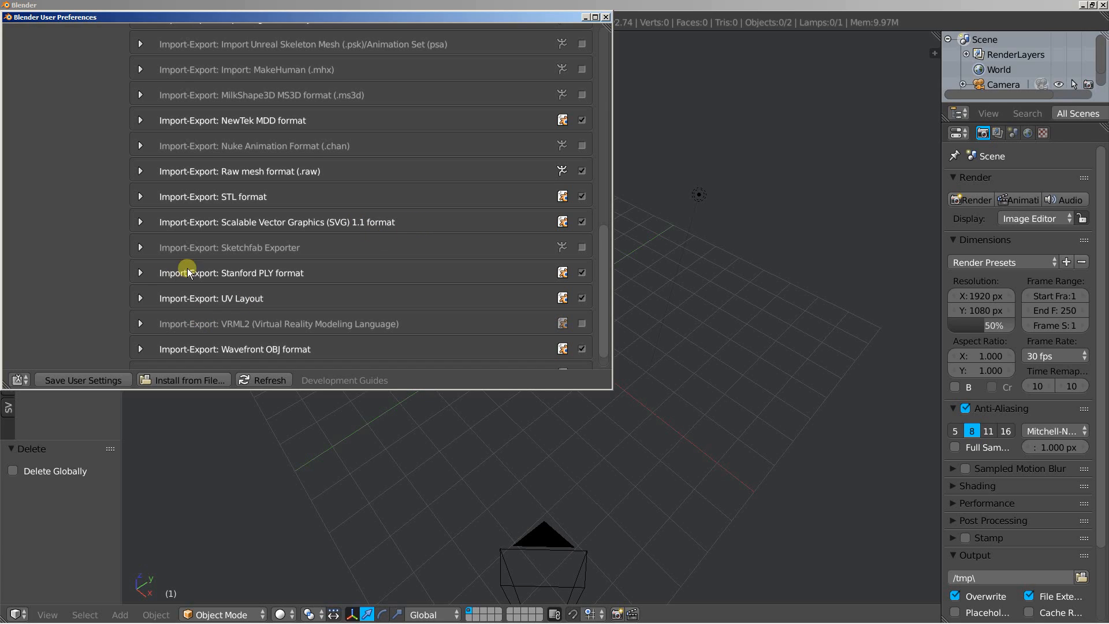
pyautogui.moveTo(64, 386)
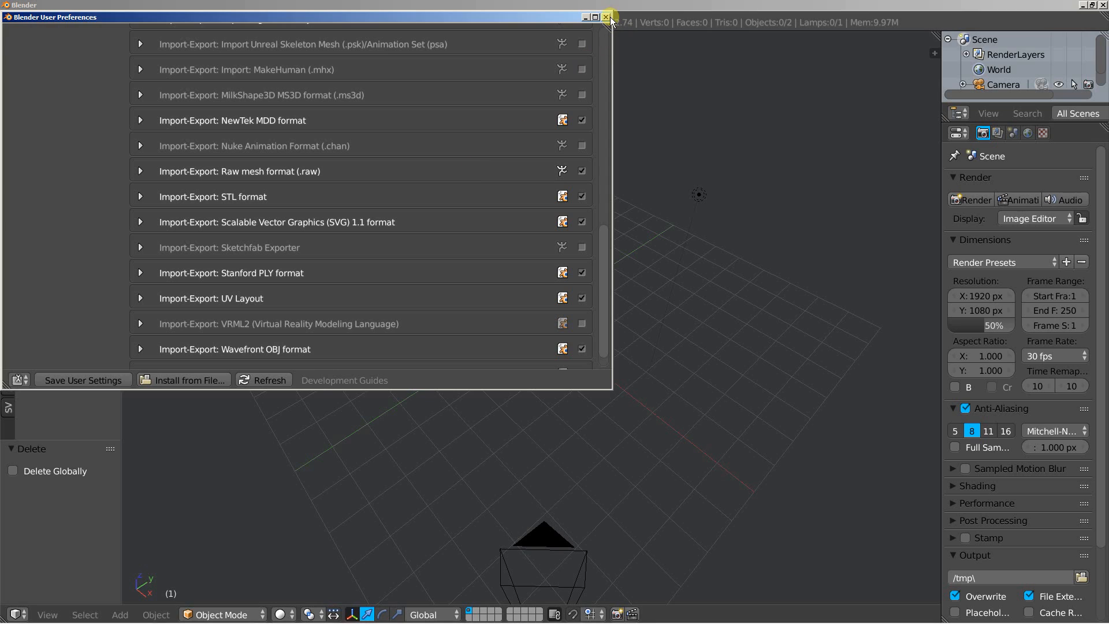
pyautogui.click(607, 17)
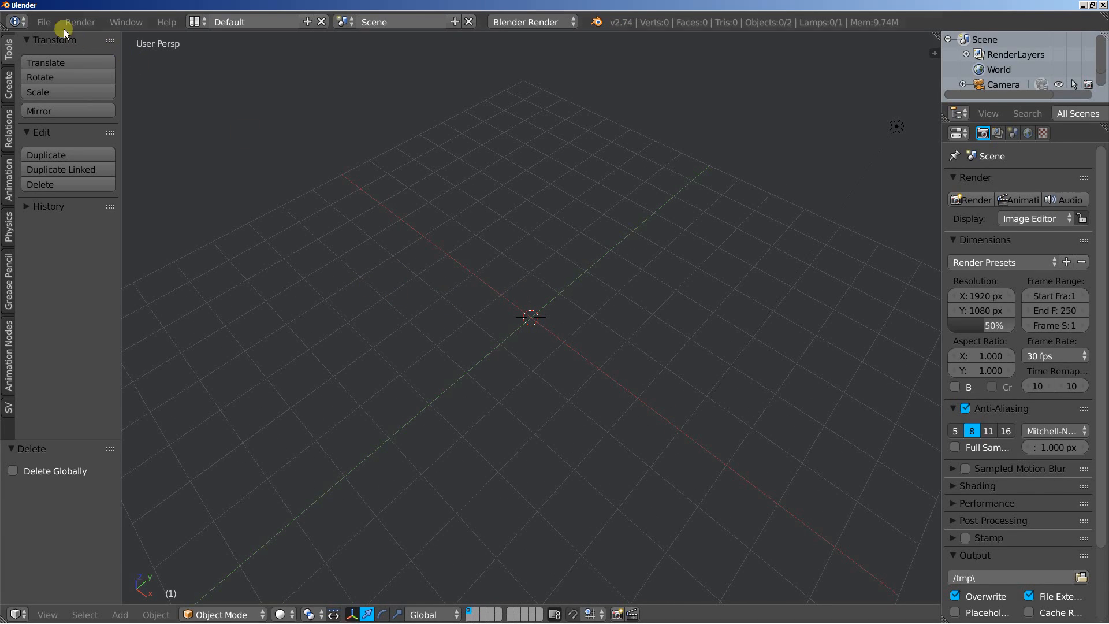
# Import tutorial.svg from the save_var folder as curve outlines near the scene origin.
pyautogui.click(43, 22)
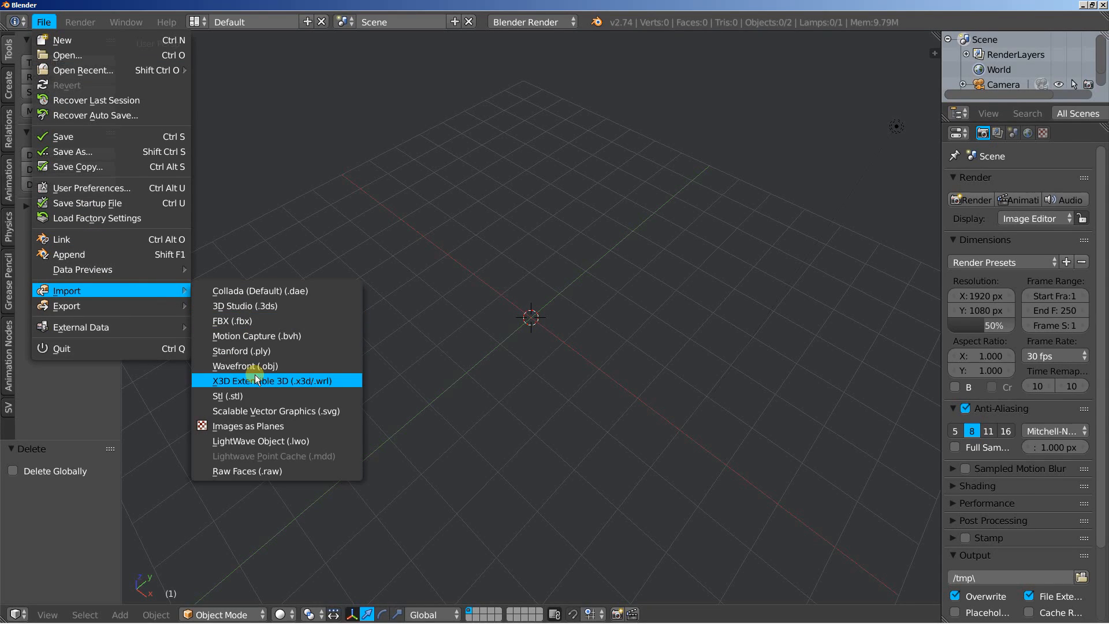
pyautogui.click(276, 412)
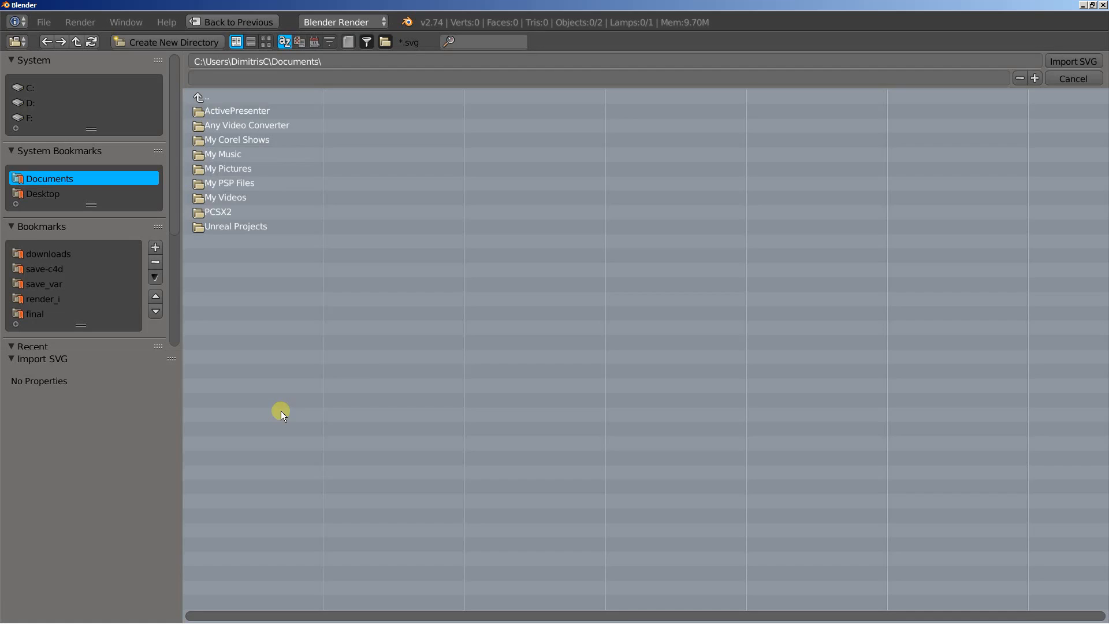
pyautogui.click(43, 284)
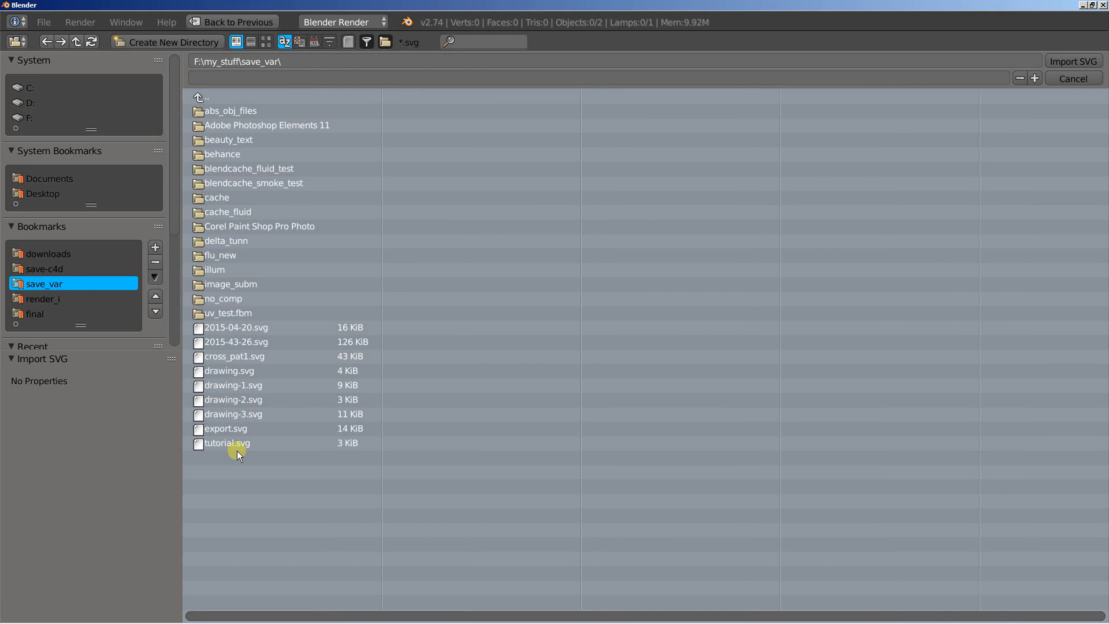
pyautogui.click(227, 443)
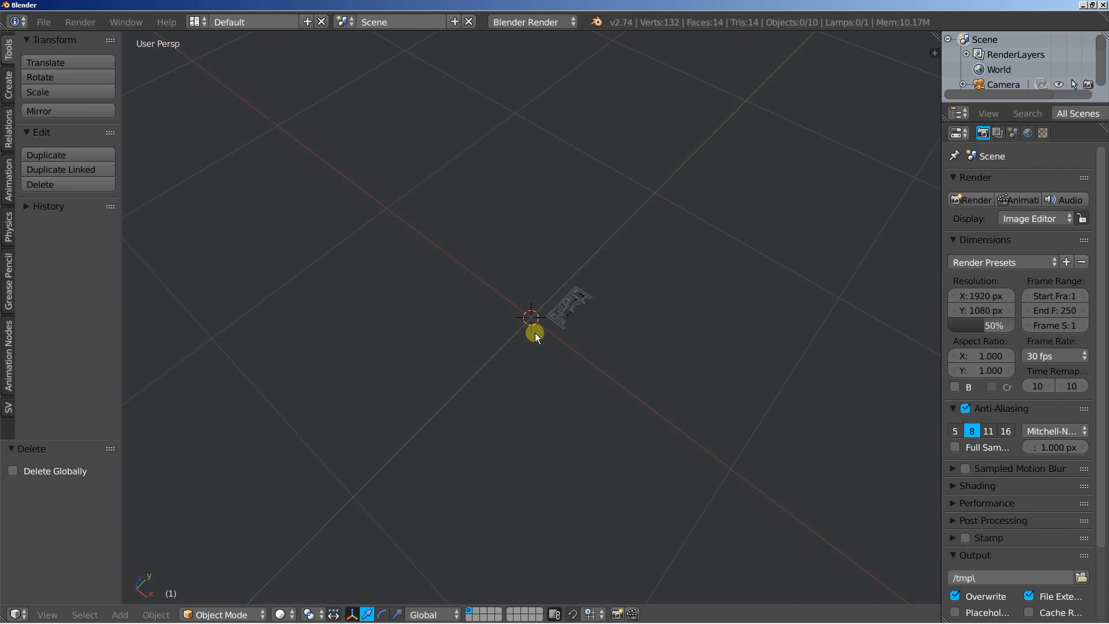
pyautogui.moveTo(534, 333); pyautogui.dragTo(669, 264)
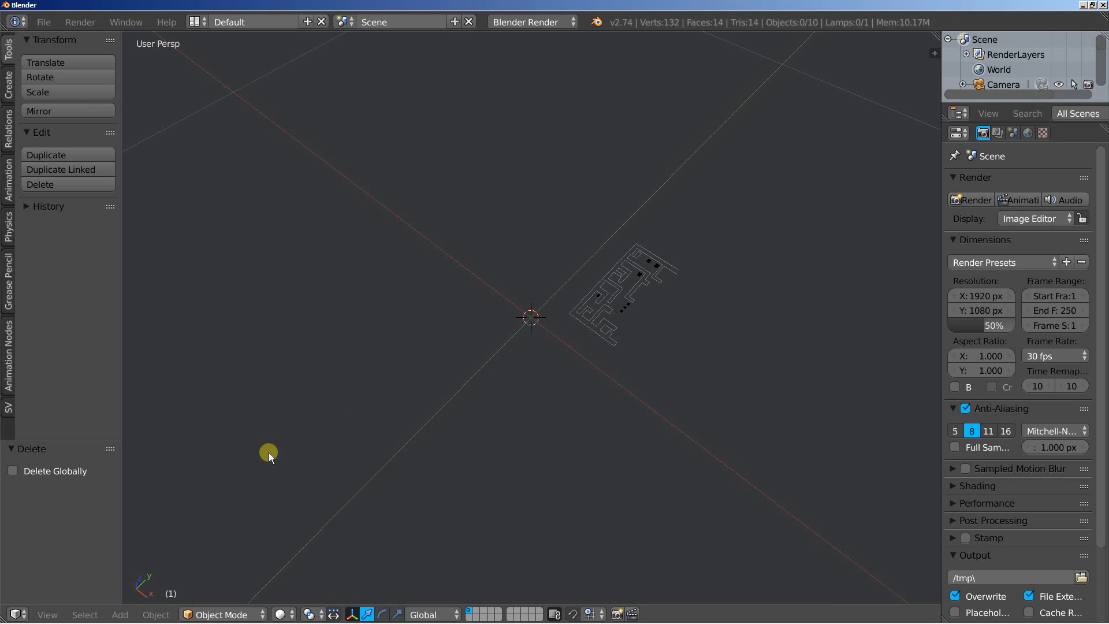
# Select all curve objects and scale the imported maze up by 10.
pyautogui.click(84, 613)
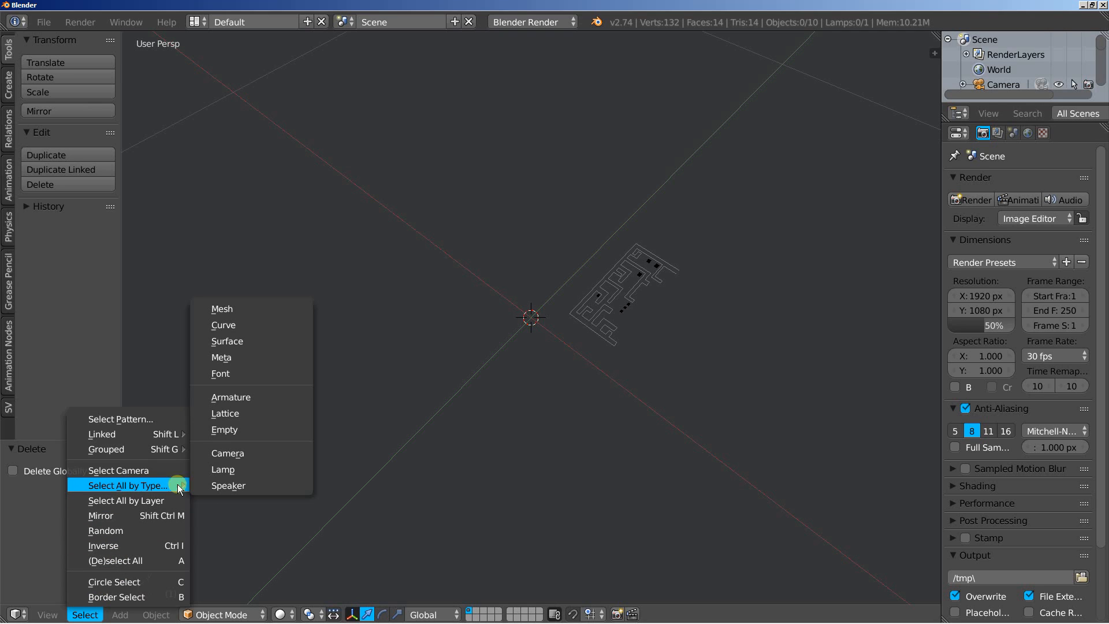
pyautogui.click(223, 325)
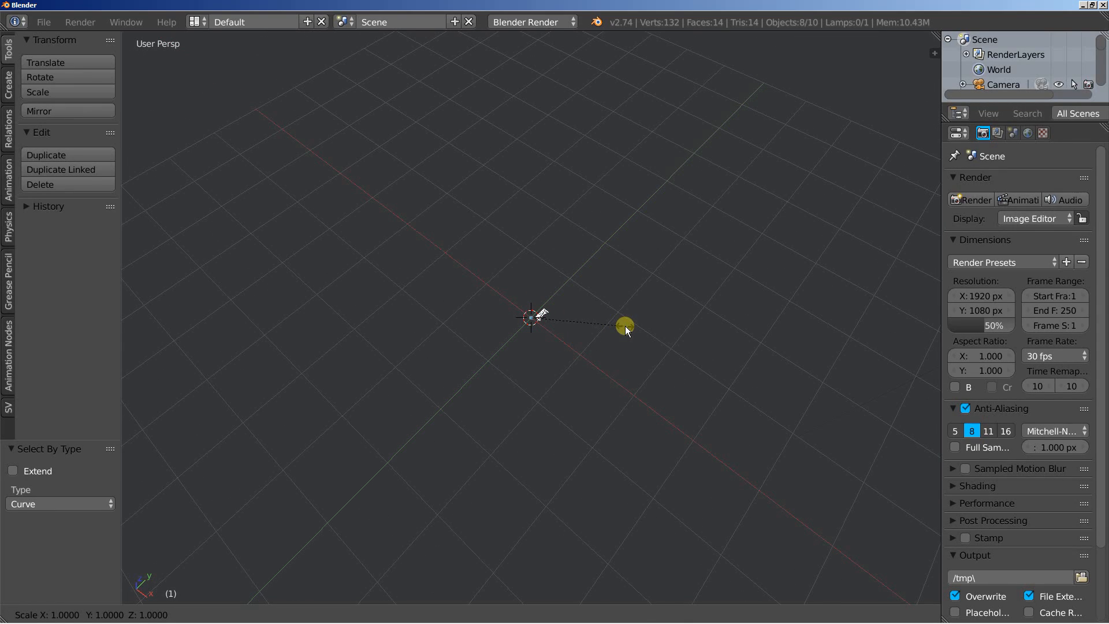
pyautogui.write('10')
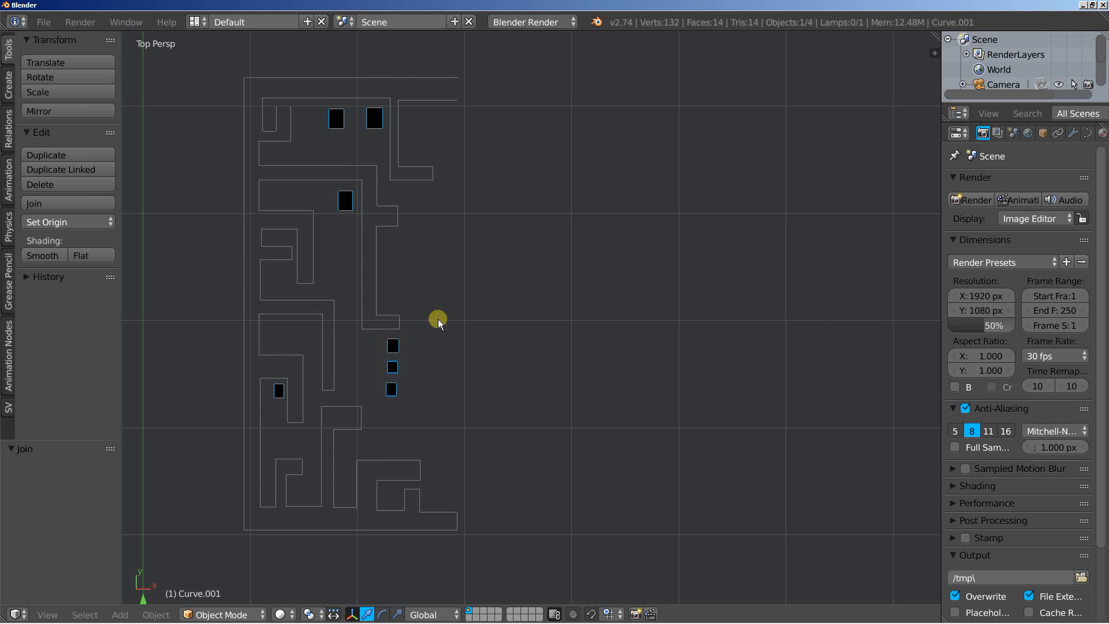
# Extrude the pillar curves into tall blocks and edit their SVGMat.001 material to white under Cycles.
pyautogui.moveTo(436, 319); pyautogui.dragTo(399, 423)
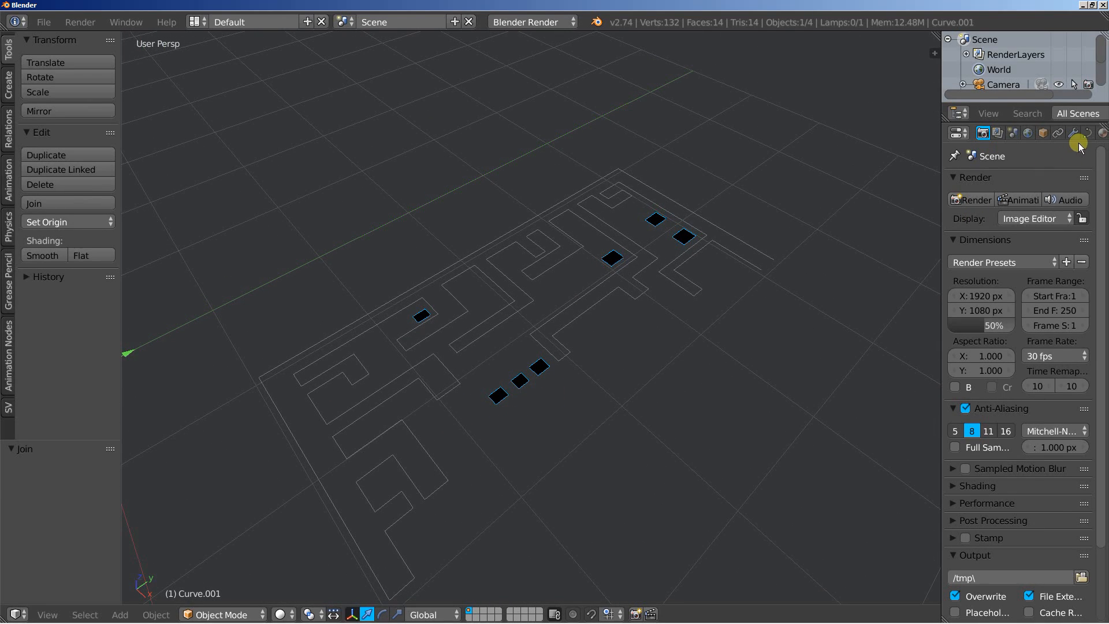
pyautogui.click(1089, 133)
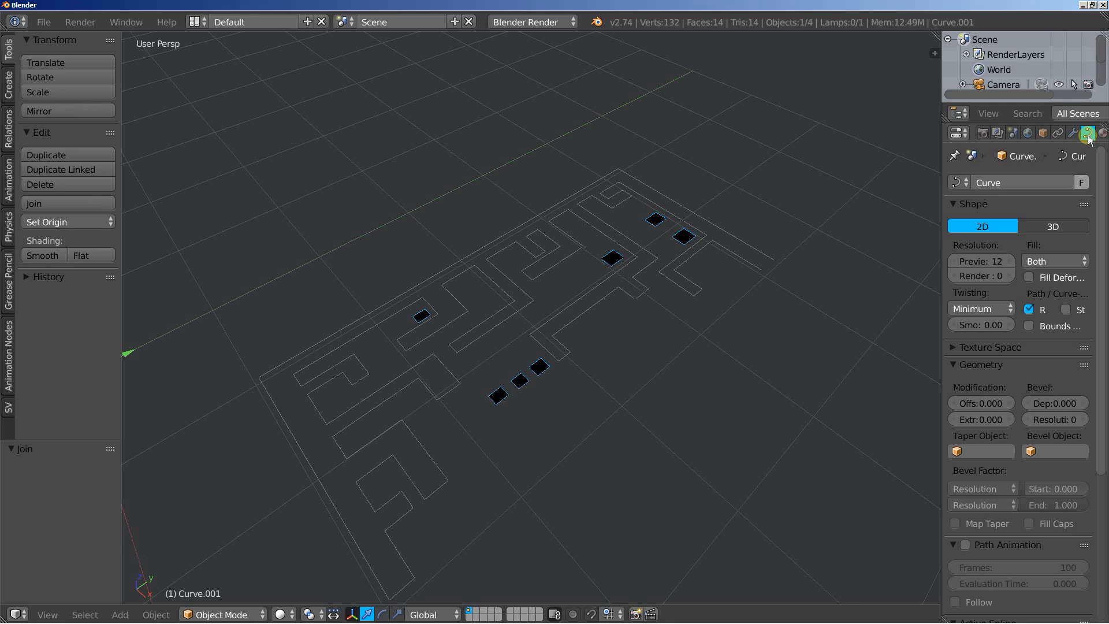
pyautogui.moveTo(1010, 226)
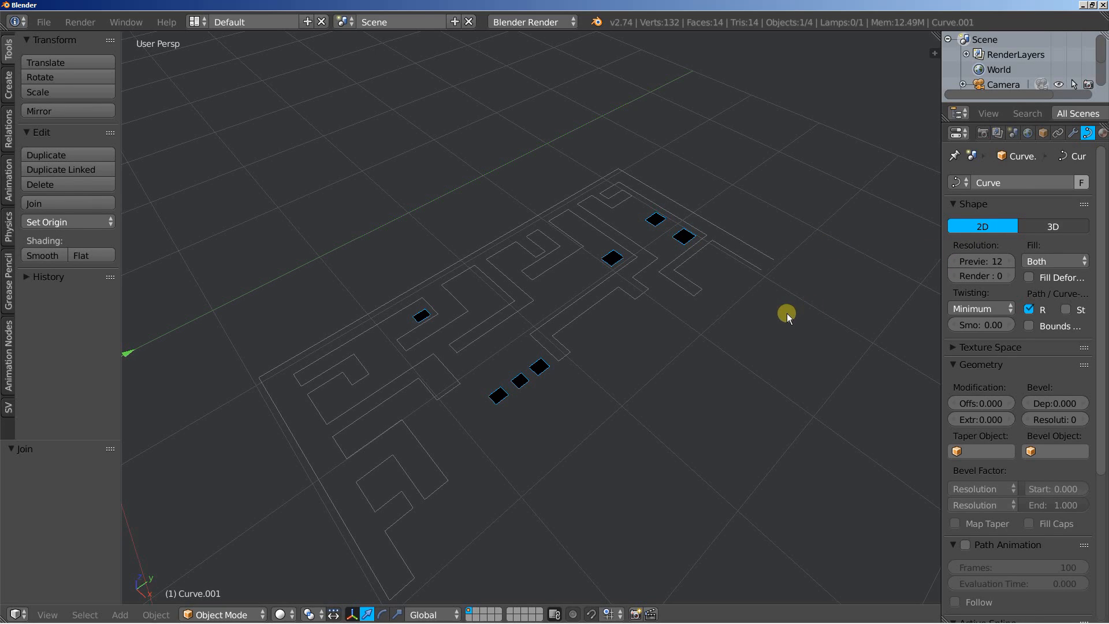
pyautogui.moveTo(981, 418)
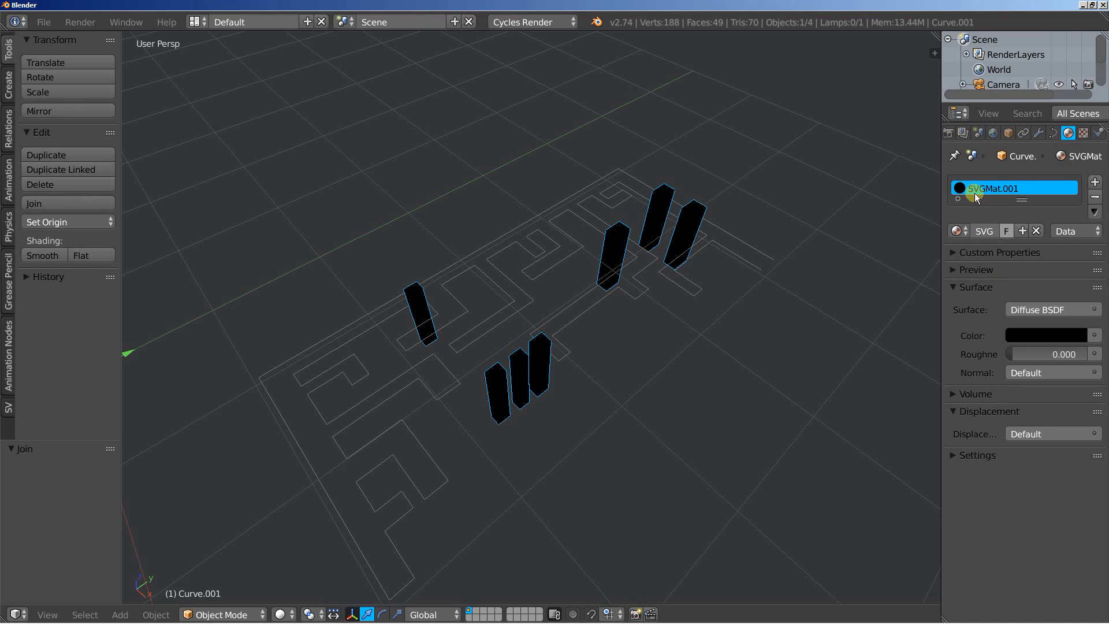
pyautogui.click(1050, 336)
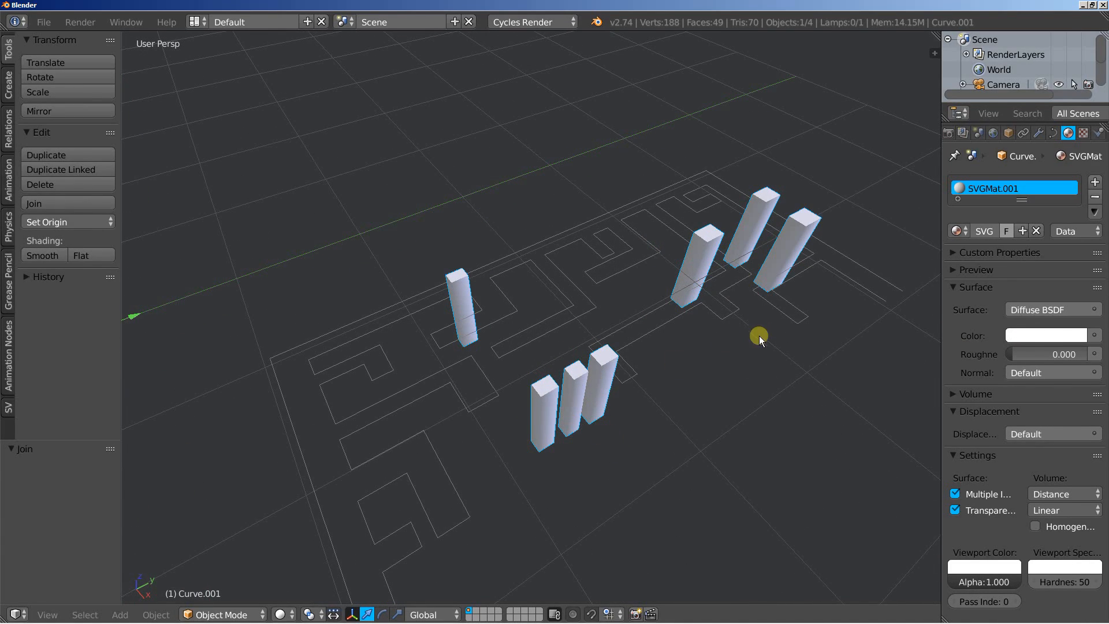
# Add an Edge Split modifier to the pillar object.
pyautogui.click(1038, 133)
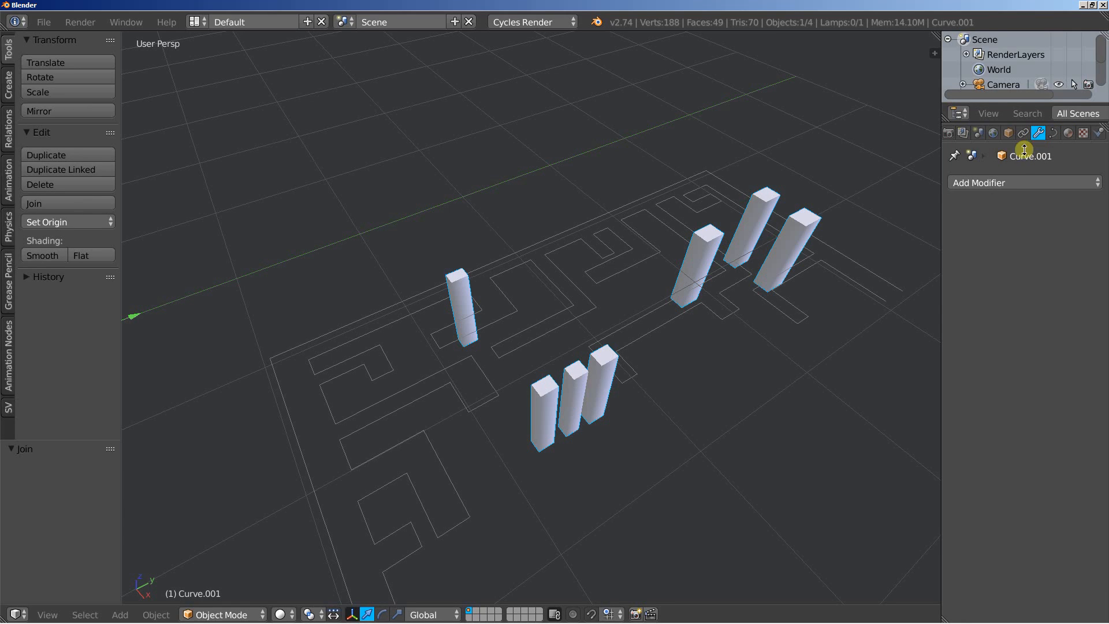
pyautogui.click(1020, 182)
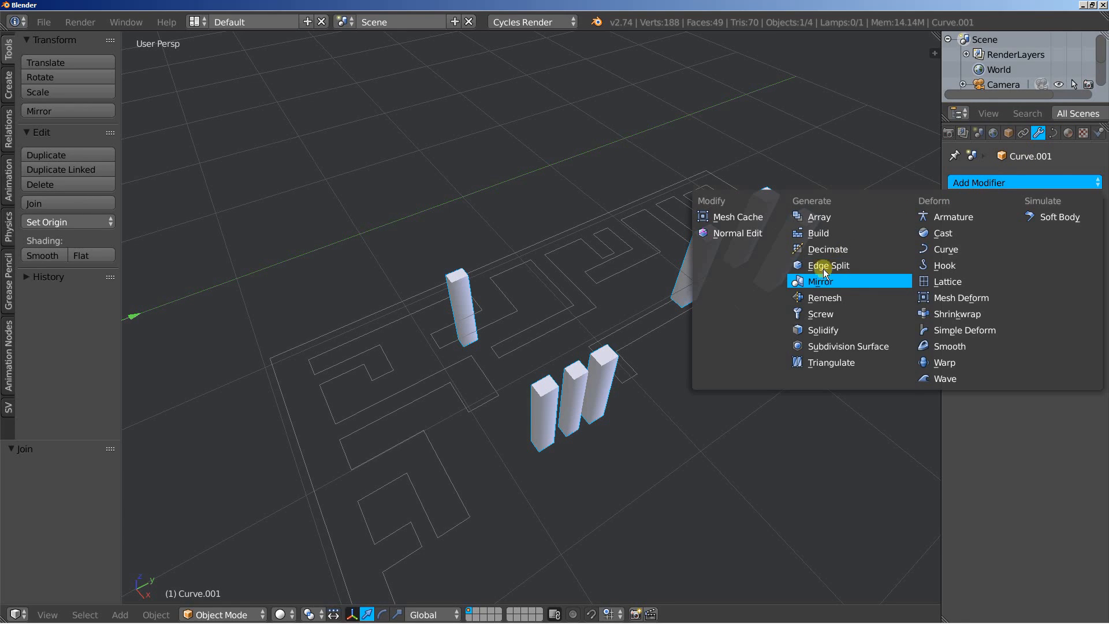
pyautogui.click(828, 266)
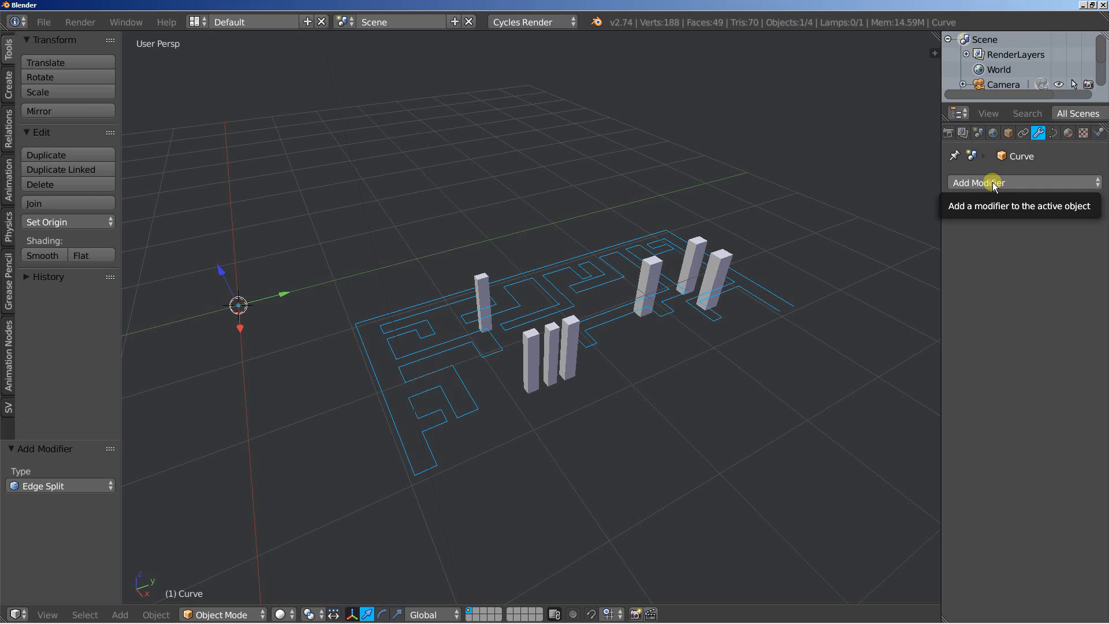
# Extrude the maze outline curve to about 0.008 so it stands as walls around the pillars.
pyautogui.click(1052, 133)
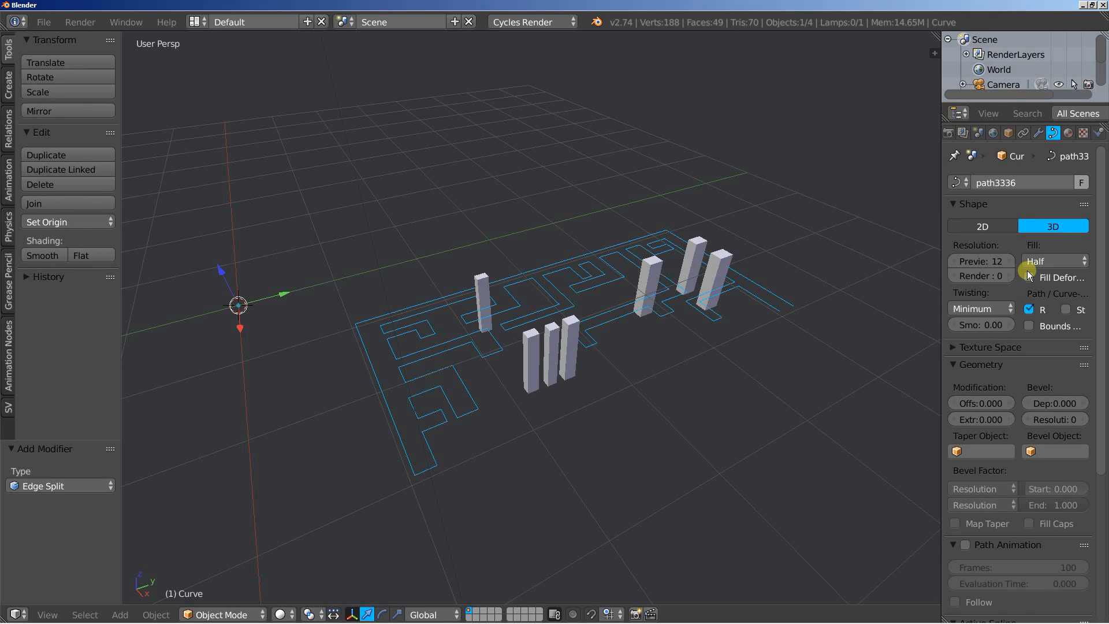
pyautogui.moveTo(981, 418); pyautogui.dragTo(997, 419)
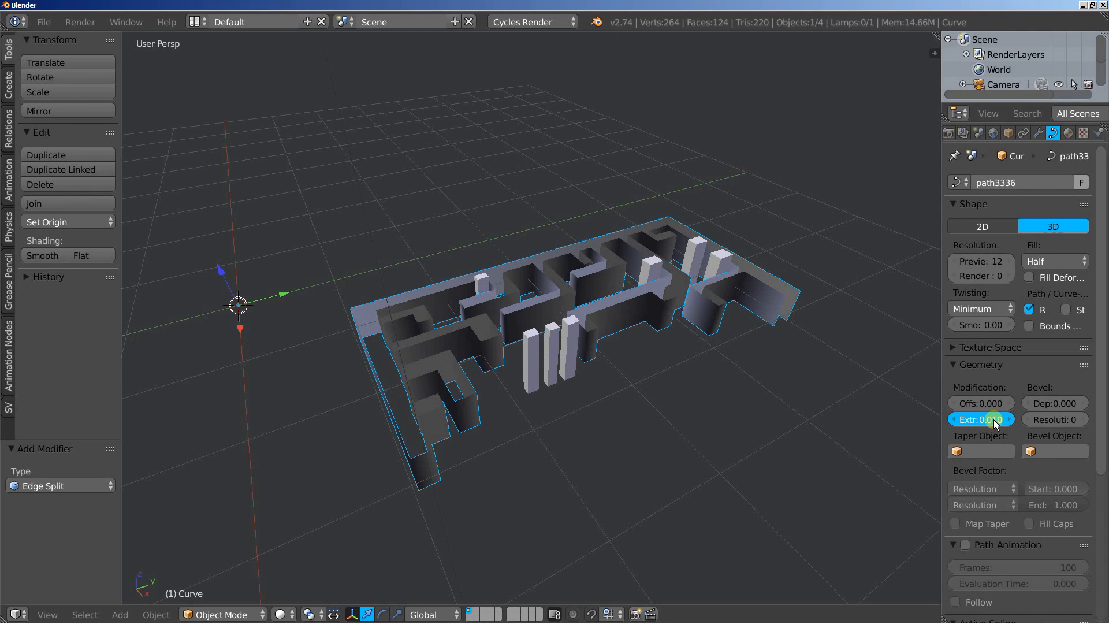
pyautogui.moveTo(981, 419); pyautogui.dragTo(1004, 418)
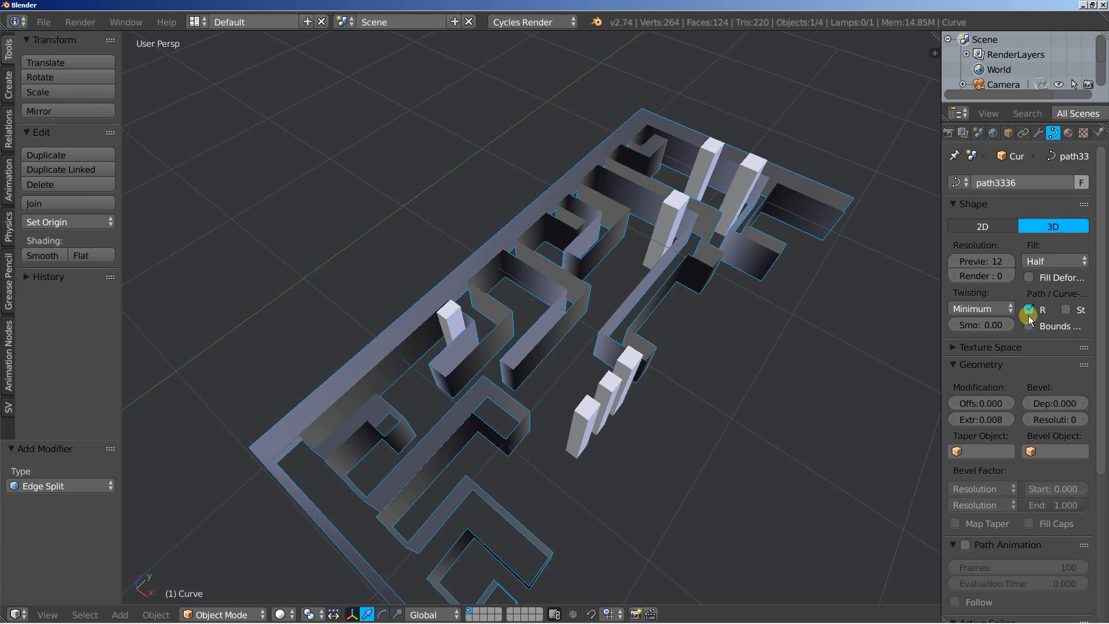
pyautogui.click(1030, 310)
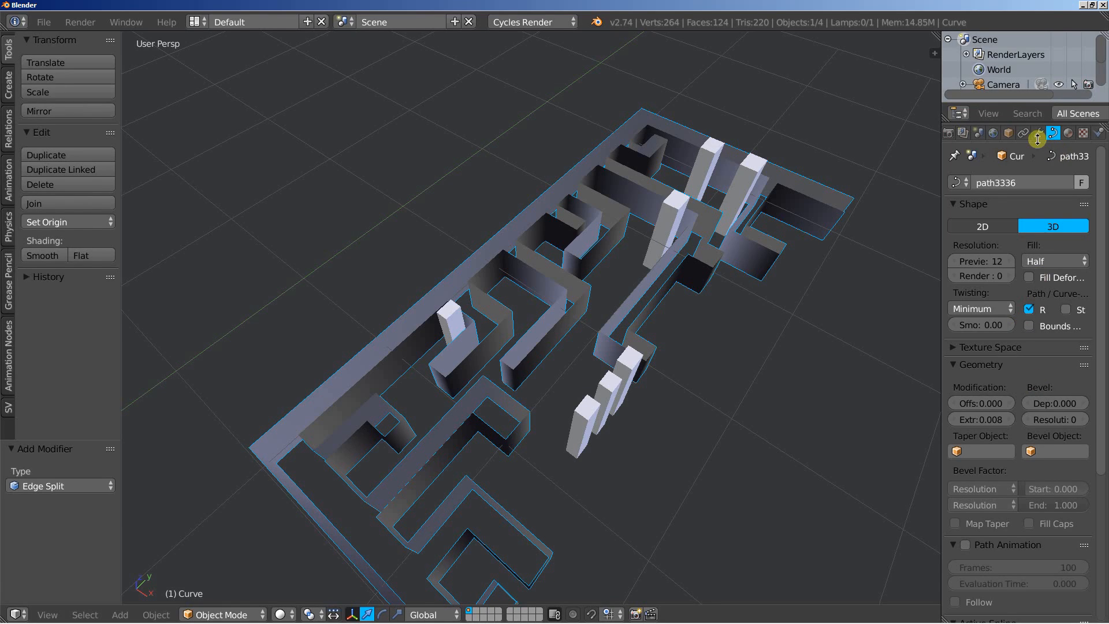
pyautogui.click(981, 182)
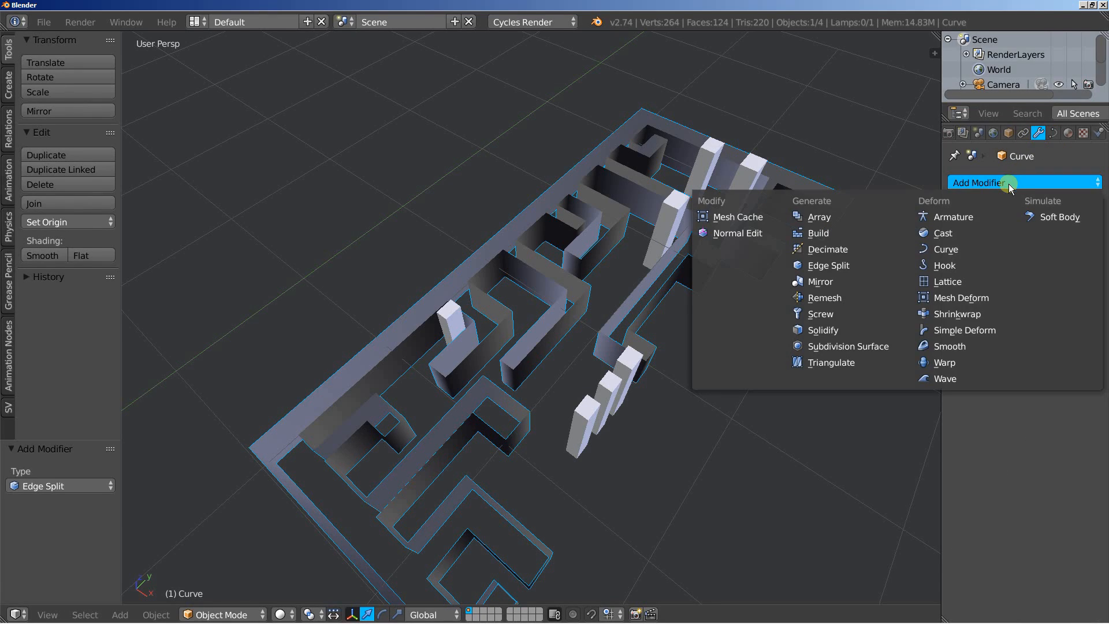
pyautogui.moveTo(823, 330)
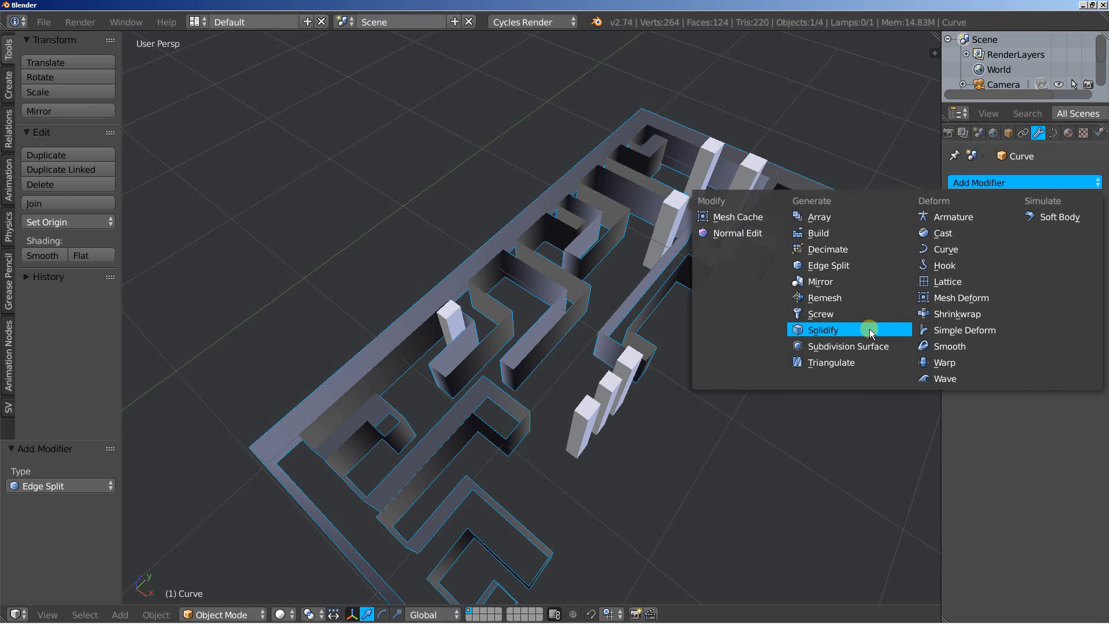
# Add a Solidify modifier to the maze walls with thickness 0.0010.
pyautogui.click(823, 329)
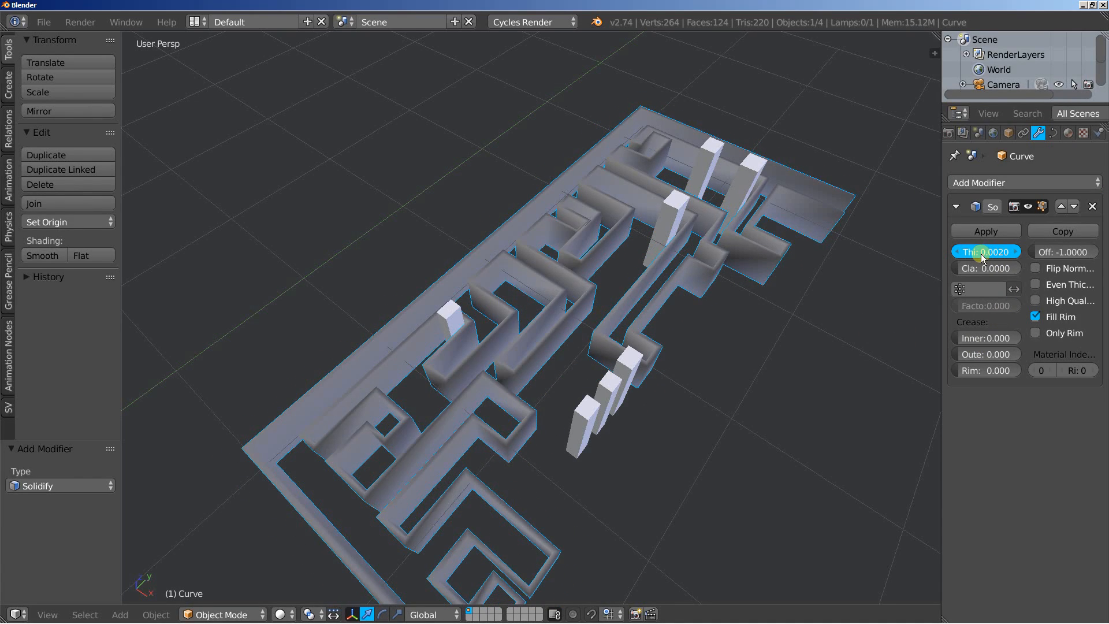
pyautogui.moveTo(1005, 251); pyautogui.dragTo(991, 250)
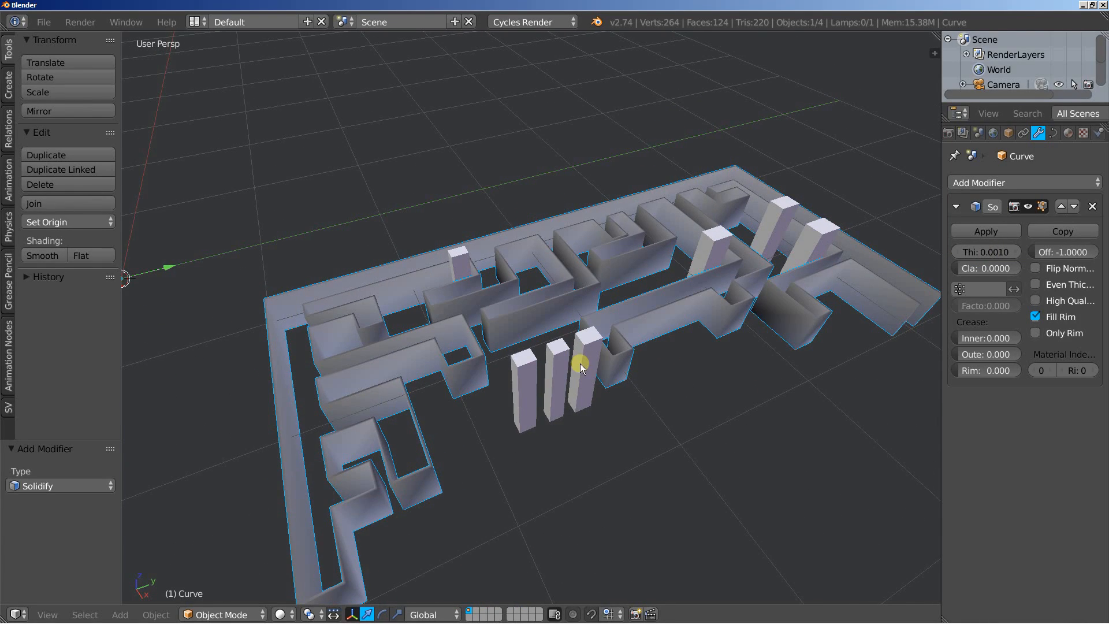
pyautogui.moveTo(580, 364); pyautogui.dragTo(913, 287)
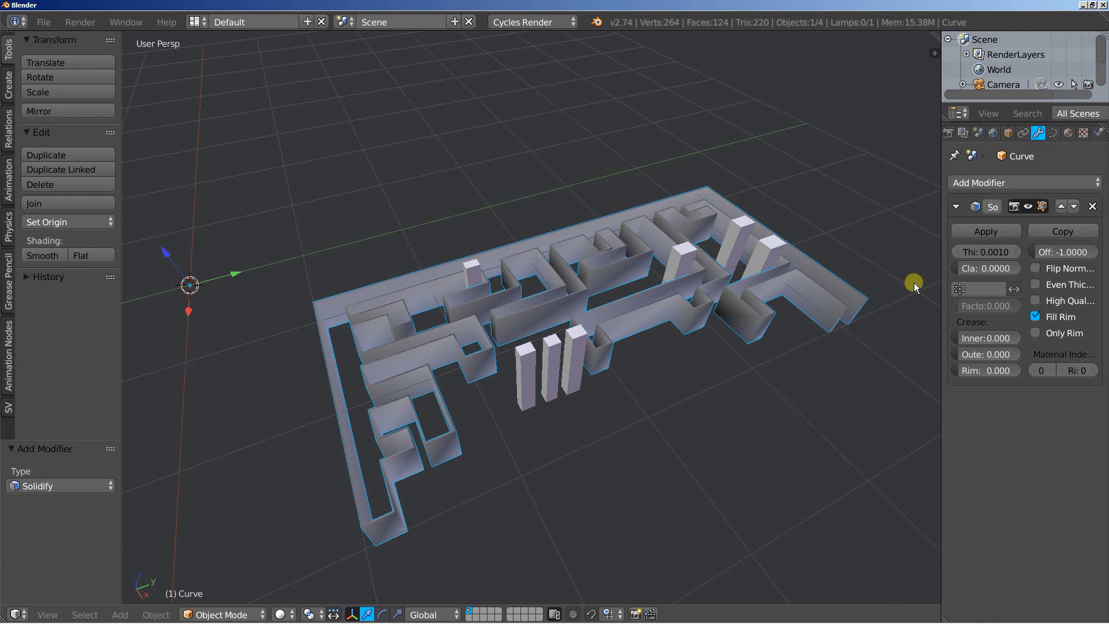
pyautogui.click(1021, 183)
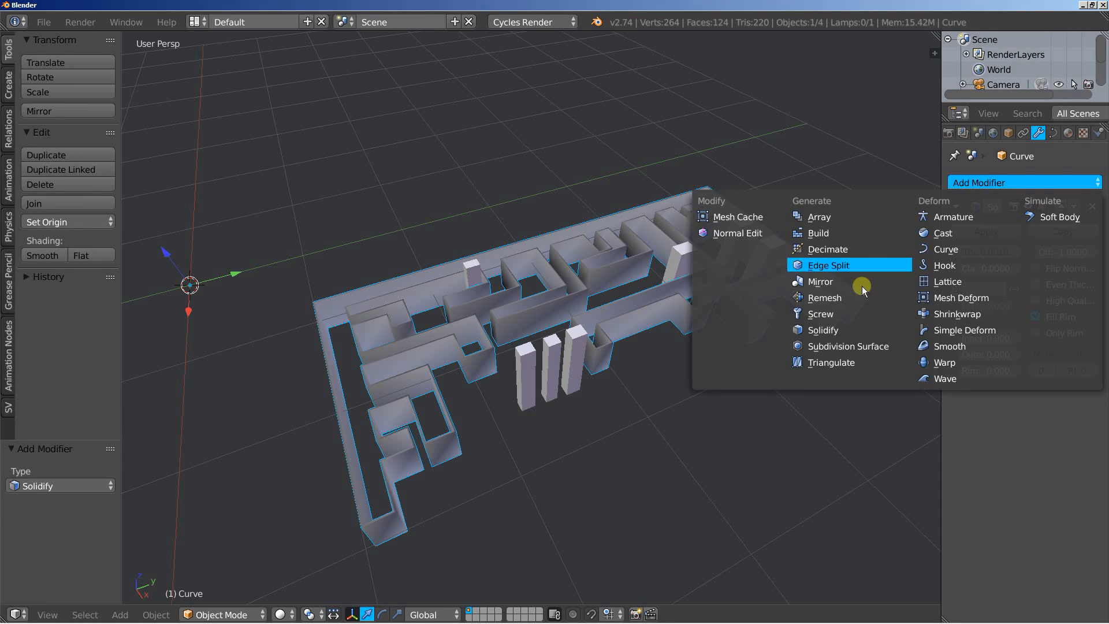
pyautogui.moveTo(874, 320)
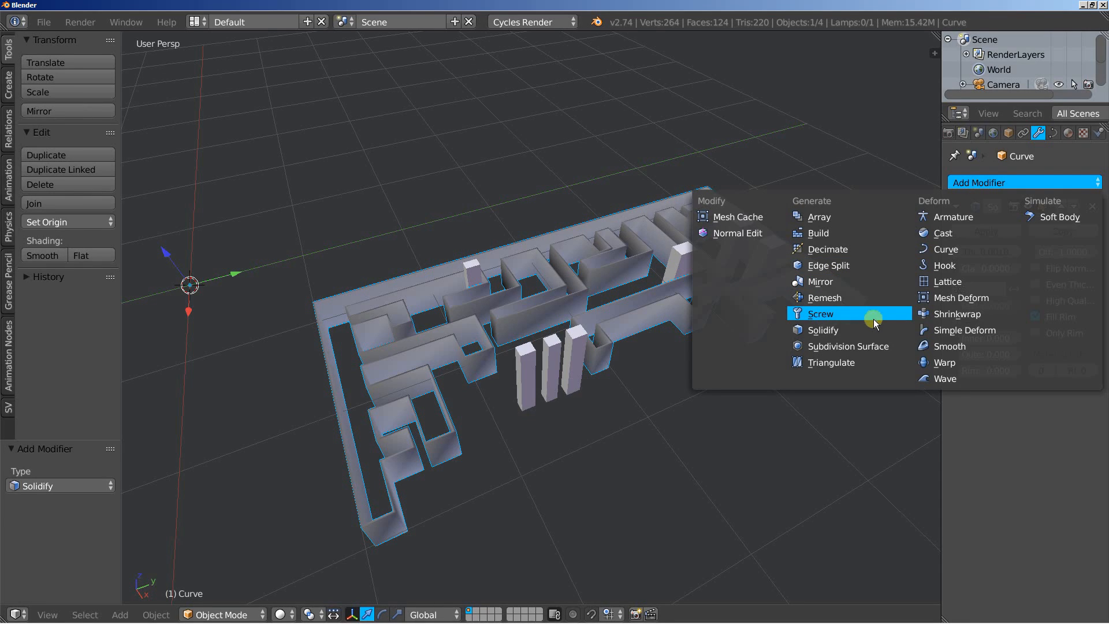
pyautogui.moveTo(881, 297)
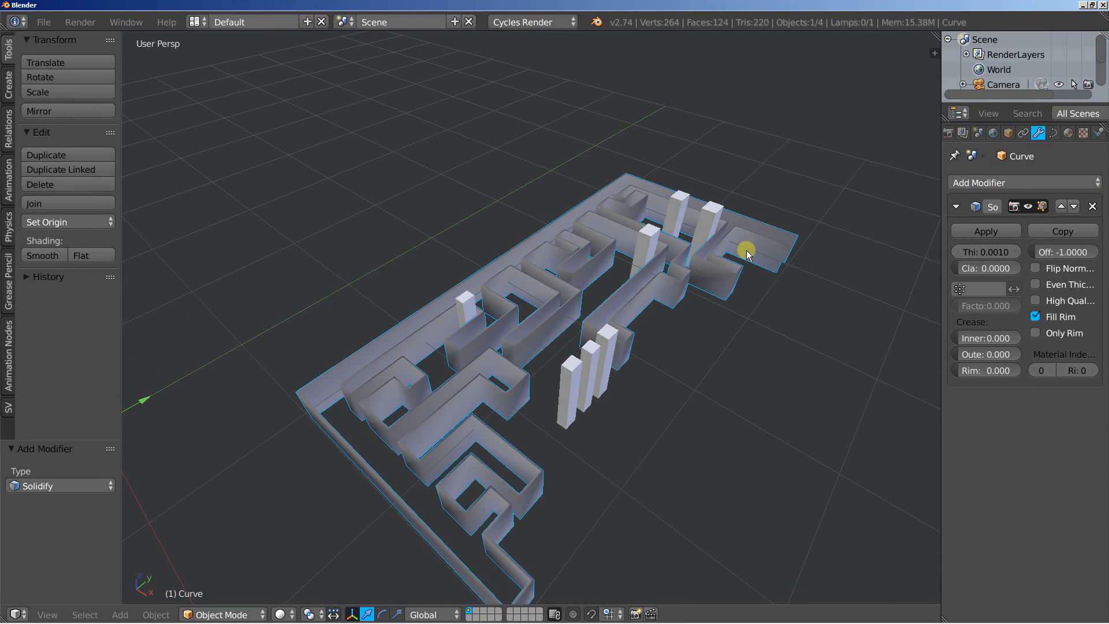
# Add an Edge Split modifier on top of Solidify for crisp flat-shaded wall edges.
pyautogui.click(997, 183)
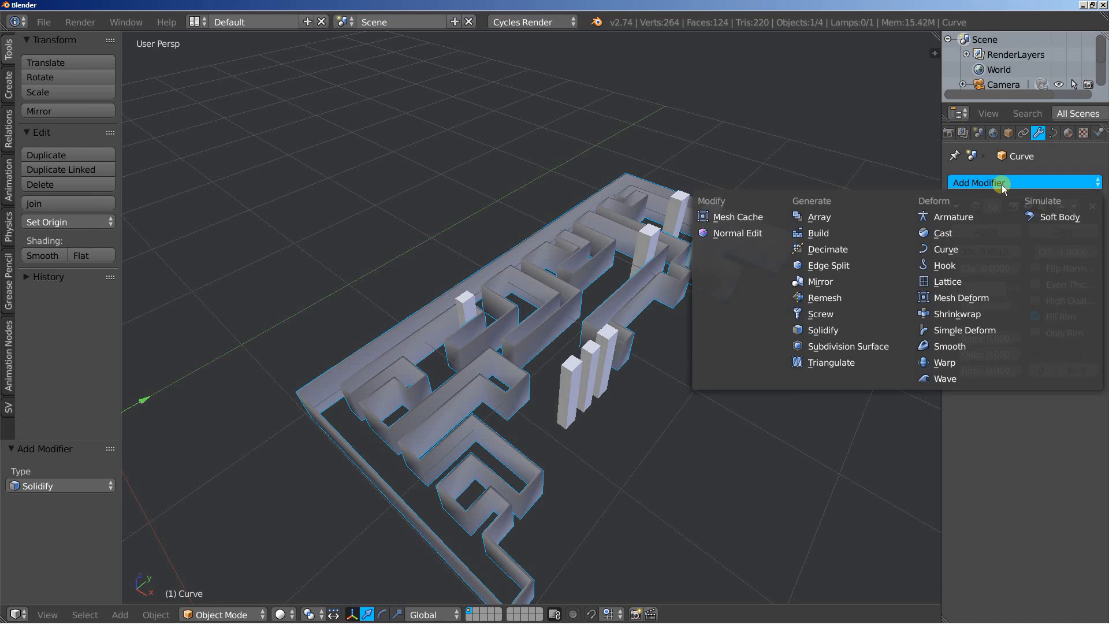
pyautogui.moveTo(827, 264)
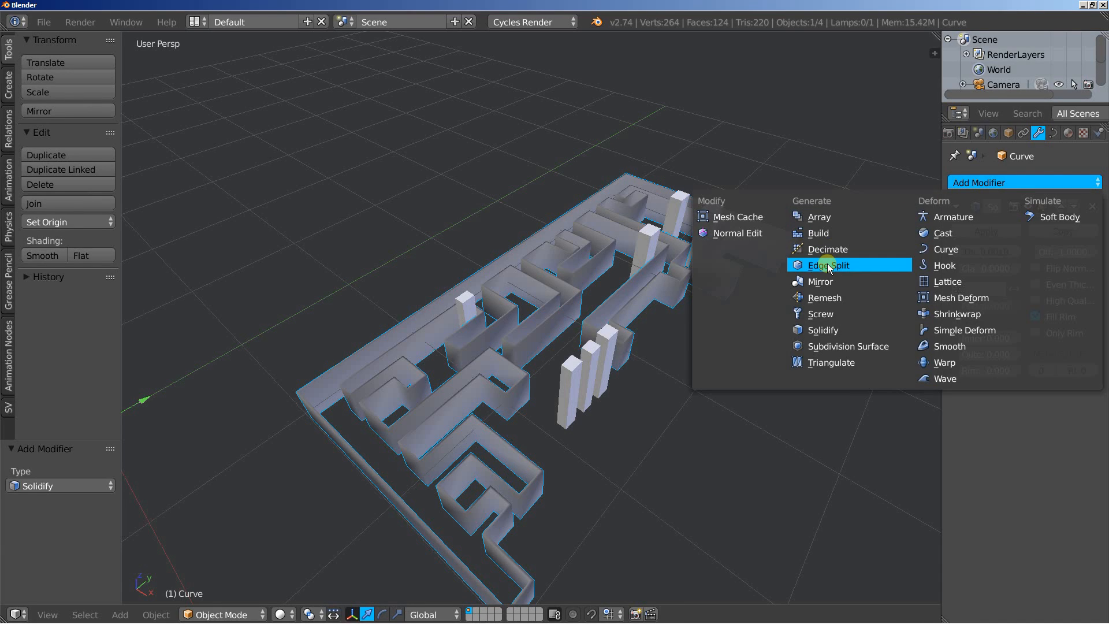
pyautogui.click(828, 265)
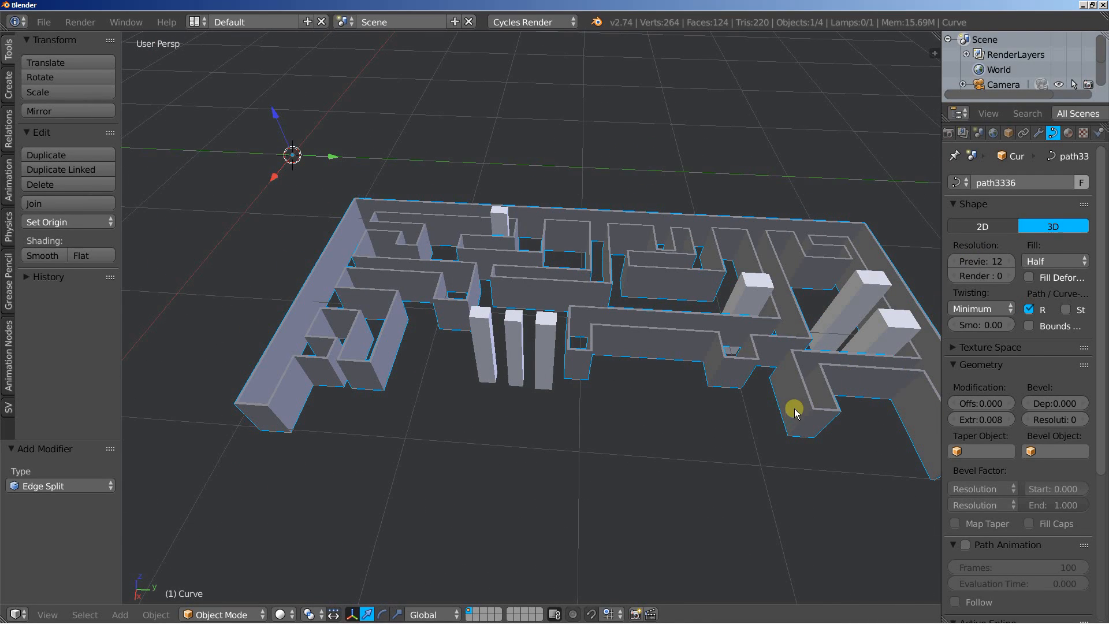
pyautogui.moveTo(598, 432)
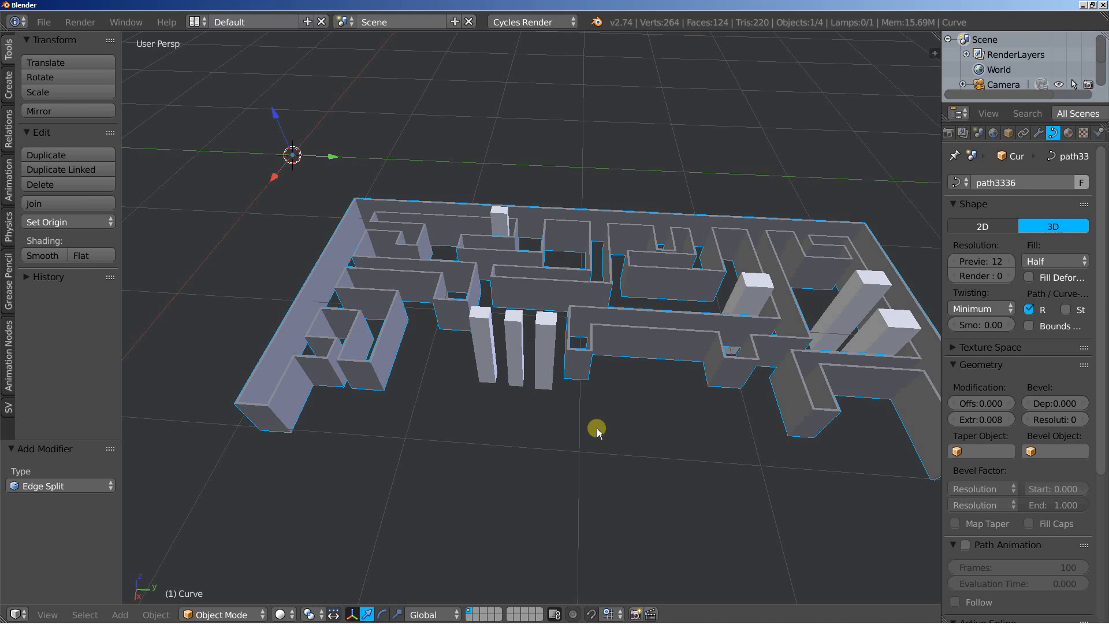
pyautogui.moveTo(597, 433); pyautogui.dragTo(477, 430)
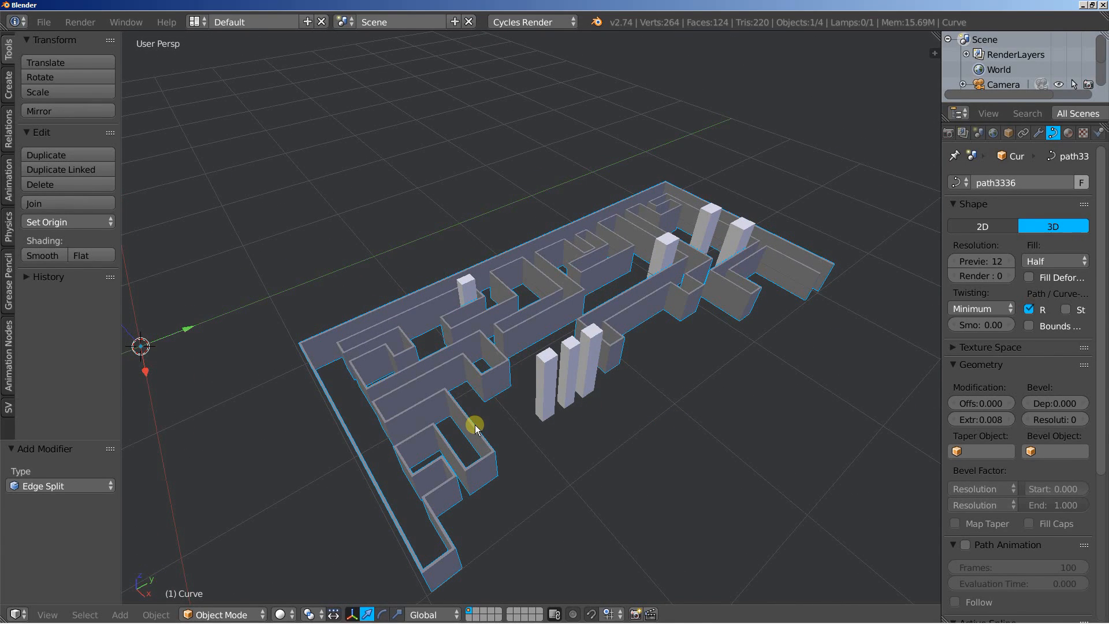
# Add a plane, scale it tenfold and lower it about 0.2 beneath the maze as ground.
pyautogui.click(119, 613)
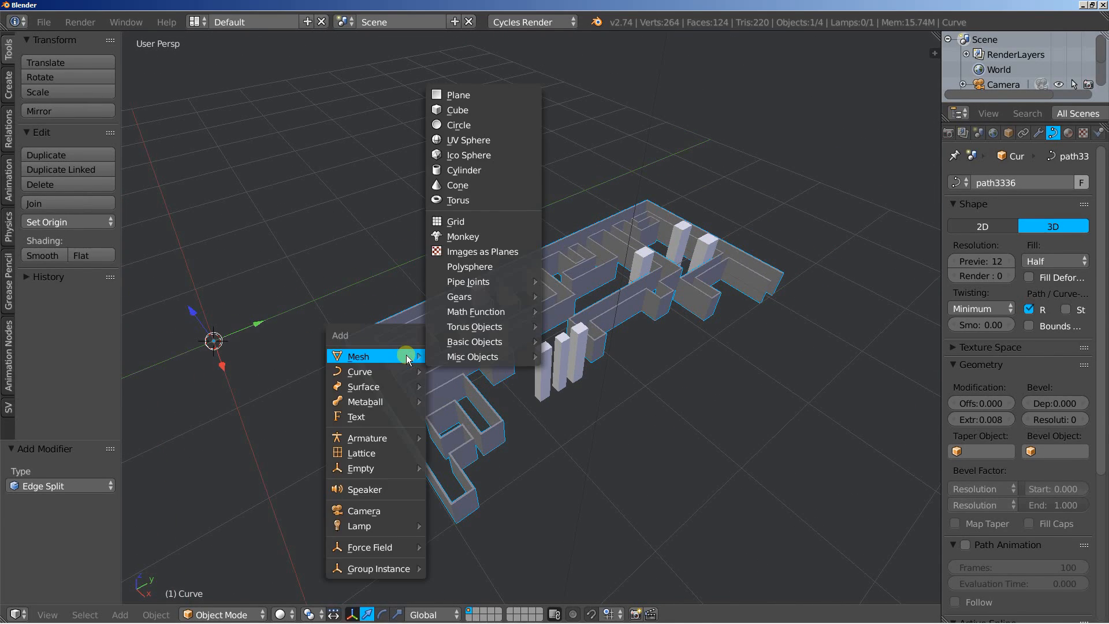
pyautogui.click(459, 94)
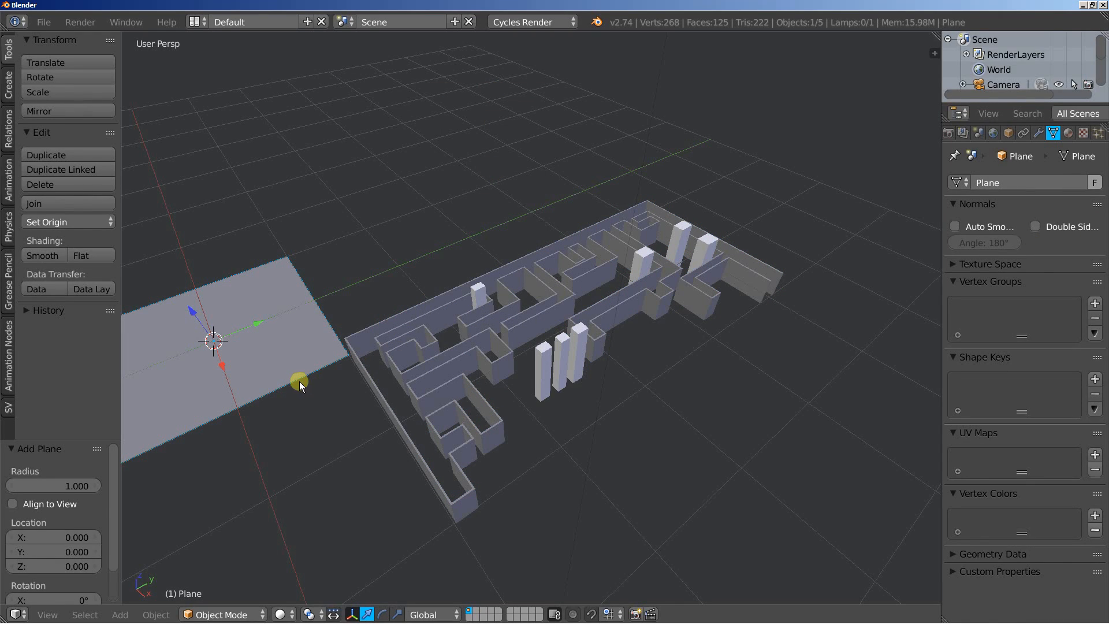
pyautogui.press('Tab')
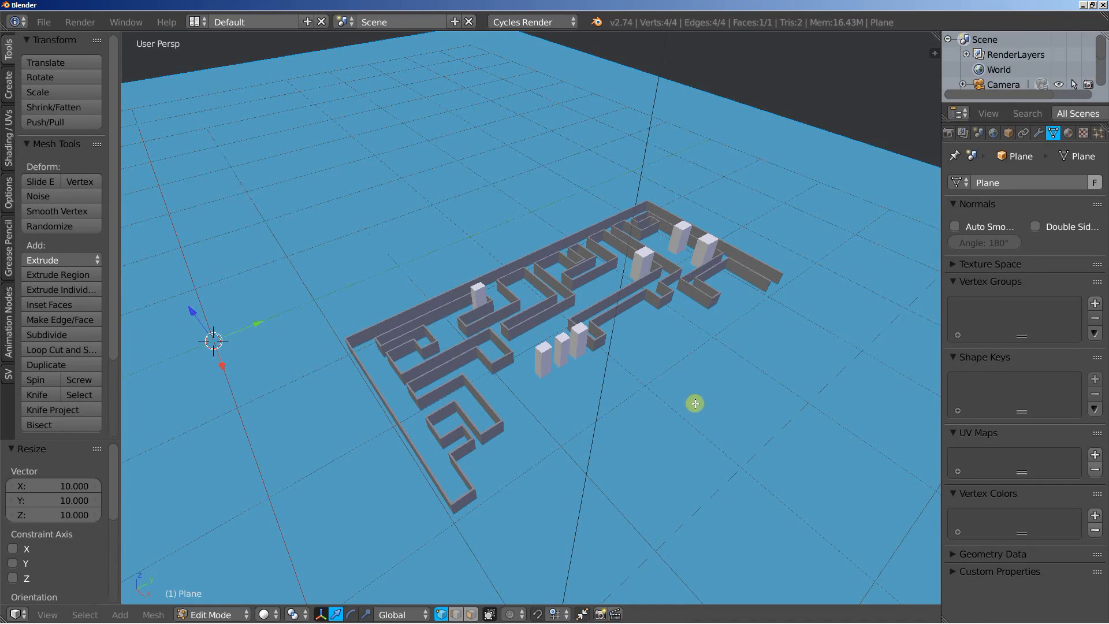
pyautogui.press('Tab')
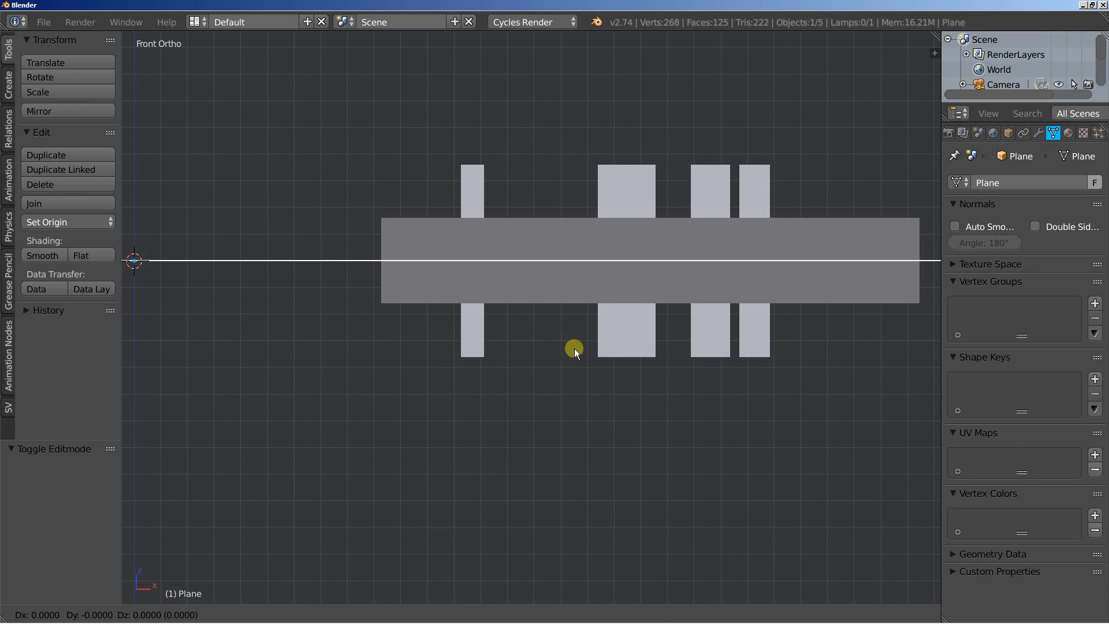
pyautogui.moveTo(573, 351); pyautogui.dragTo(573, 413)
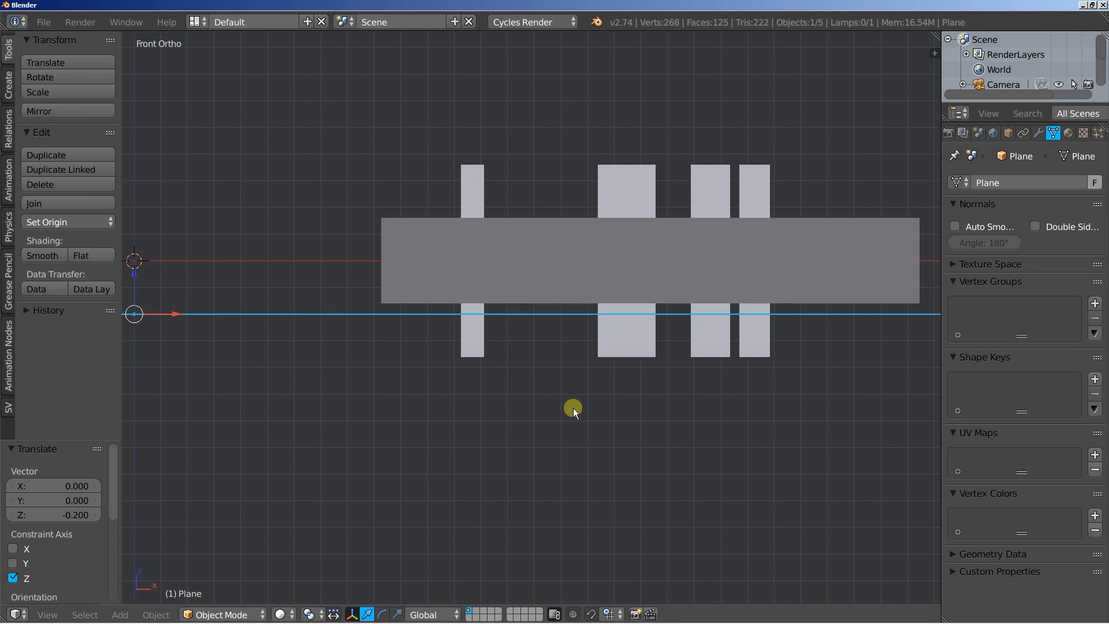
pyautogui.moveTo(573, 407); pyautogui.dragTo(580, 414)
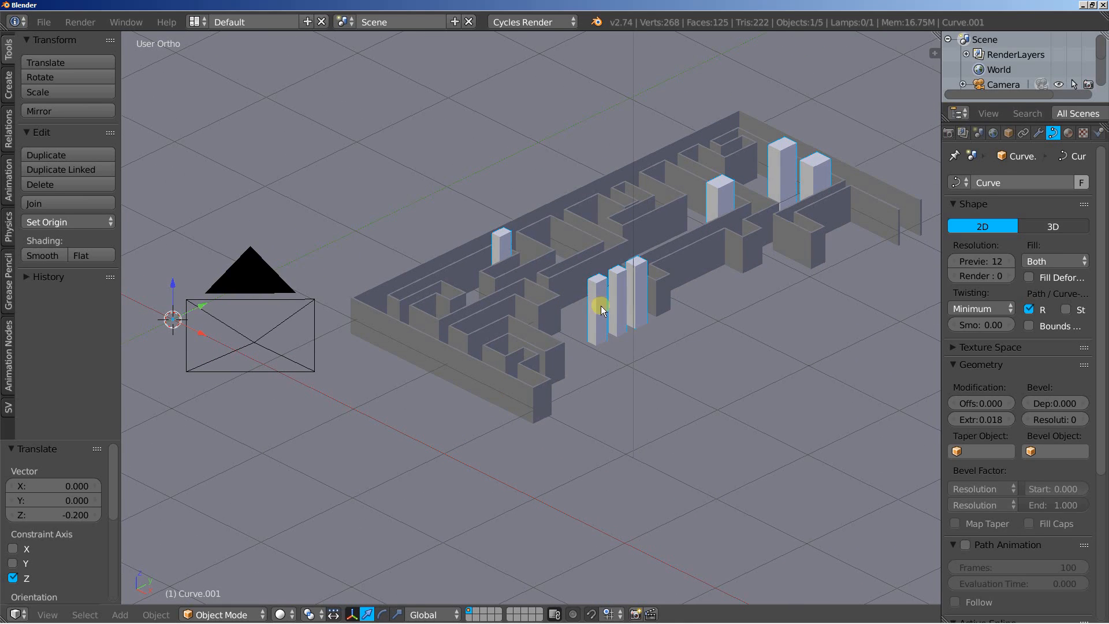
# Give the maze walls a Glossy BSDF surface shader.
pyautogui.click(1068, 132)
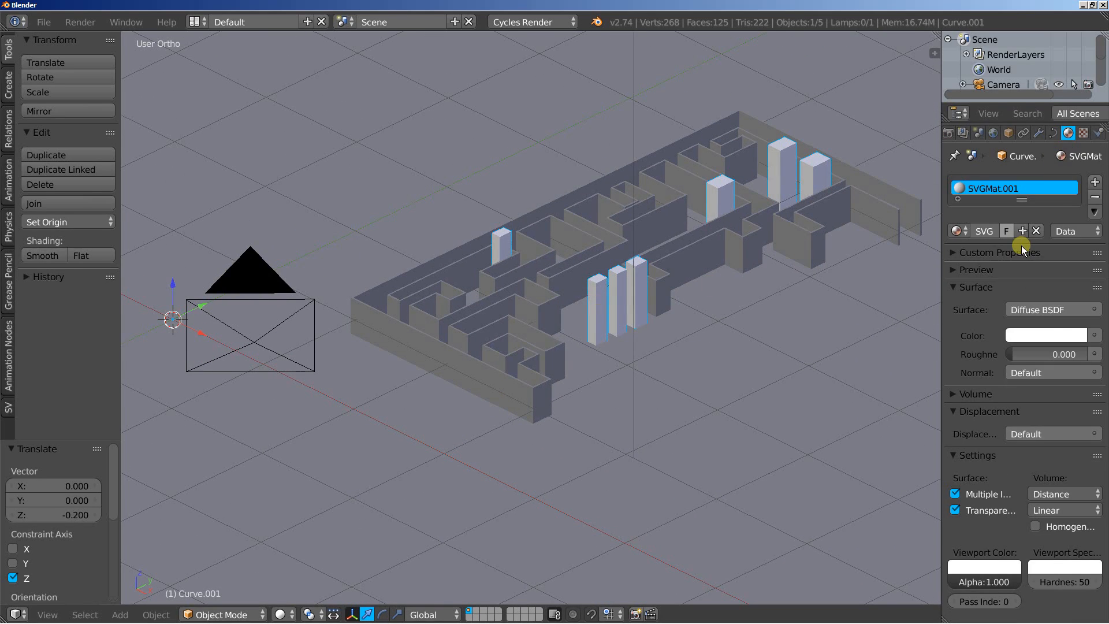
pyautogui.click(1051, 309)
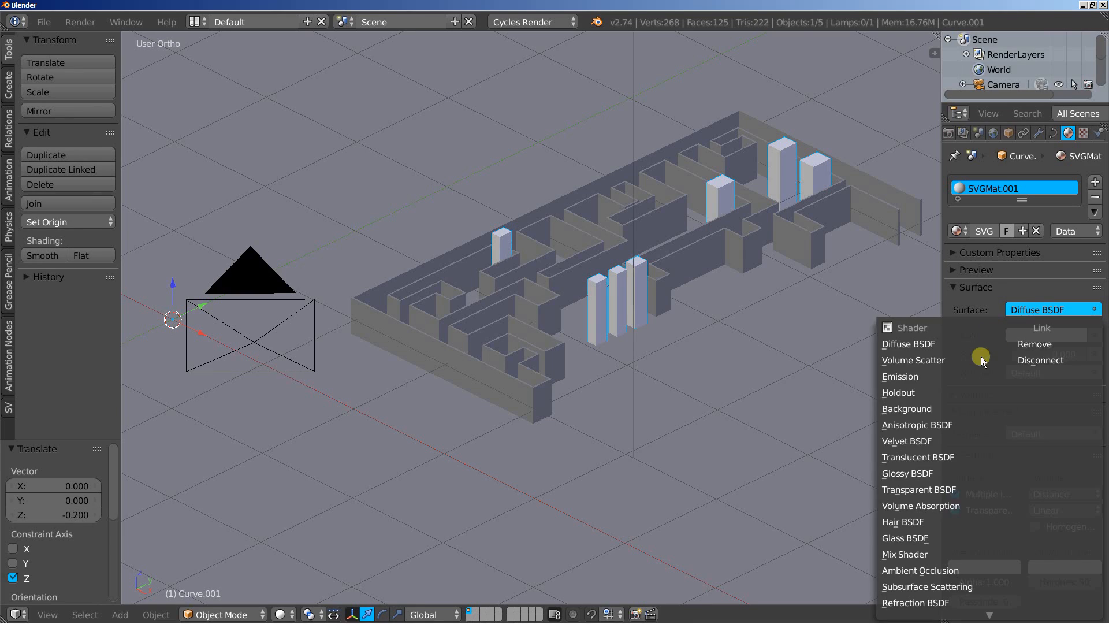
pyautogui.click(900, 376)
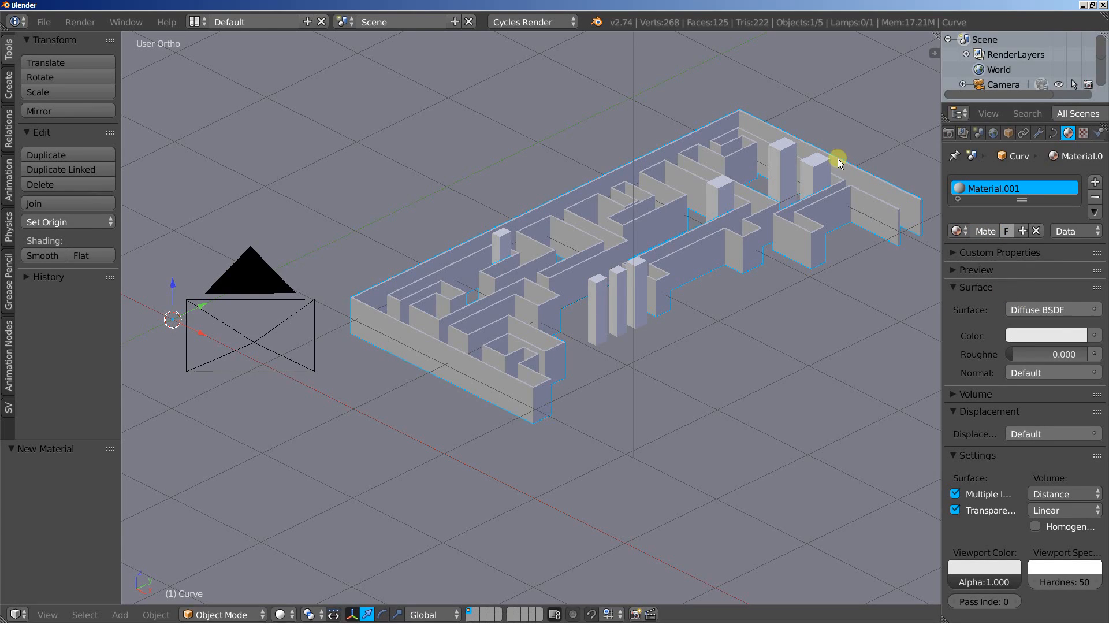
pyautogui.click(1051, 310)
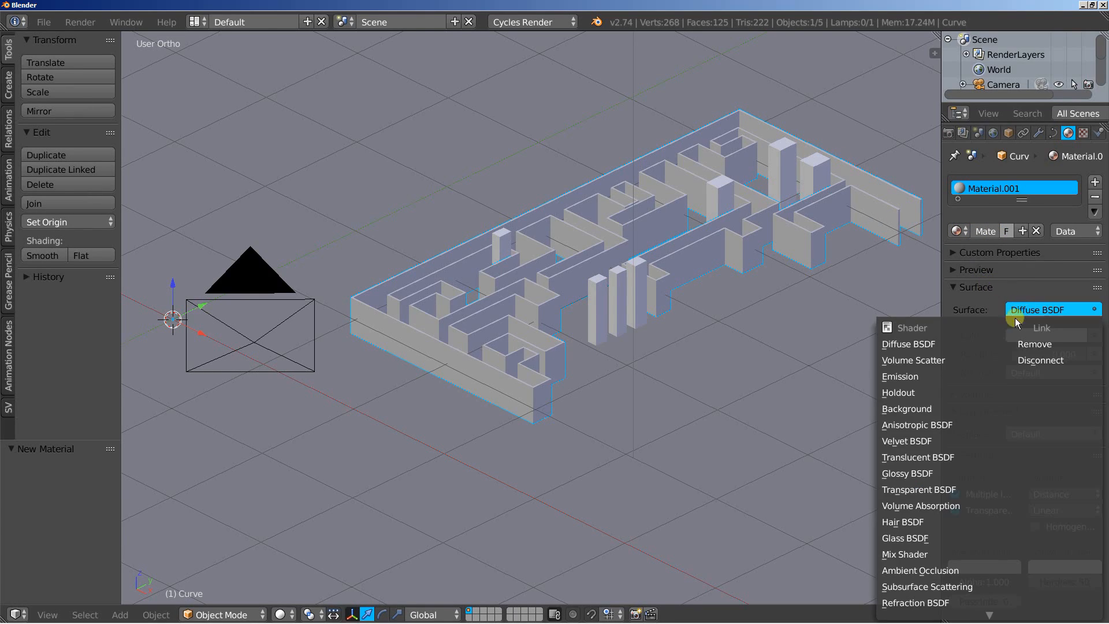
pyautogui.click(908, 472)
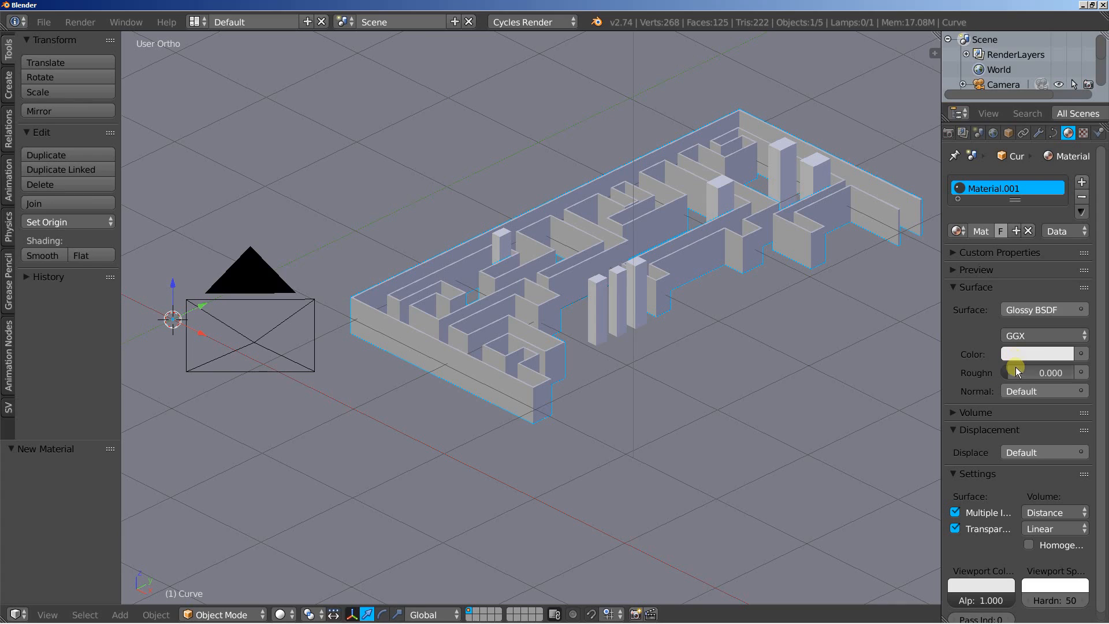
# Set the wall material colour to deep blue, RGB about 0, 0.088, 0.8.
pyautogui.click(1038, 354)
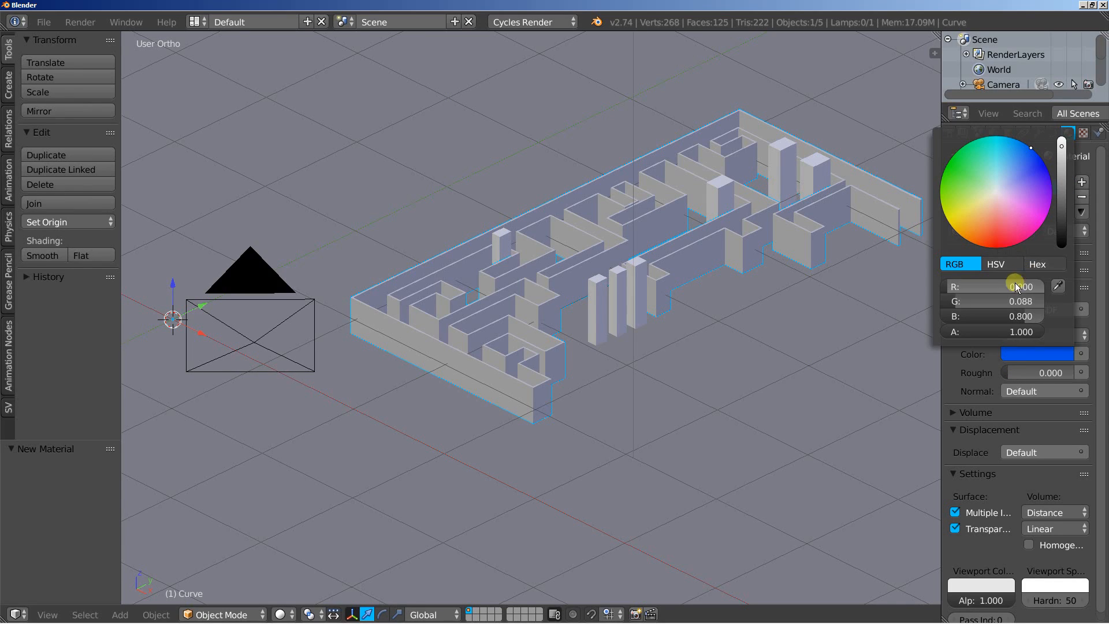
pyautogui.click(992, 301)
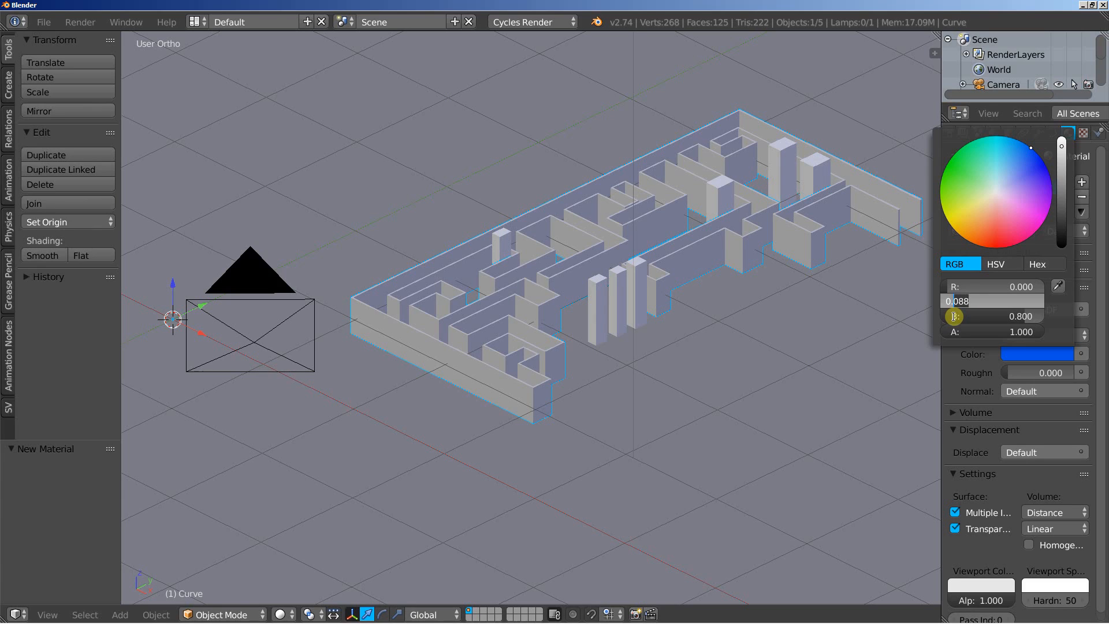
pyautogui.click(687, 426)
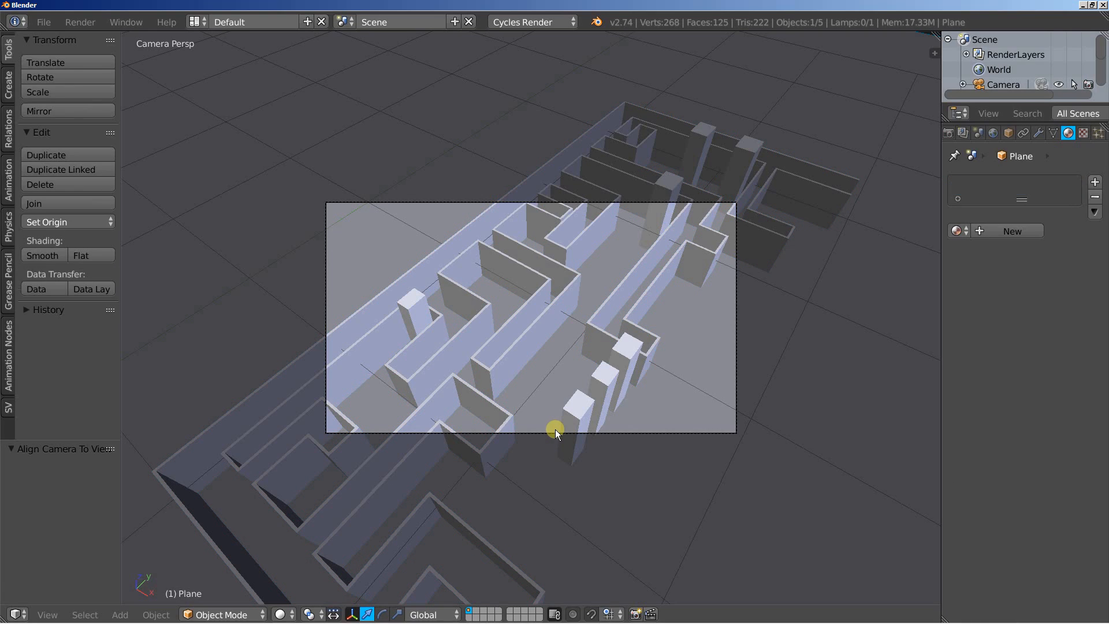
# Make the camera orthographic with scale about 4.914 and enable node-based world shading.
pyautogui.click(1003, 84)
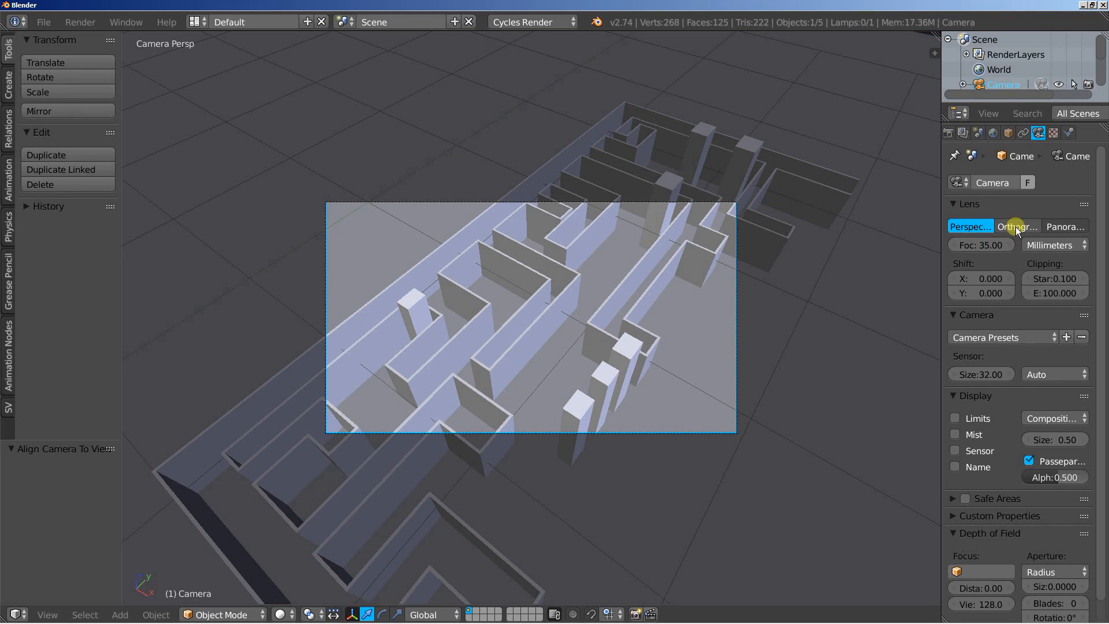
pyautogui.click(1017, 227)
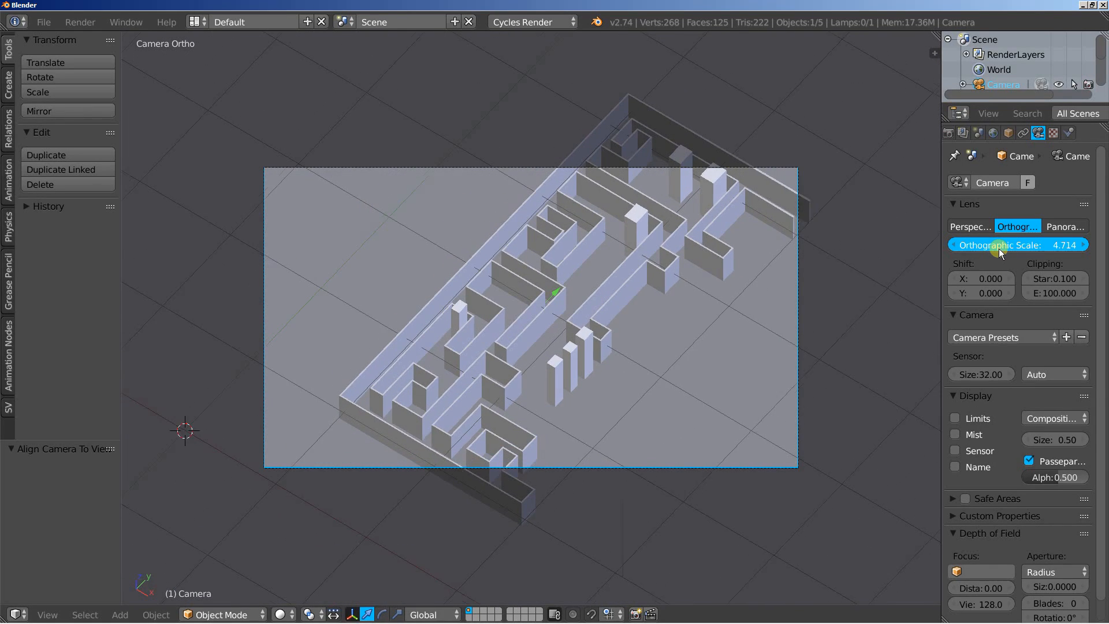
pyautogui.moveTo(1004, 245); pyautogui.dragTo(1019, 245)
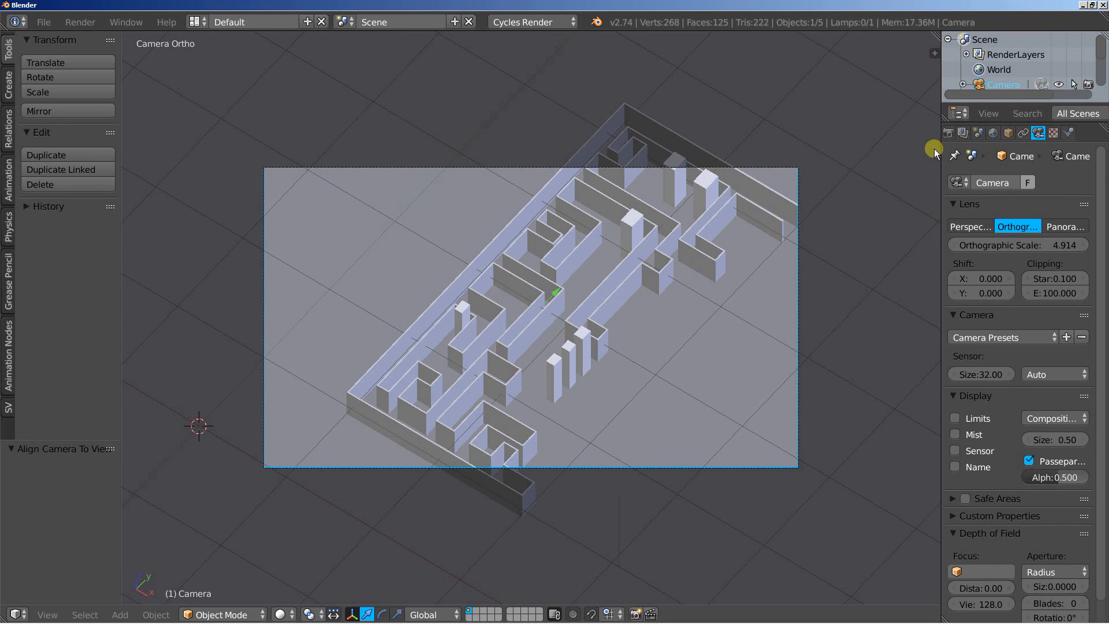
pyautogui.click(994, 131)
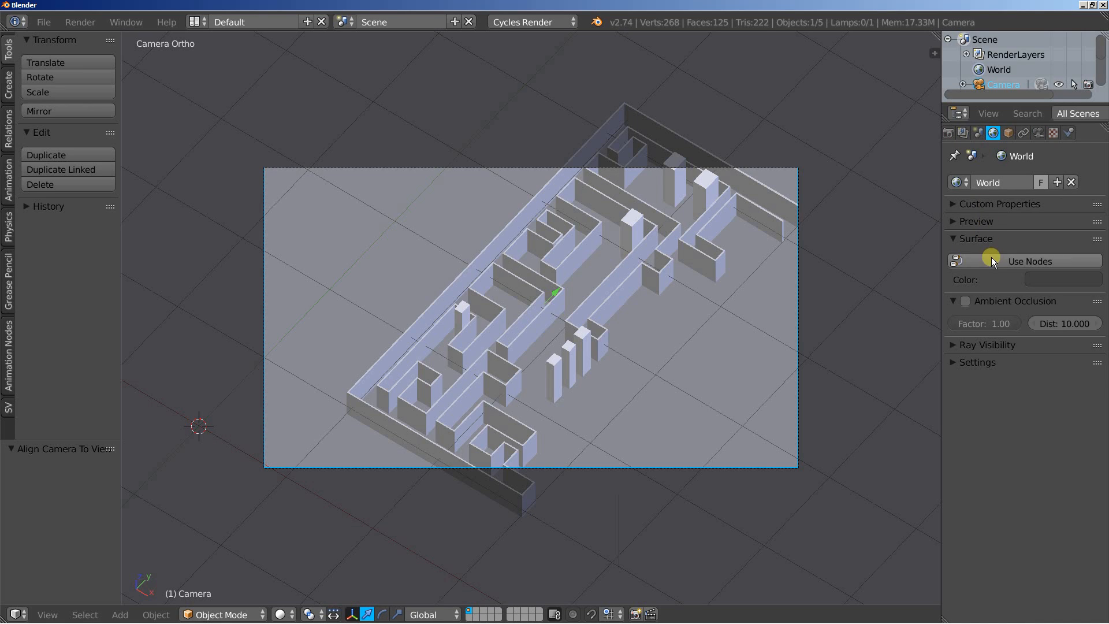
pyautogui.click(1054, 280)
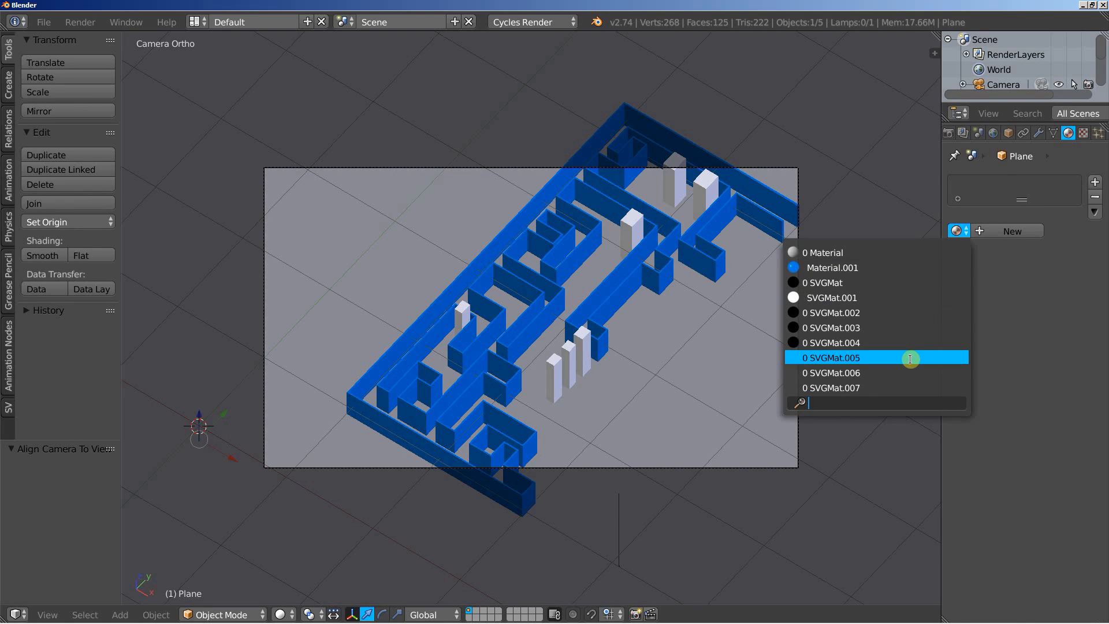
pyautogui.moveTo(831, 372)
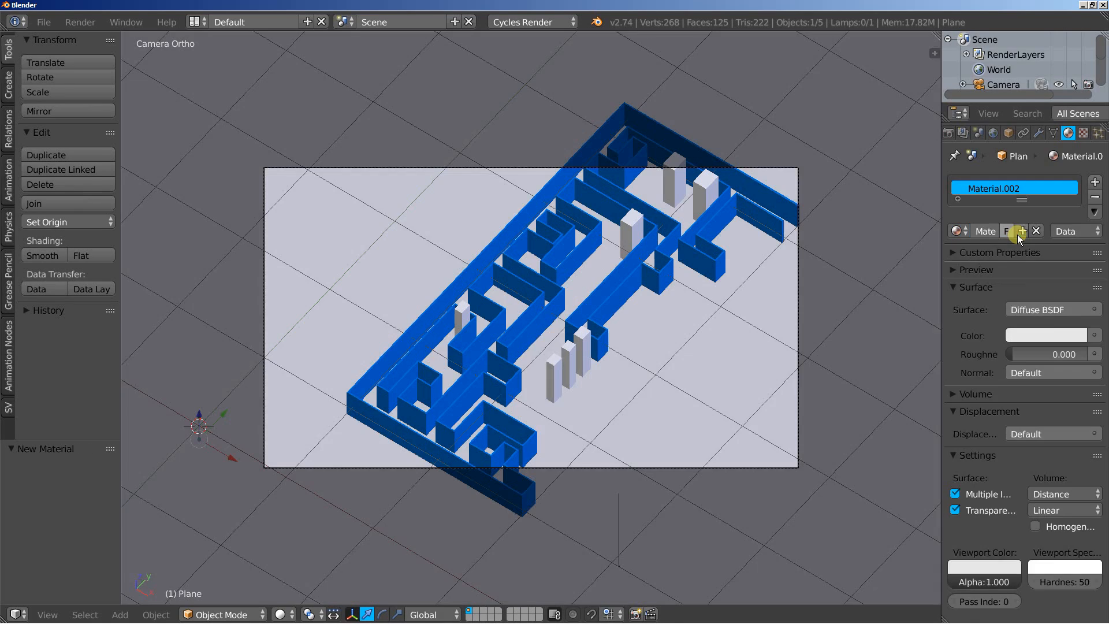
# Switch the ground plane's new material, Material.002, from Diffuse to Glossy BSDF.
pyautogui.click(1051, 309)
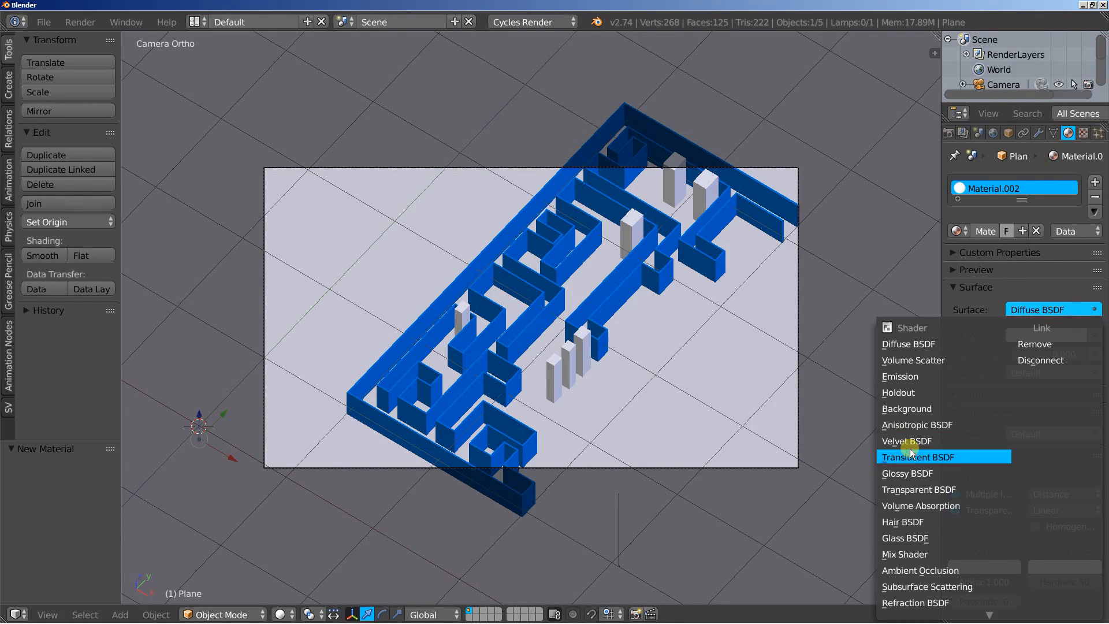
pyautogui.moveTo(917, 424)
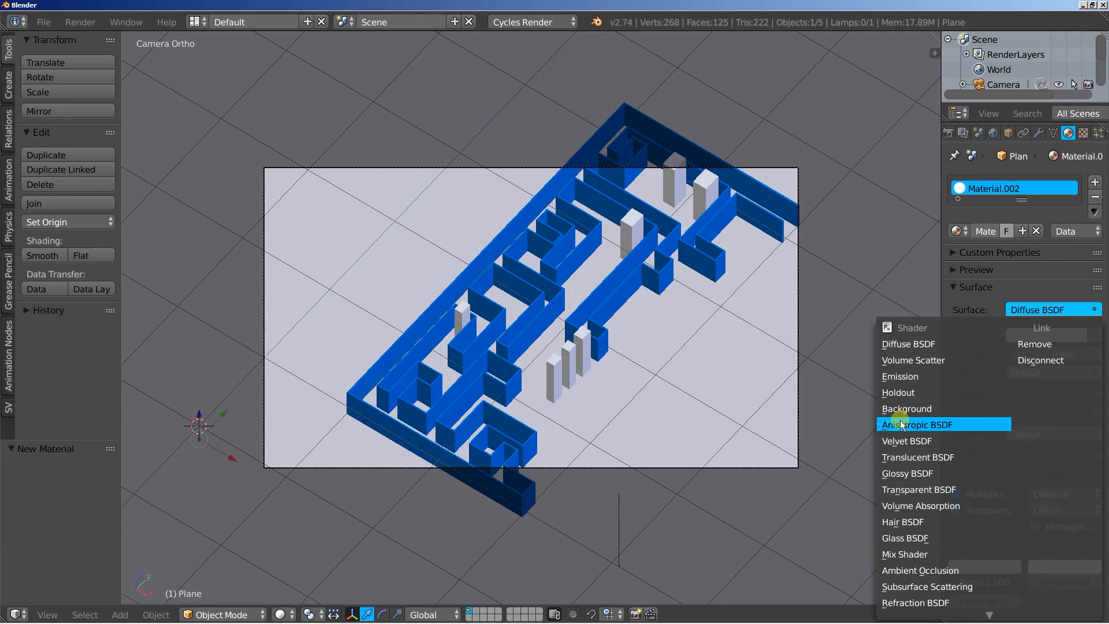
pyautogui.click(907, 474)
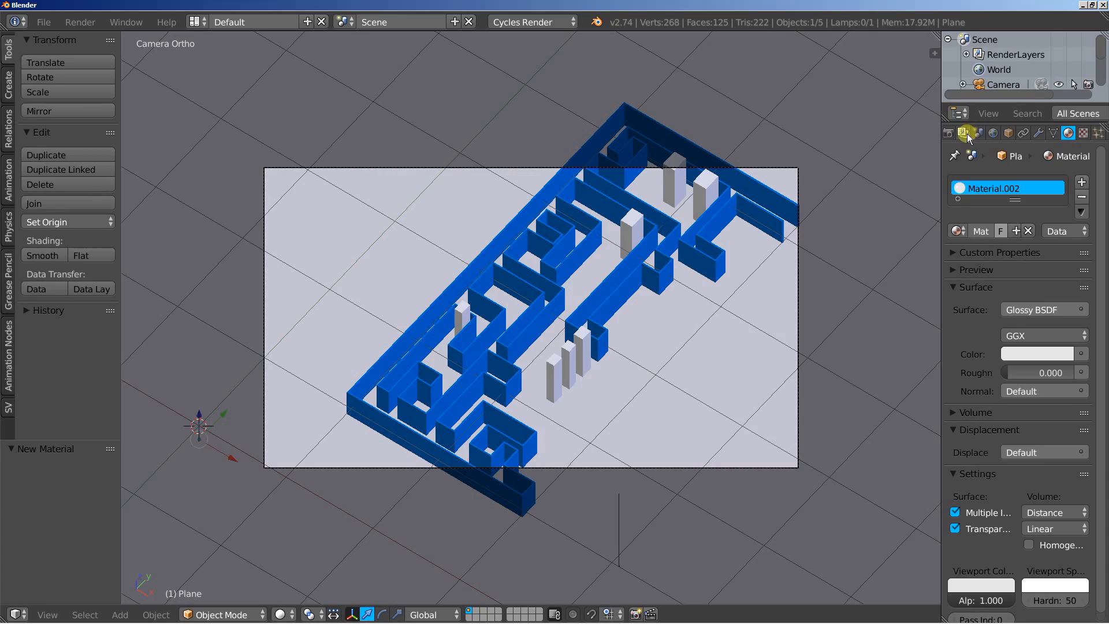
# Set the render to 100% of 1920×1080 with 10 render samples.
pyautogui.click(948, 133)
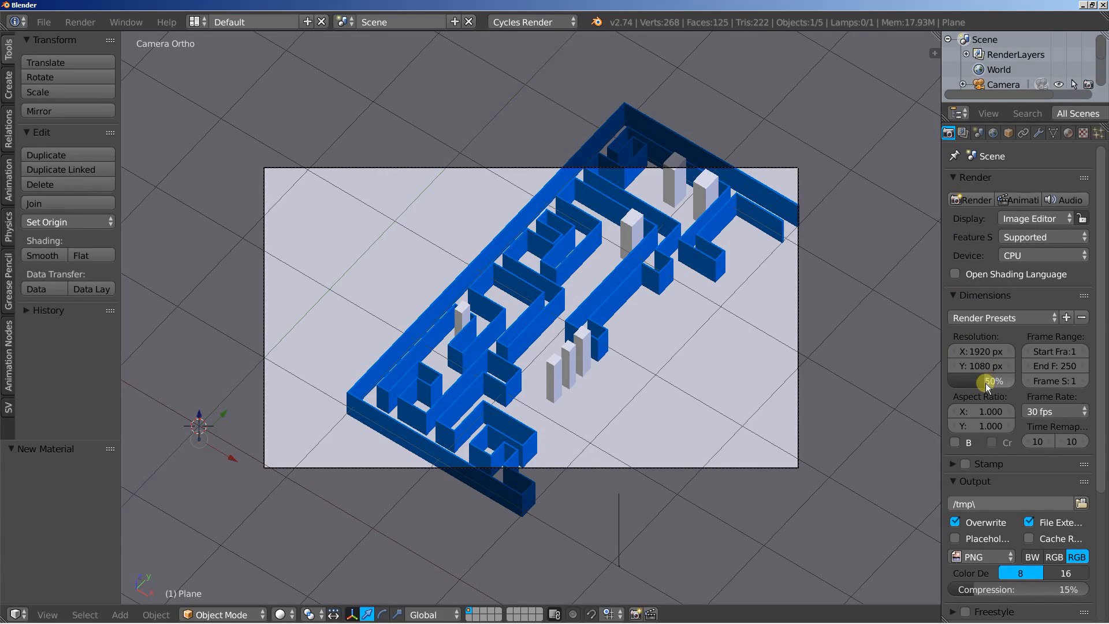
pyautogui.click(981, 380)
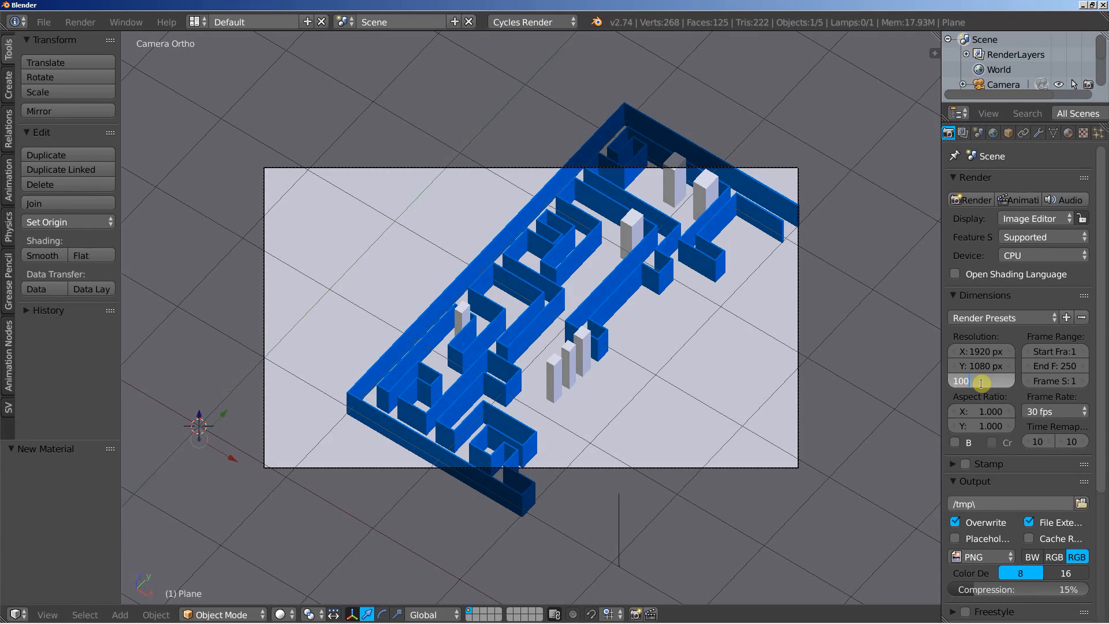
pyautogui.scroll(-3)
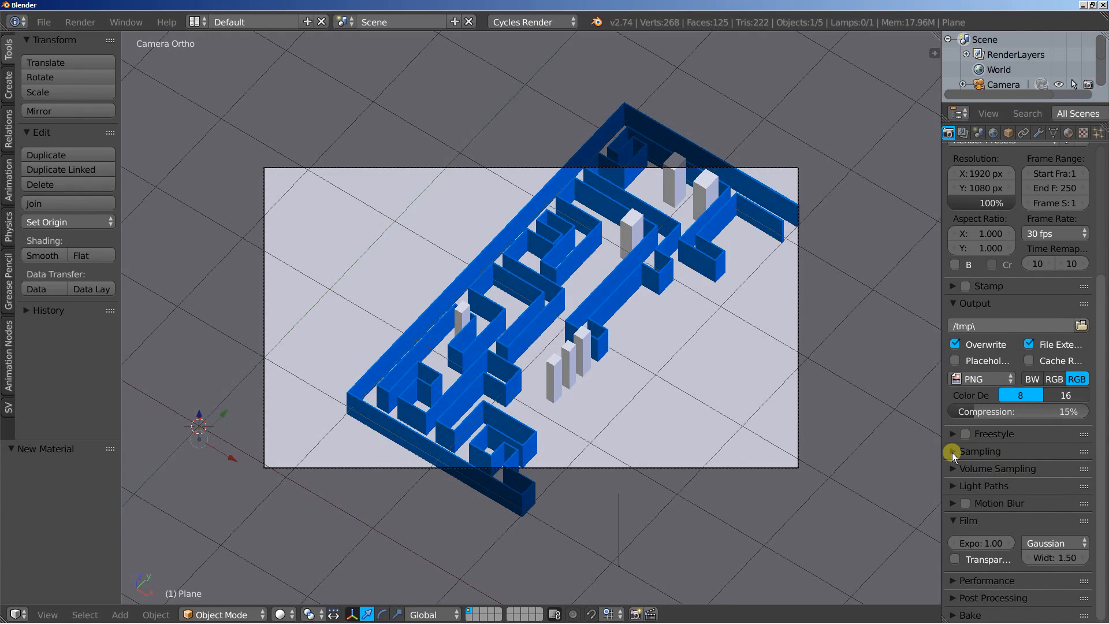
pyautogui.click(953, 452)
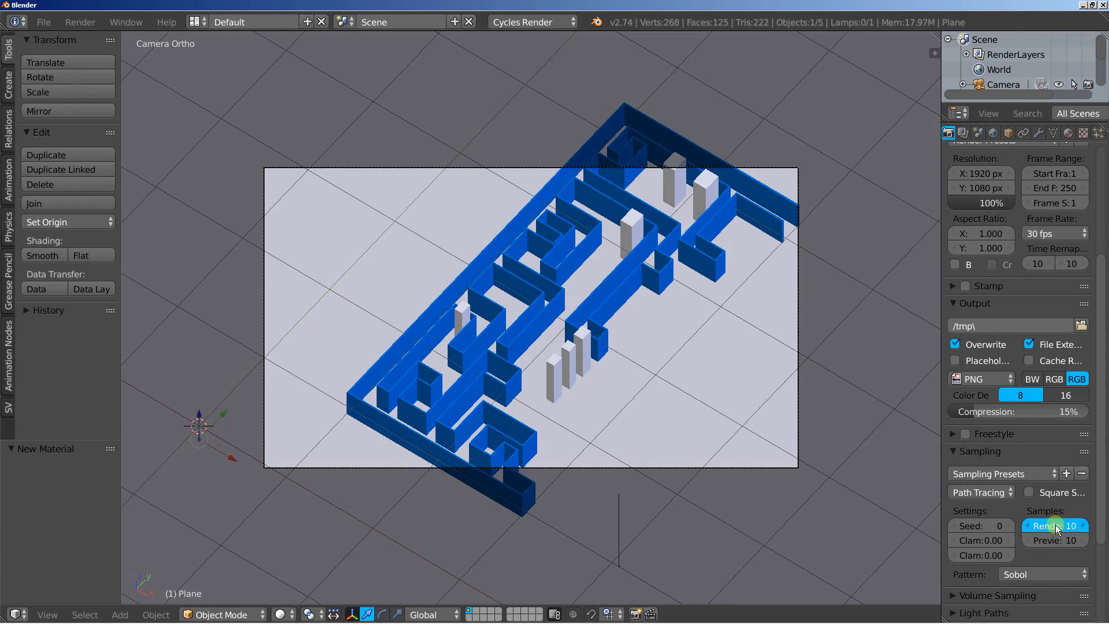
pyautogui.click(1055, 525)
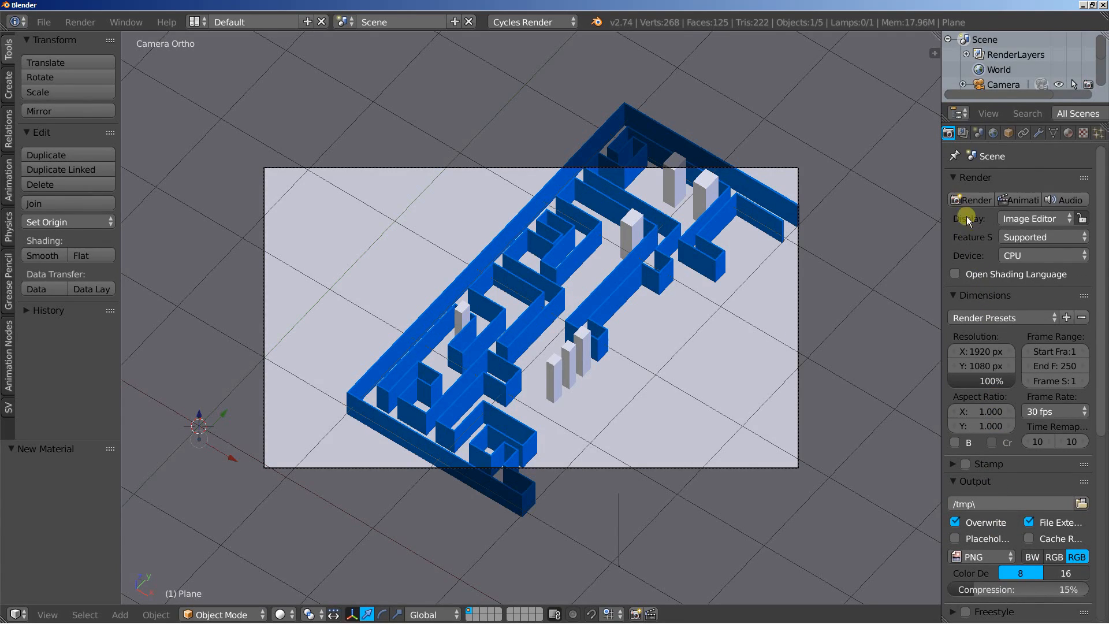
# Start a test render of the maze and cancel it partway.
pyautogui.click(976, 200)
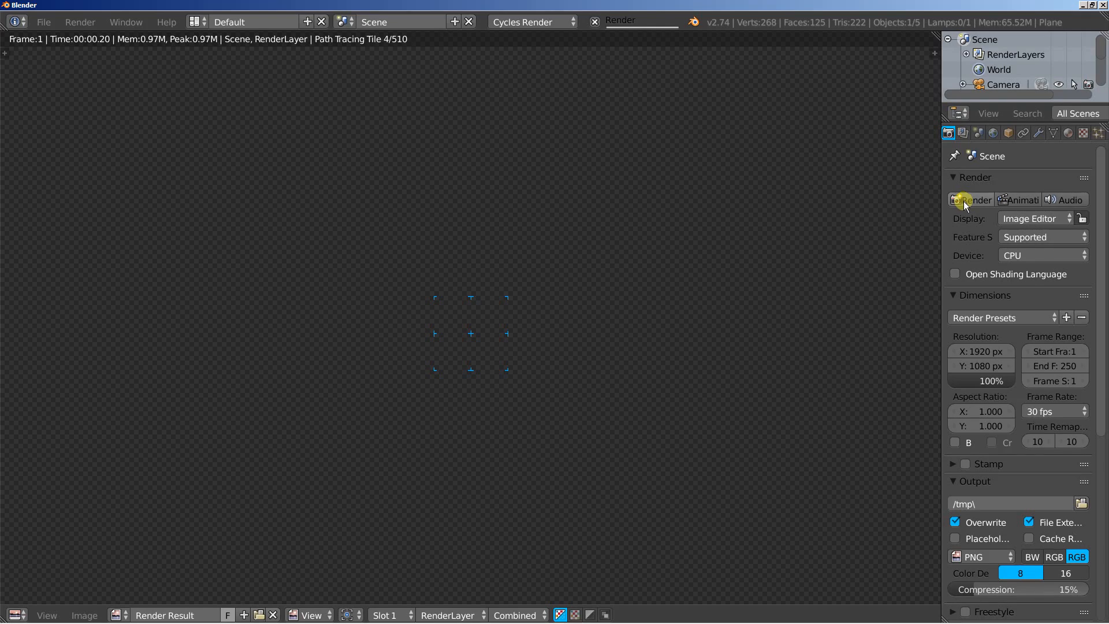
pyautogui.click(973, 200)
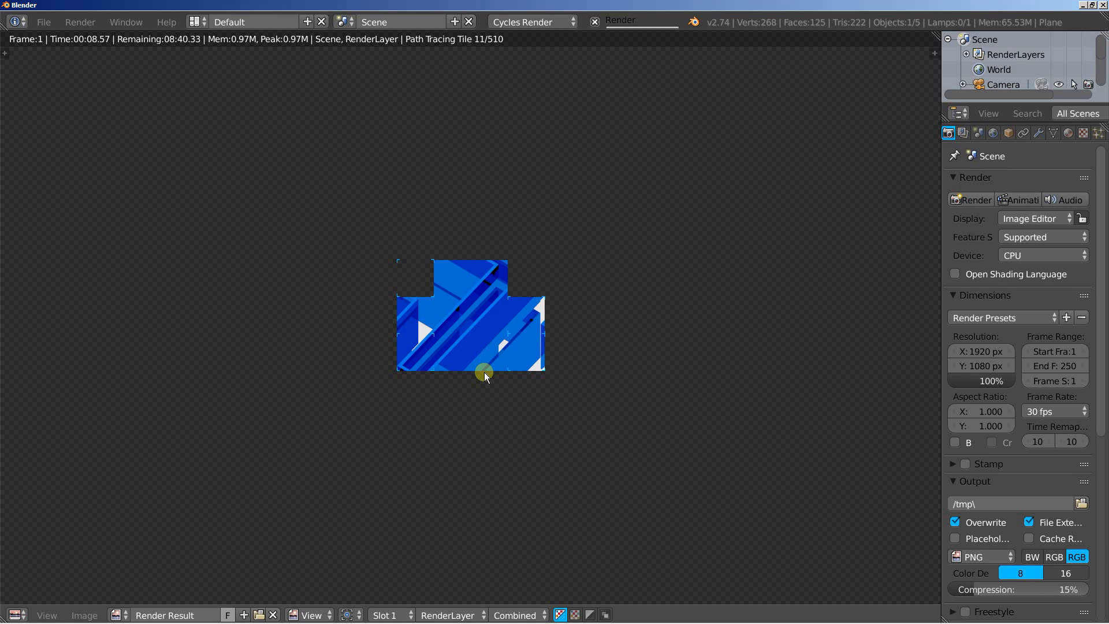
pyautogui.moveTo(891, 339)
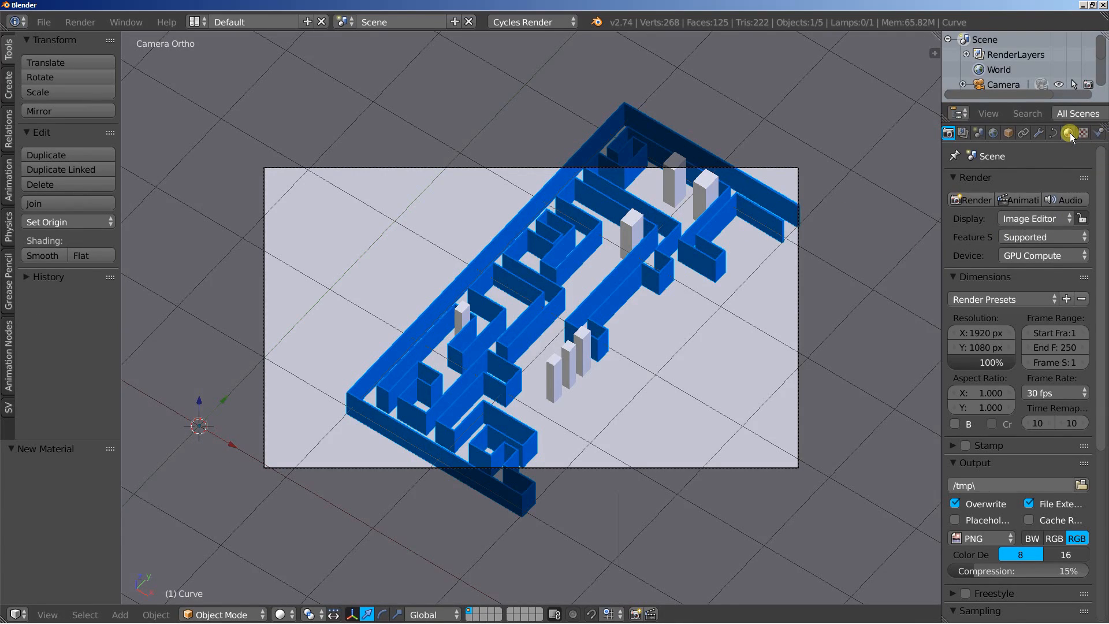
# Set the blue wall material's Glossy roughness to 0.100, then return to render settings.
pyautogui.click(1068, 132)
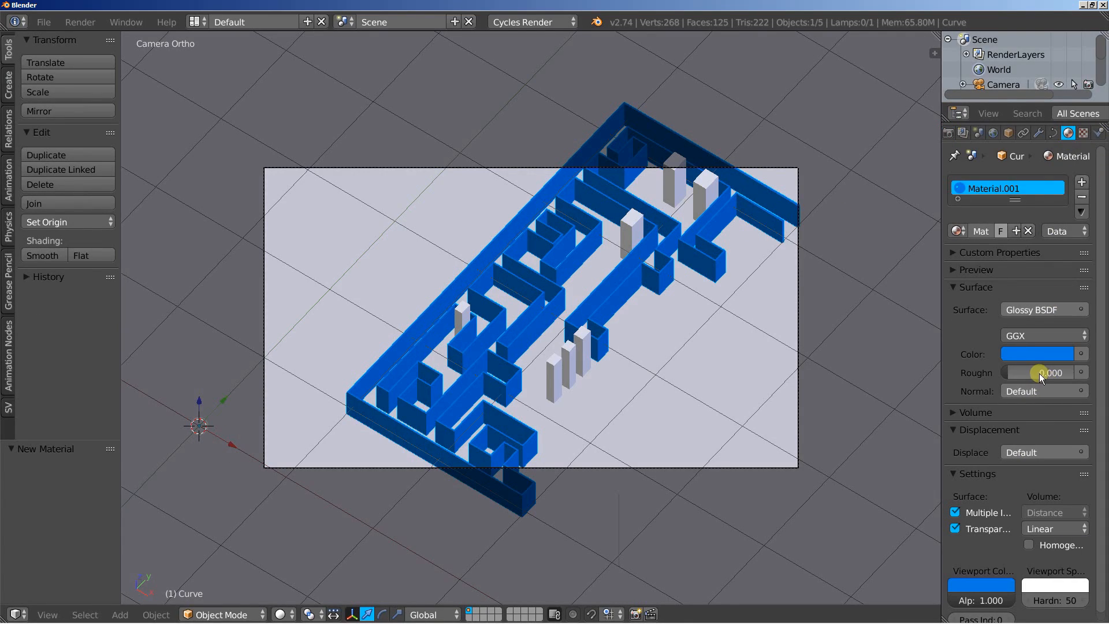
pyautogui.click(1038, 374)
pyautogui.write('0.100')
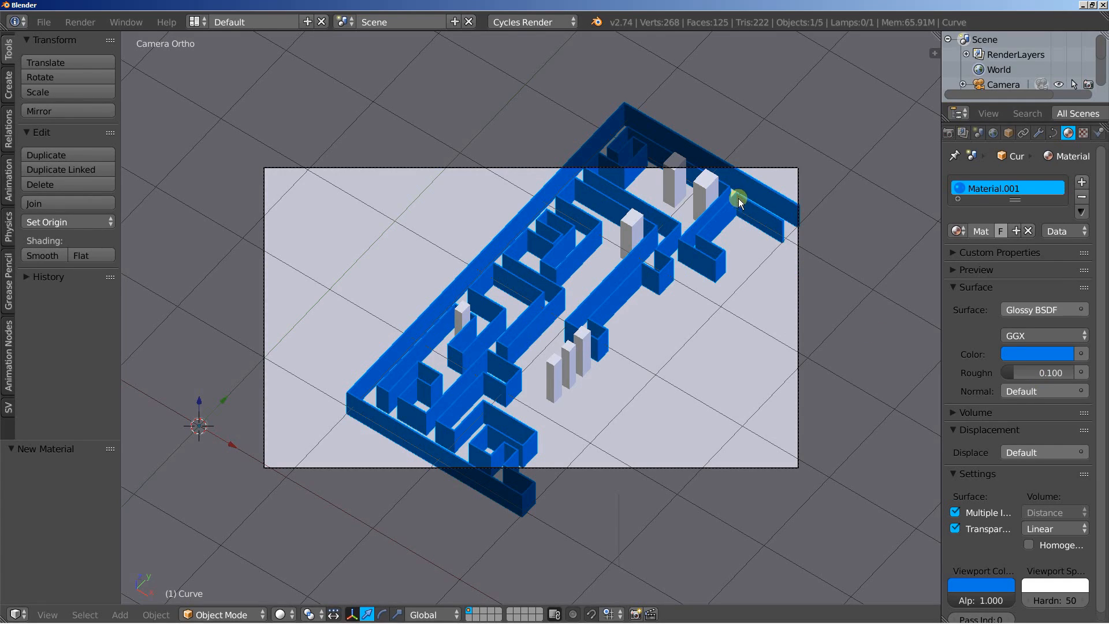
pyautogui.moveTo(852, 164)
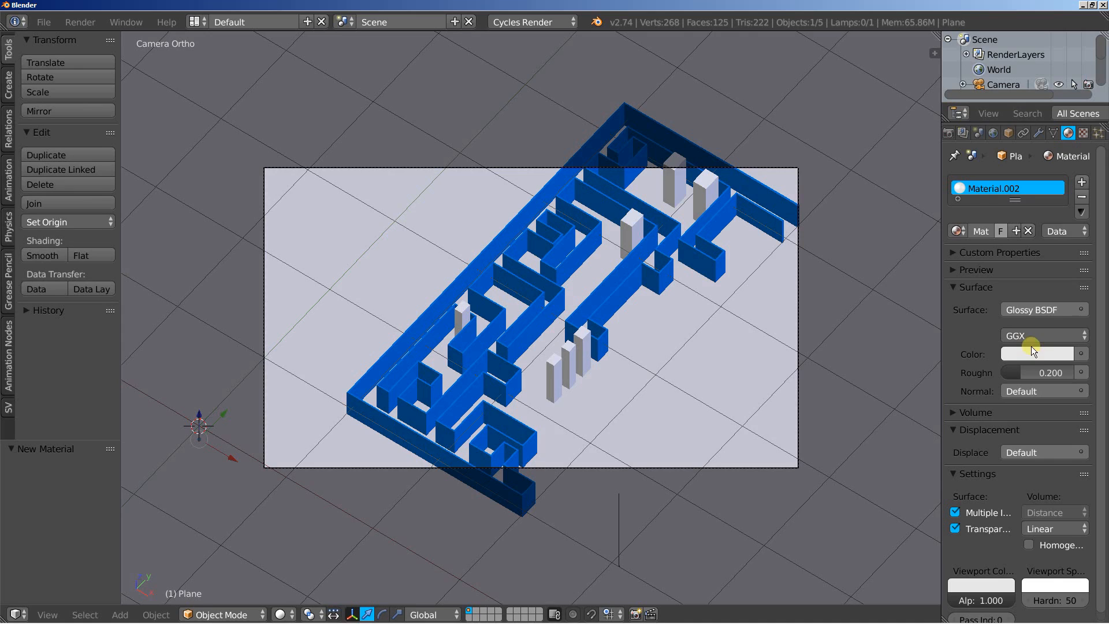
pyautogui.click(949, 133)
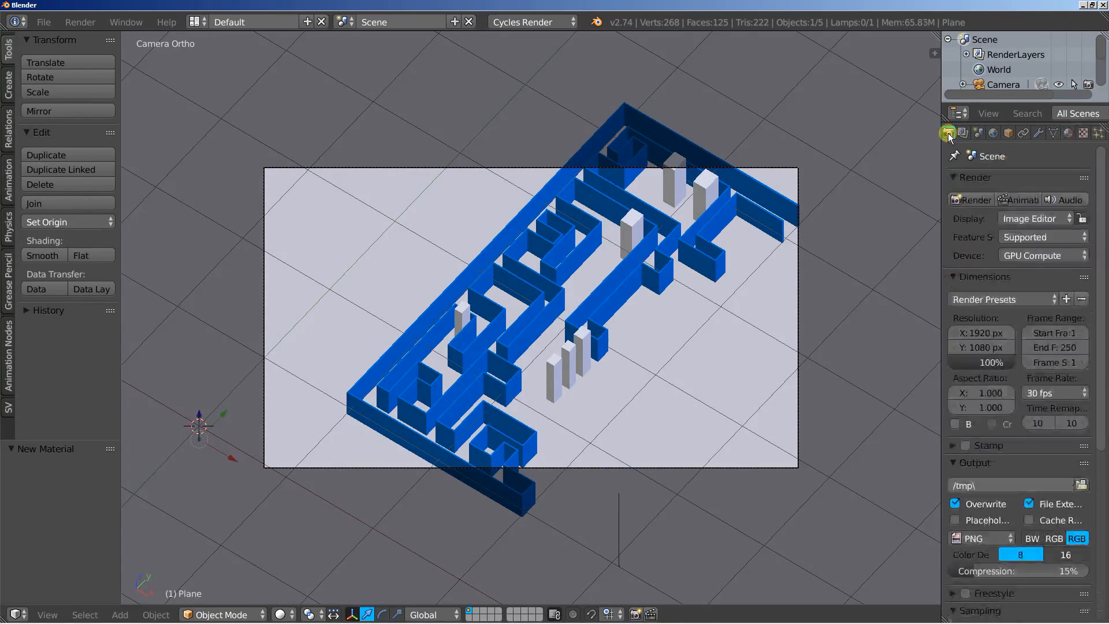
# Render the Cycles frame, then move to the World settings.
pyautogui.click(976, 200)
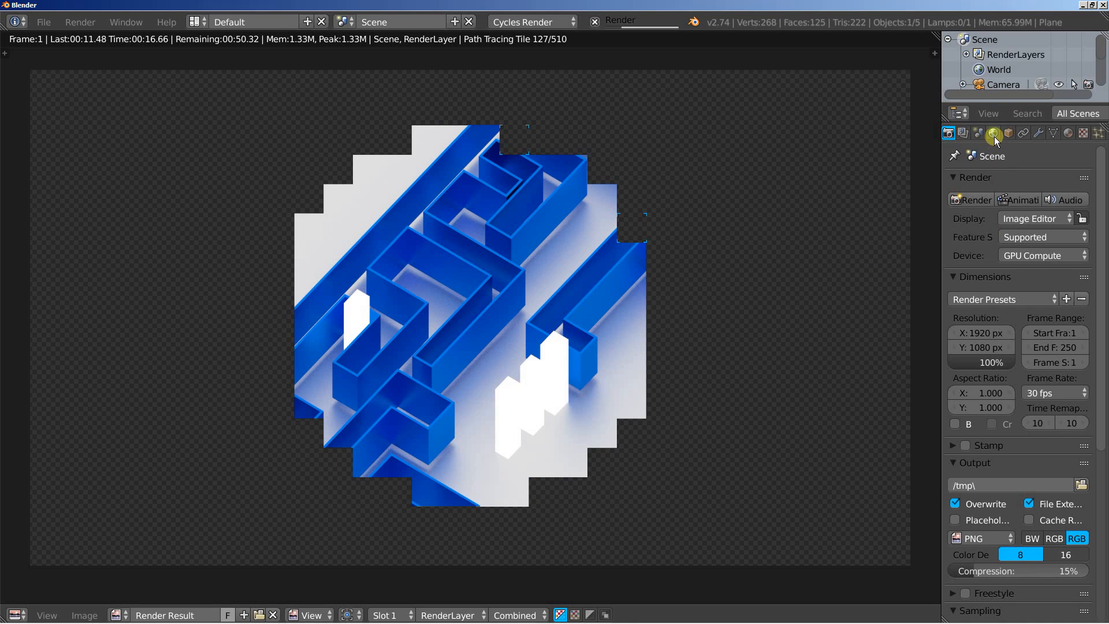
pyautogui.click(994, 133)
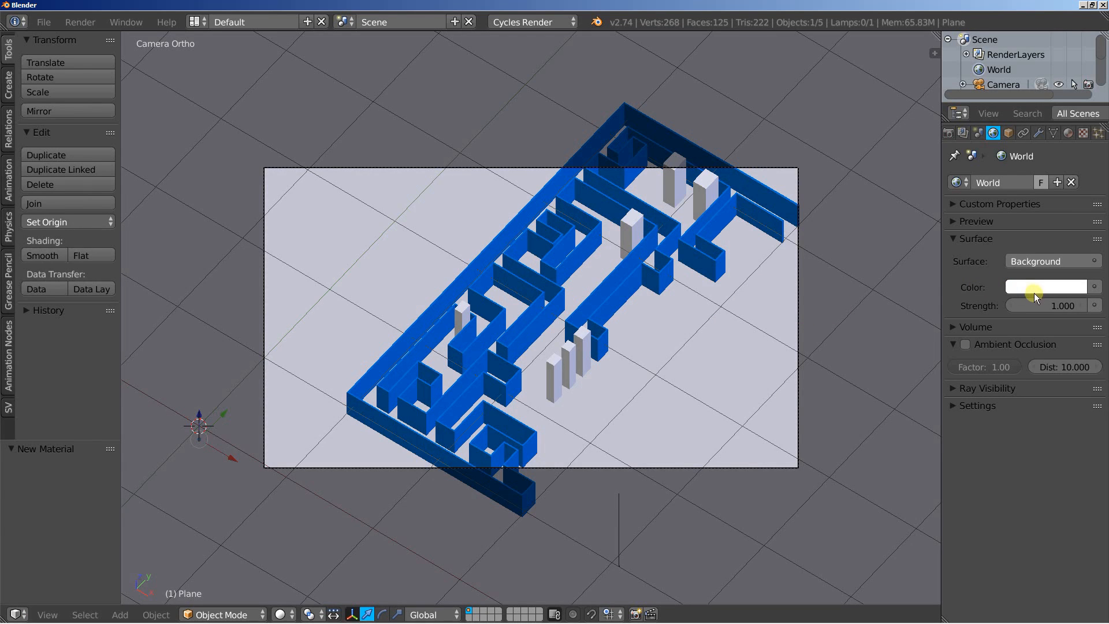
# Make the world Background colour white at strength 1.000 and re-render the scene.
pyautogui.click(1048, 287)
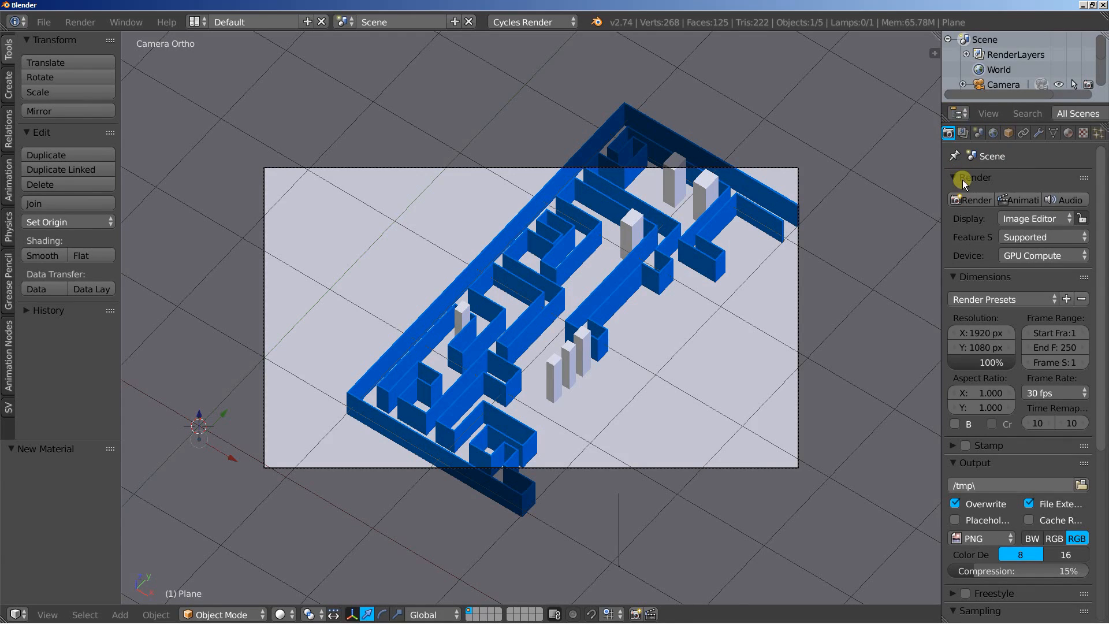
pyautogui.click(972, 200)
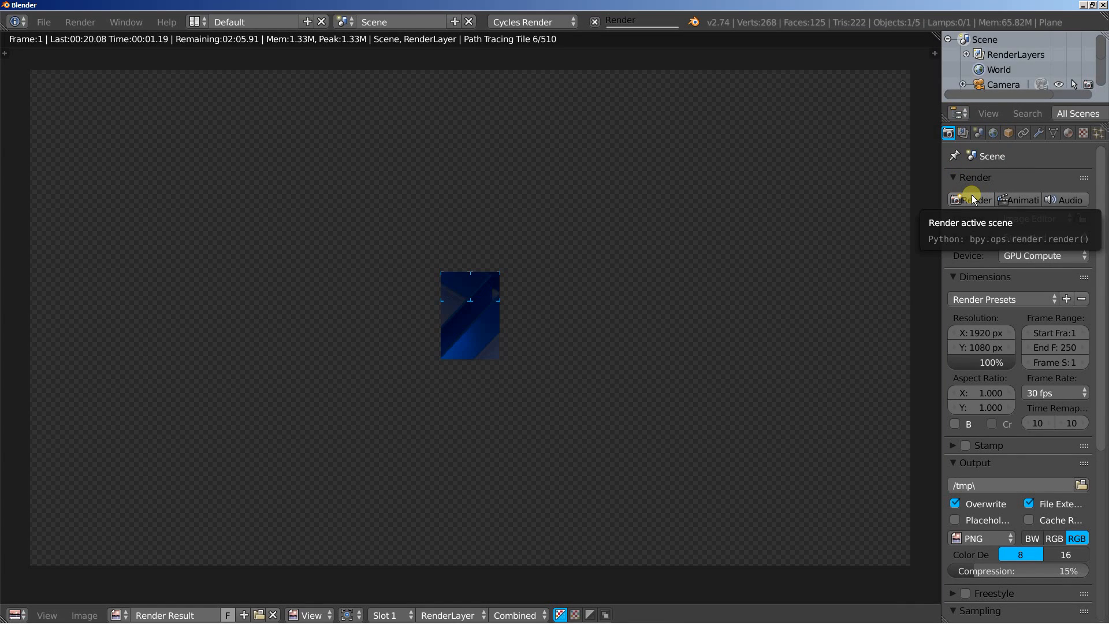